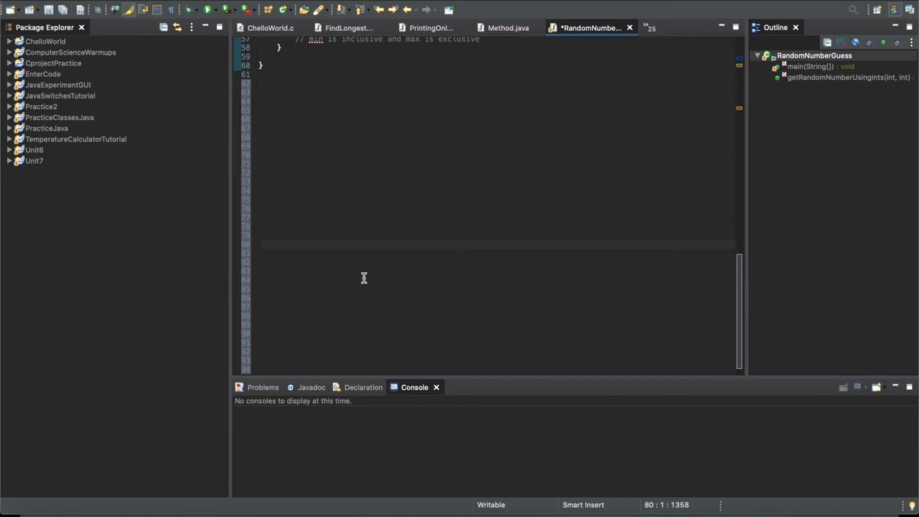
pyautogui.moveTo(121, 228)
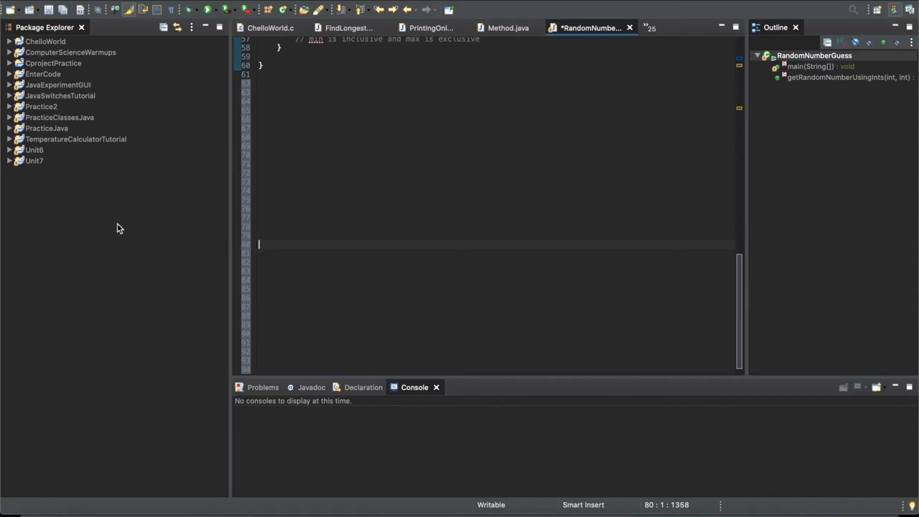
# Step: Bring up the Package Explorer context menu for creating something new
pyautogui.rightClick(121, 228)
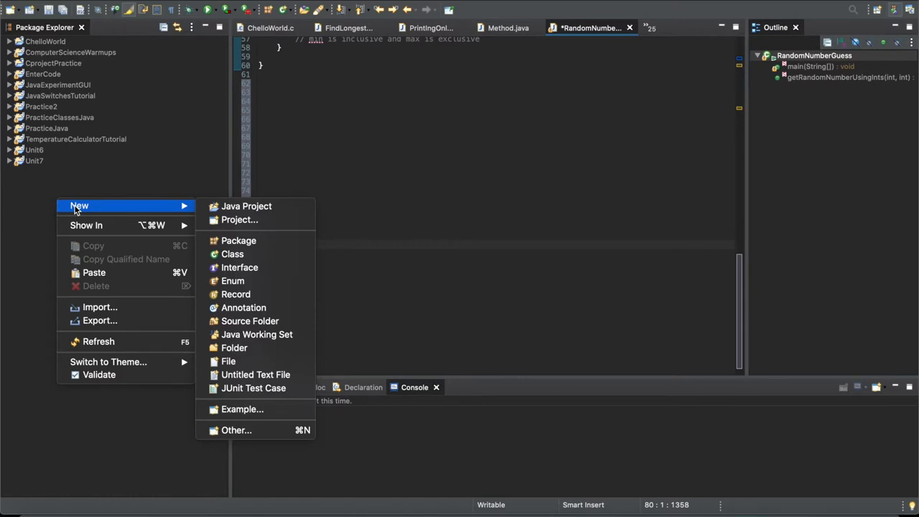
pyautogui.moveTo(124, 210)
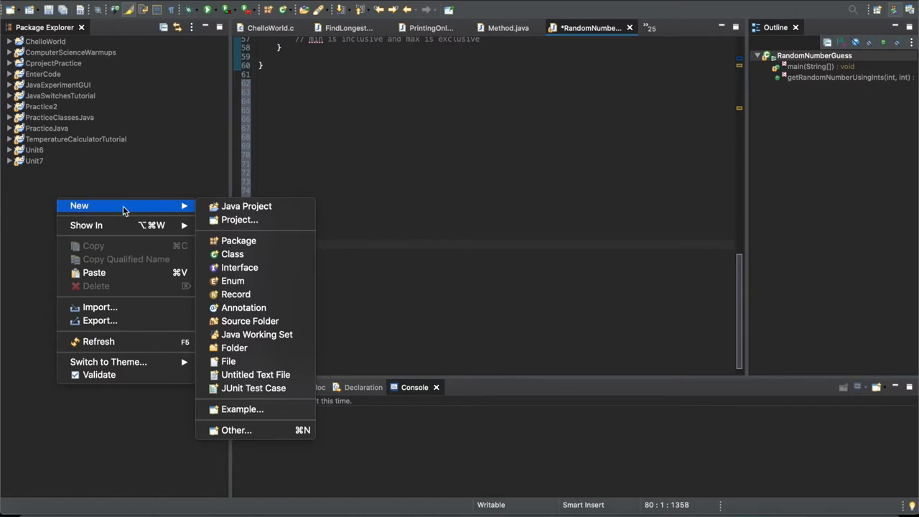
pyautogui.moveTo(132, 211)
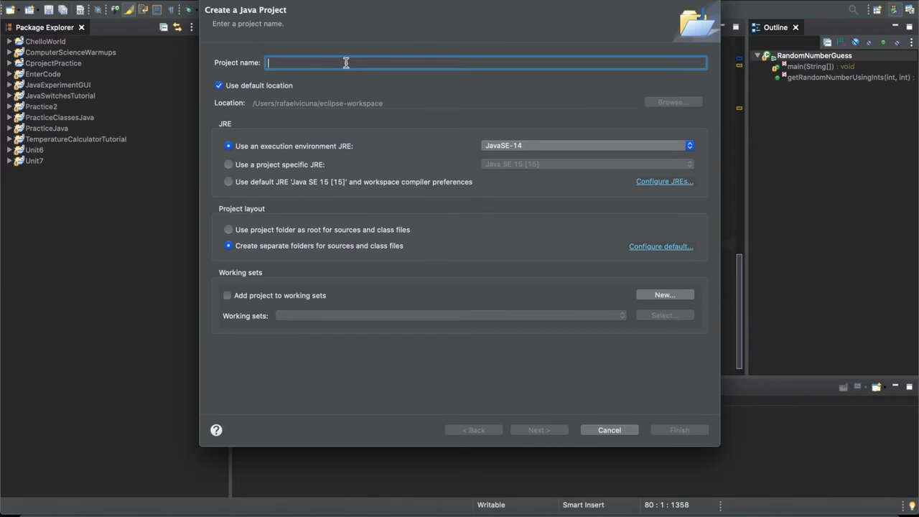
pyautogui.moveTo(330, 52)
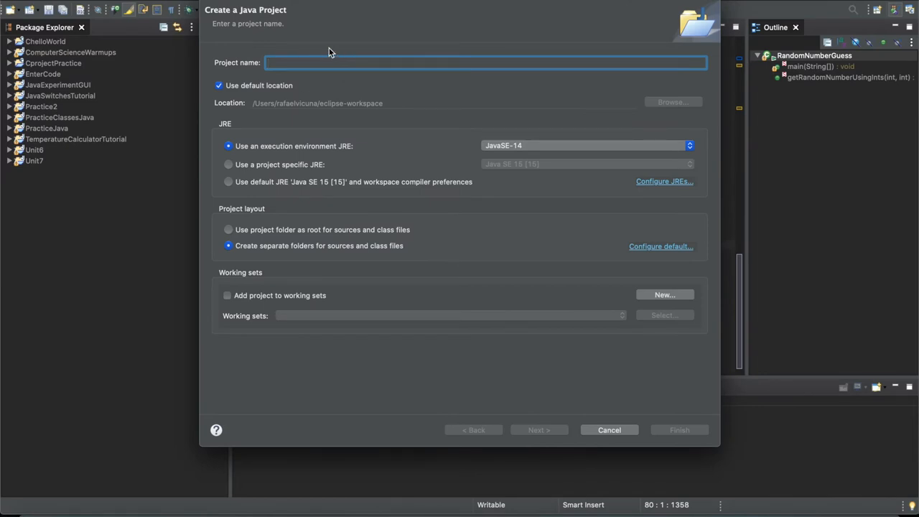
pyautogui.moveTo(290, 64)
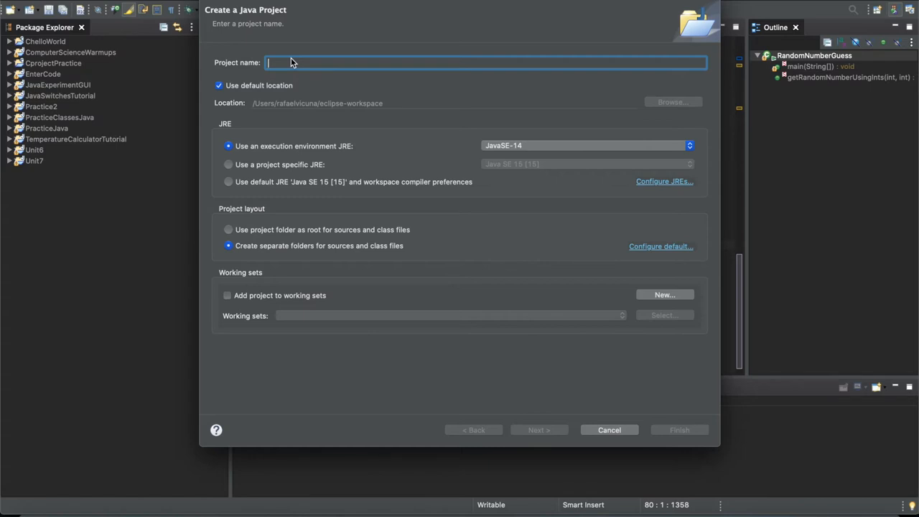
# Step: Create a Java project named RandomNumberProgram with the JavaSE-14 execution environment
pyautogui.write('RandomNumberP')
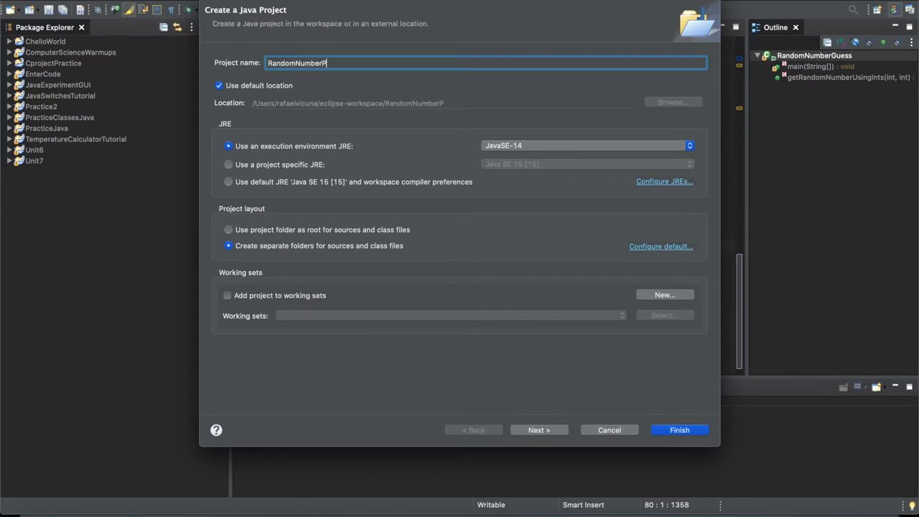
pyautogui.write('rogram')
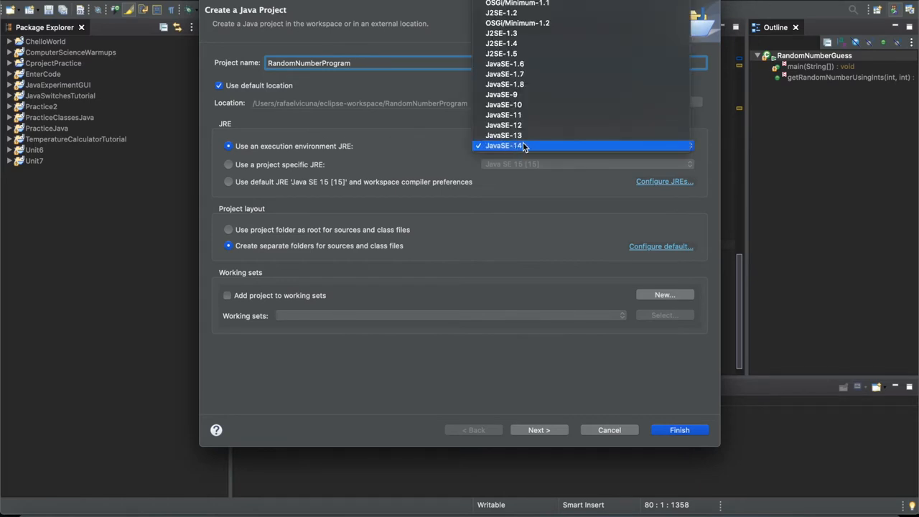
pyautogui.click(502, 147)
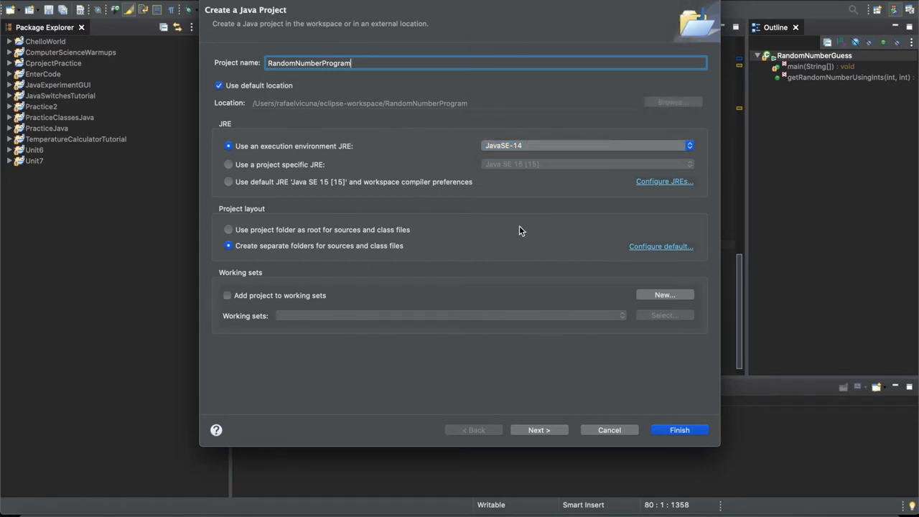
pyautogui.moveTo(693, 359)
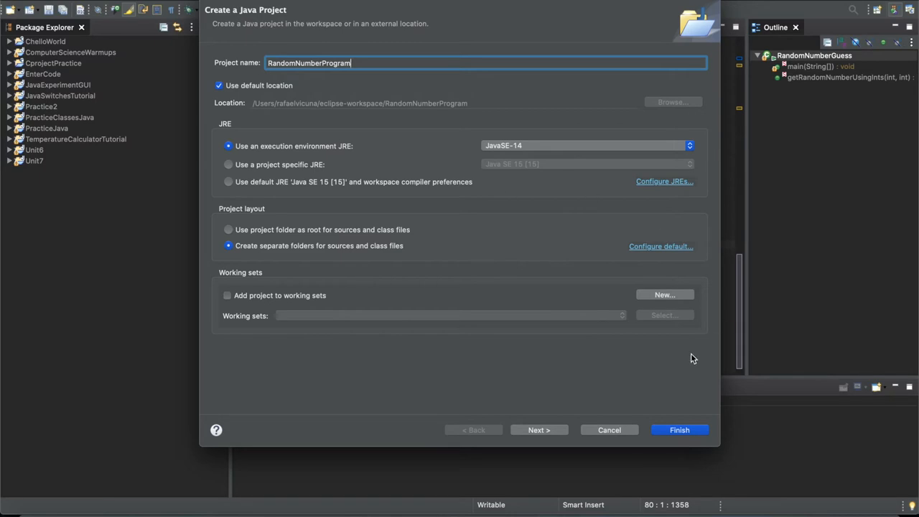
pyautogui.click(678, 429)
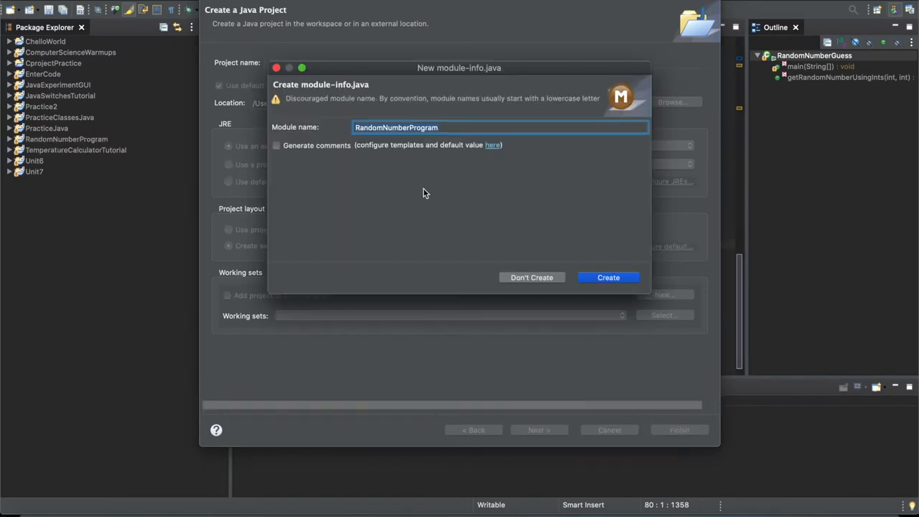
pyautogui.moveTo(408, 95)
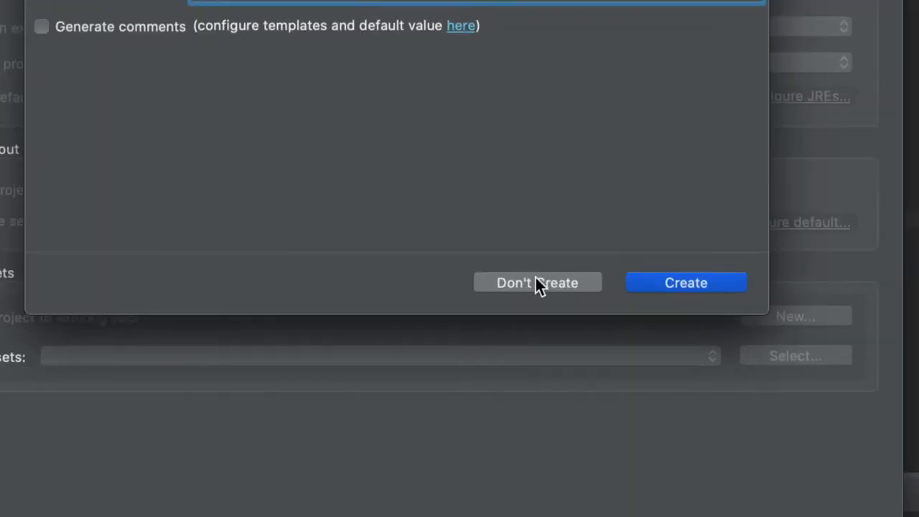
# Step: Skip the module-info file and expand RandomNumberProgram to show its library and src folder
pyautogui.click(685, 281)
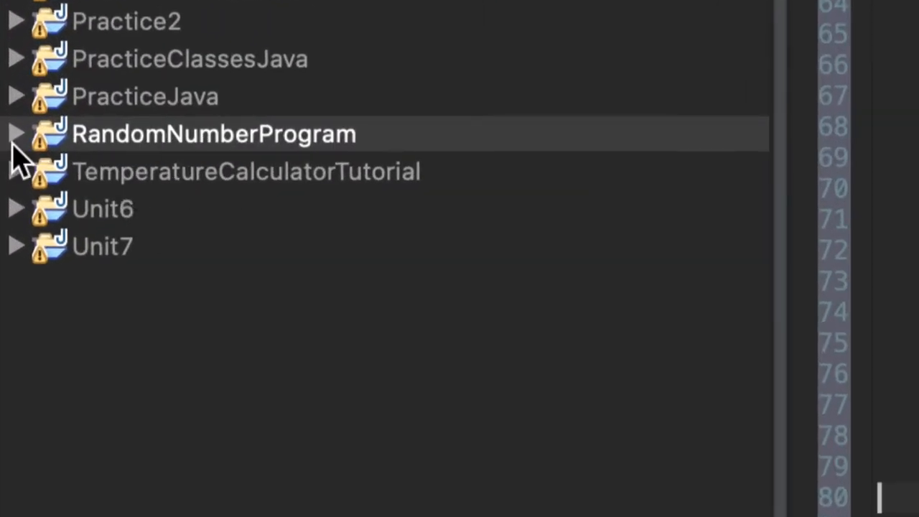
pyautogui.click(17, 135)
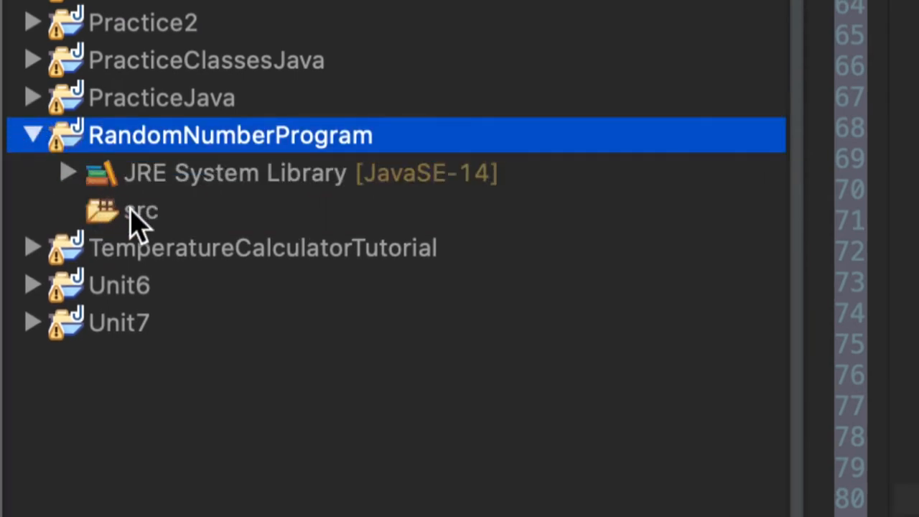
pyautogui.moveTo(147, 222)
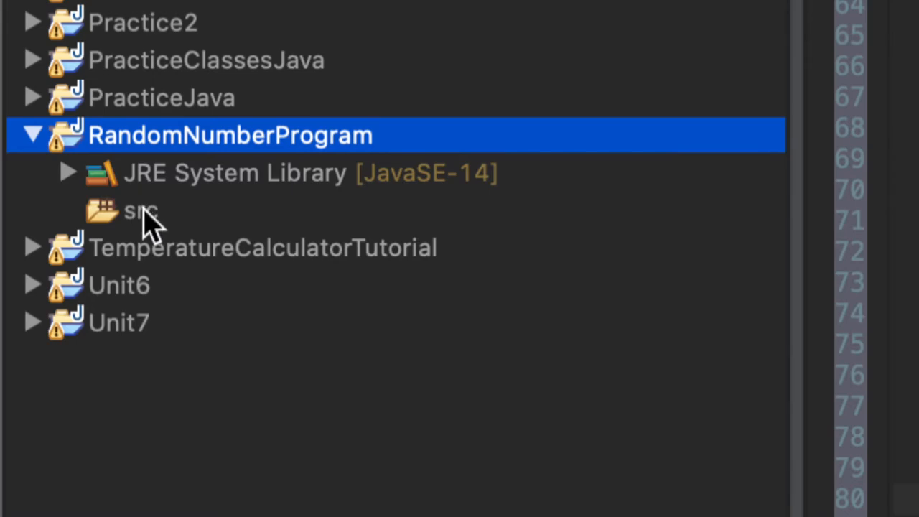
# Step: Create a class named RandomNumberGuess with a main method stub in src
pyautogui.rightClick(136, 210)
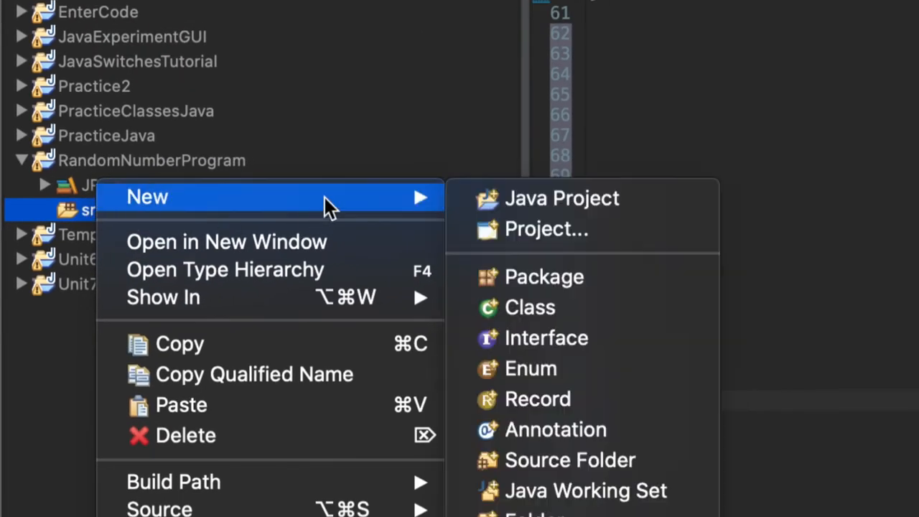
pyautogui.click(528, 307)
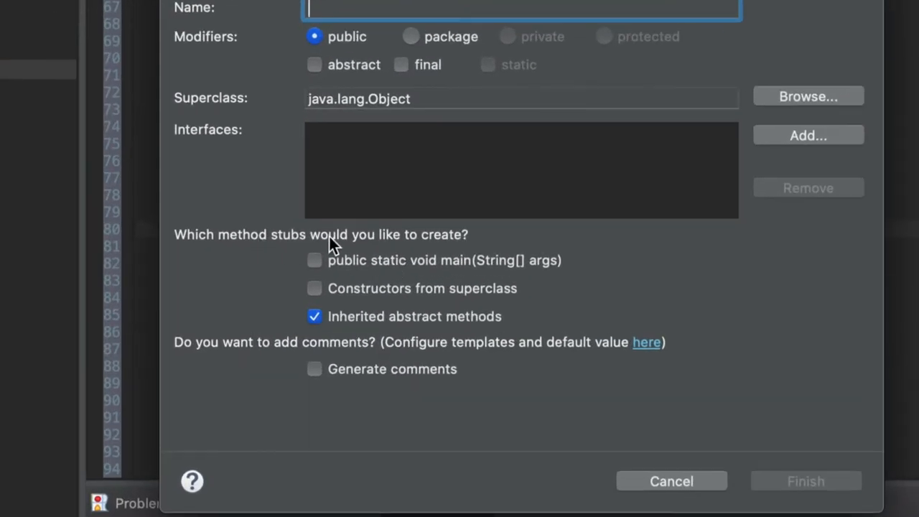
pyautogui.moveTo(395, 275)
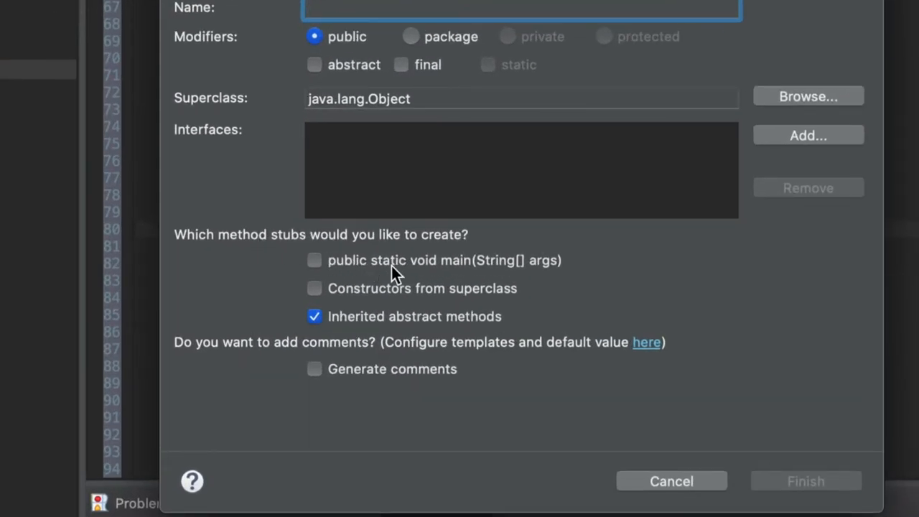
pyautogui.click(314, 260)
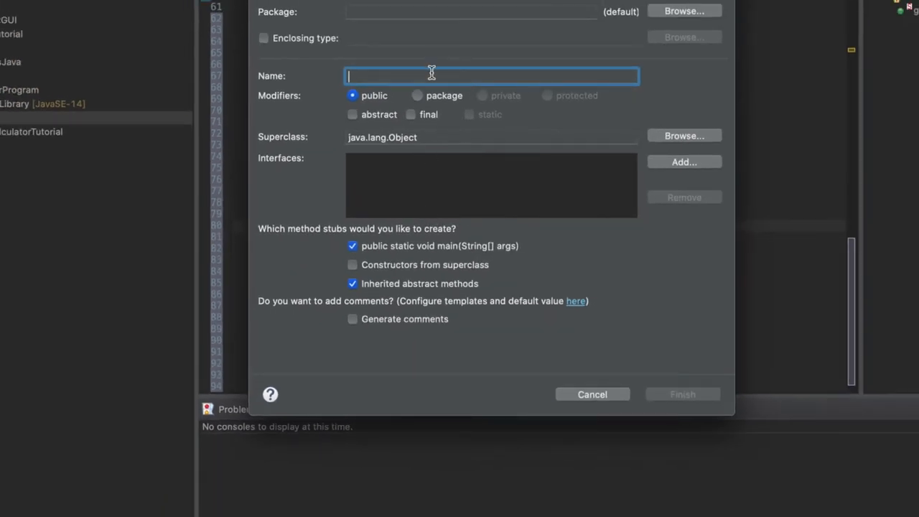
pyautogui.write('RandomNumber')
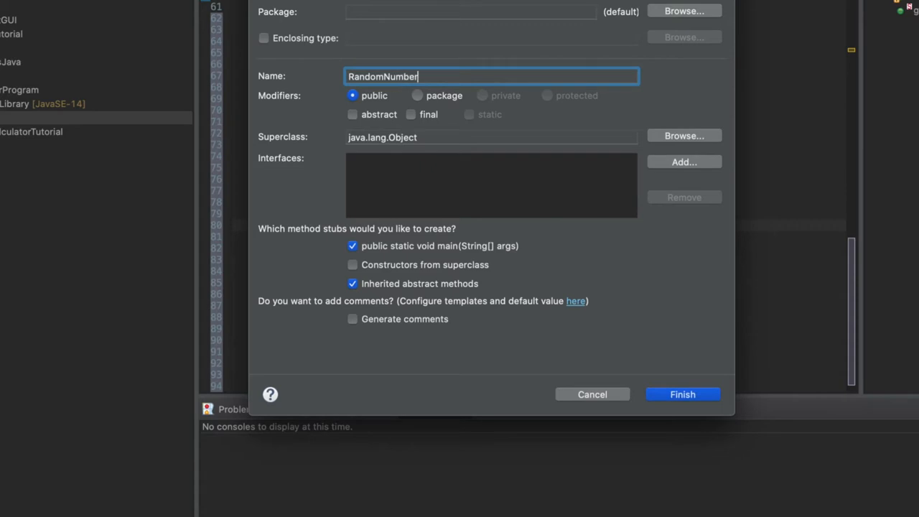
pyautogui.write('Guess')
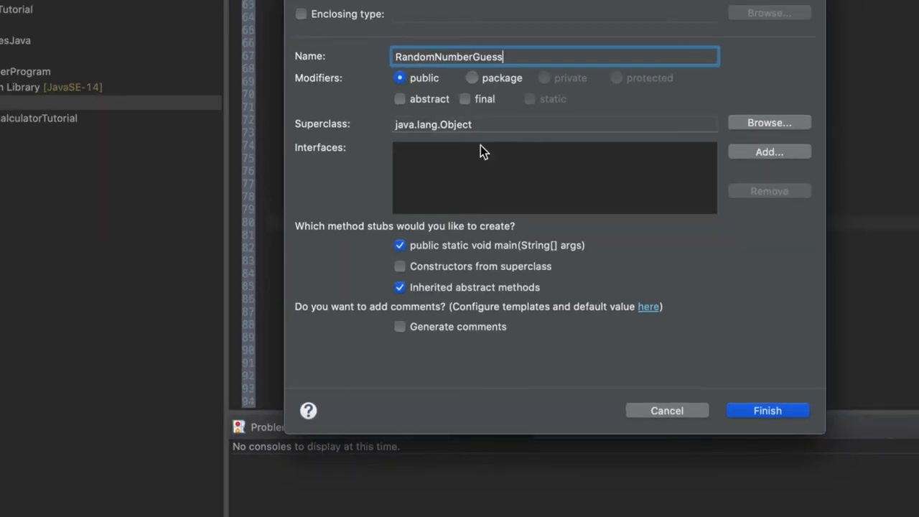
pyautogui.click(767, 410)
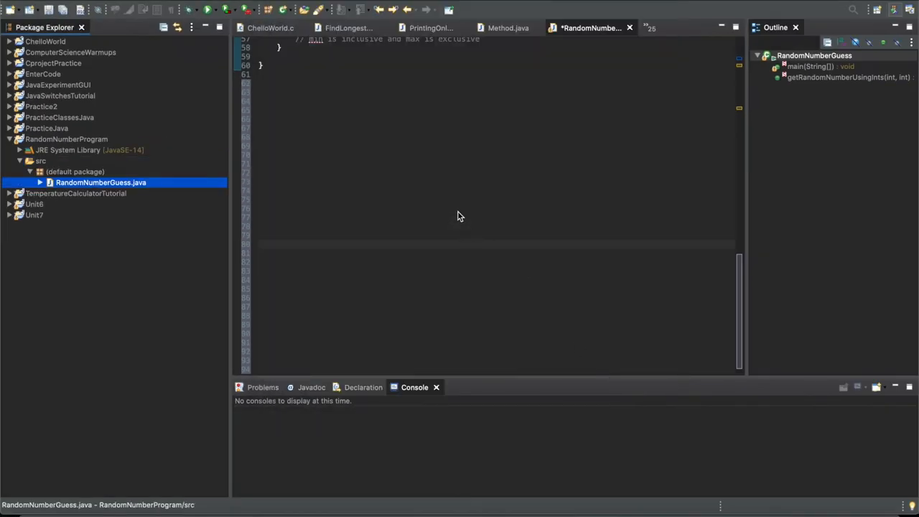
# Step: Add import java.util.Scanner; above the class declaration and move into main
pyautogui.click(609, 27)
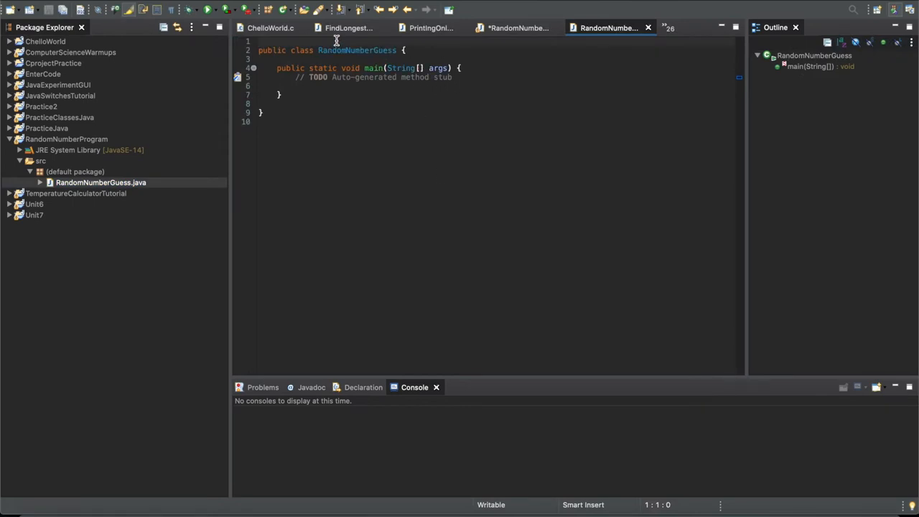
pyautogui.moveTo(379, 47)
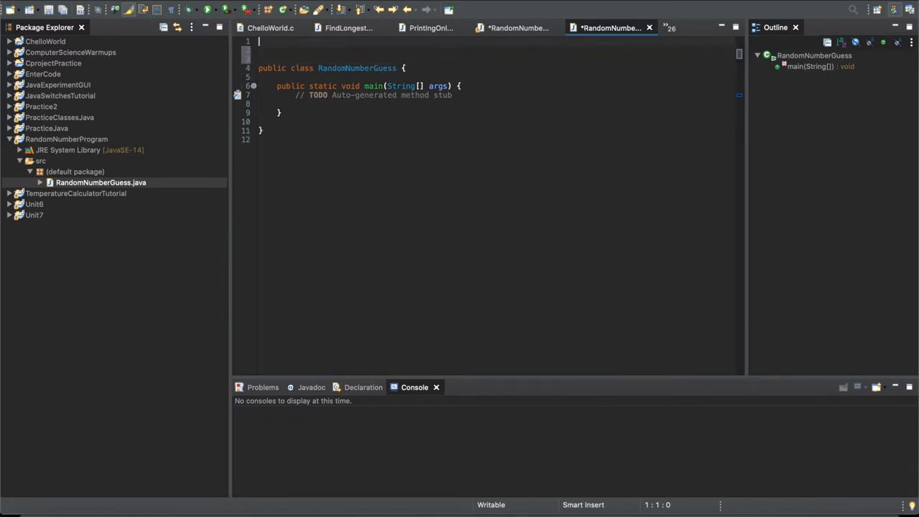
pyautogui.write('import java.')
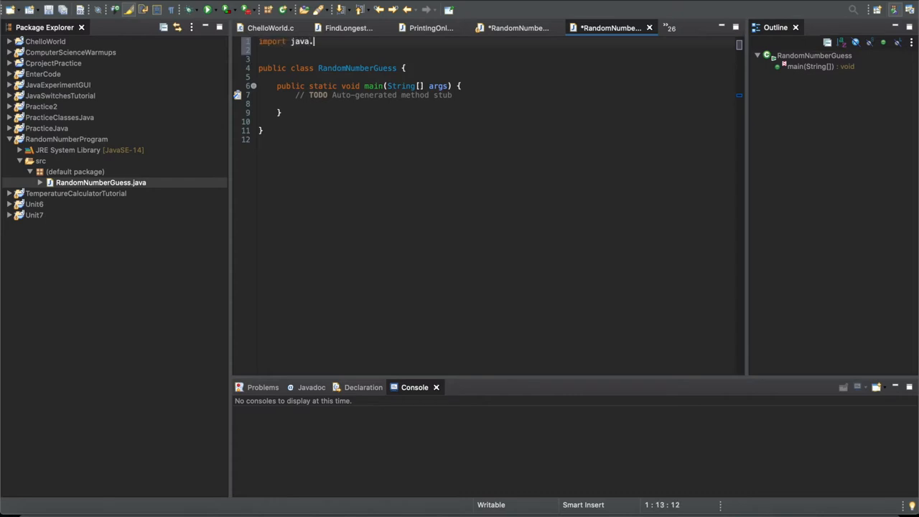
pyautogui.write('util.Scanner;')
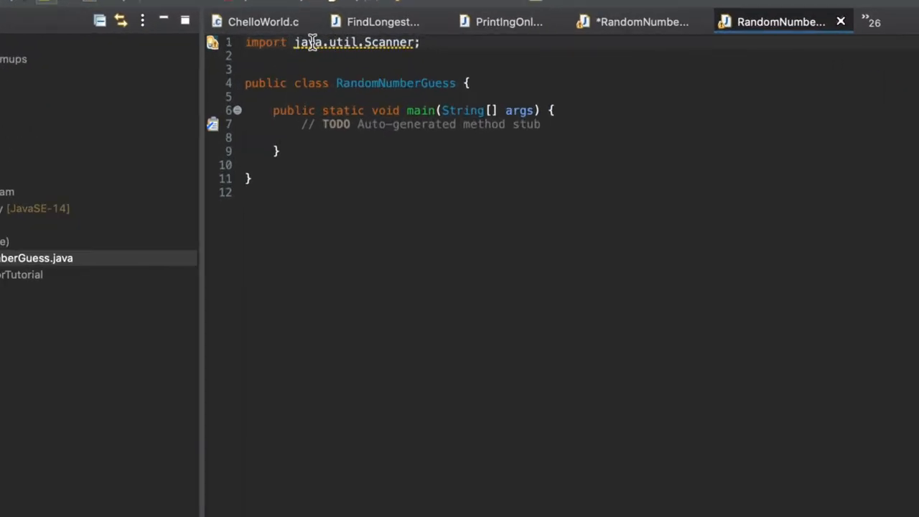
pyautogui.moveTo(372, 49)
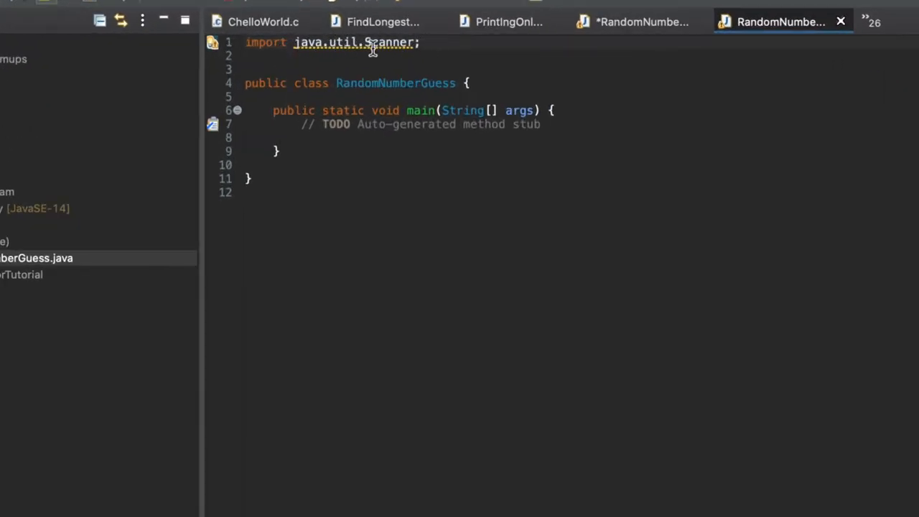
pyautogui.click(422, 43)
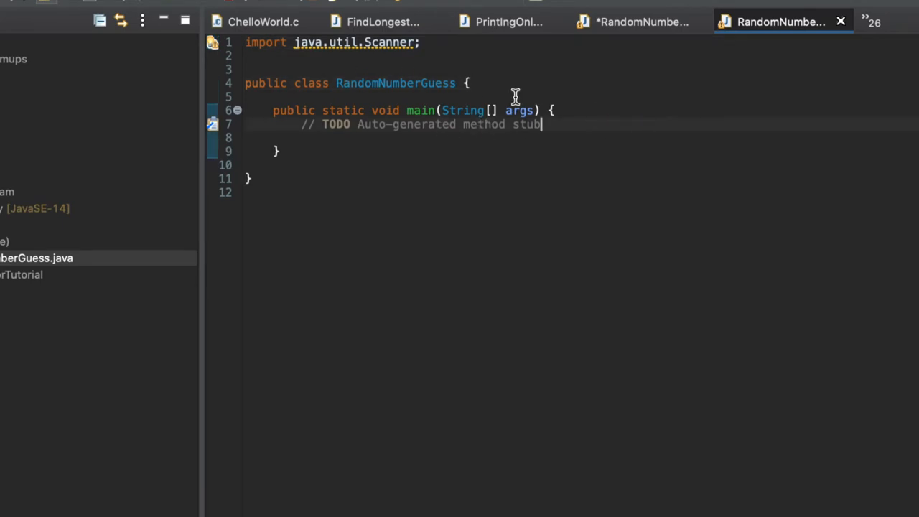
pyautogui.moveTo(544, 124)
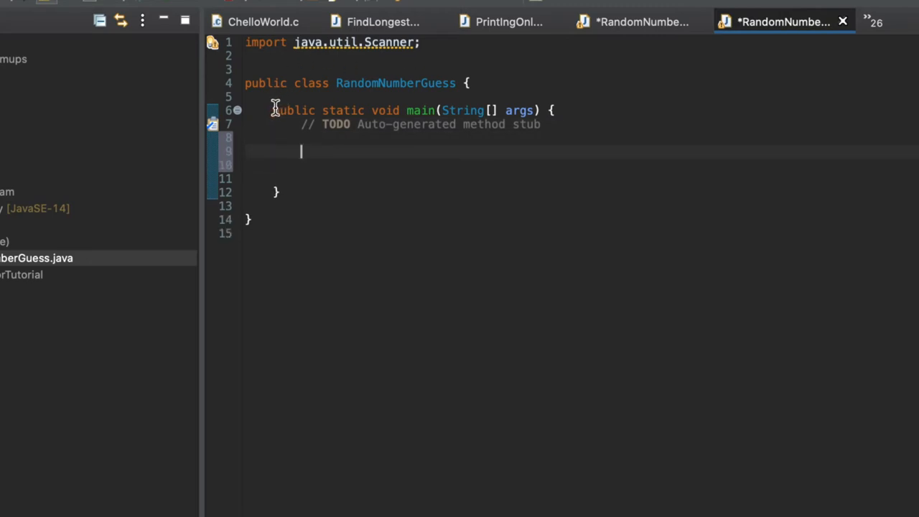
# Step: Declare Scanner scan = new Scanner(System.in); inside main
pyautogui.moveTo(273, 109); pyautogui.dragTo(342, 193)
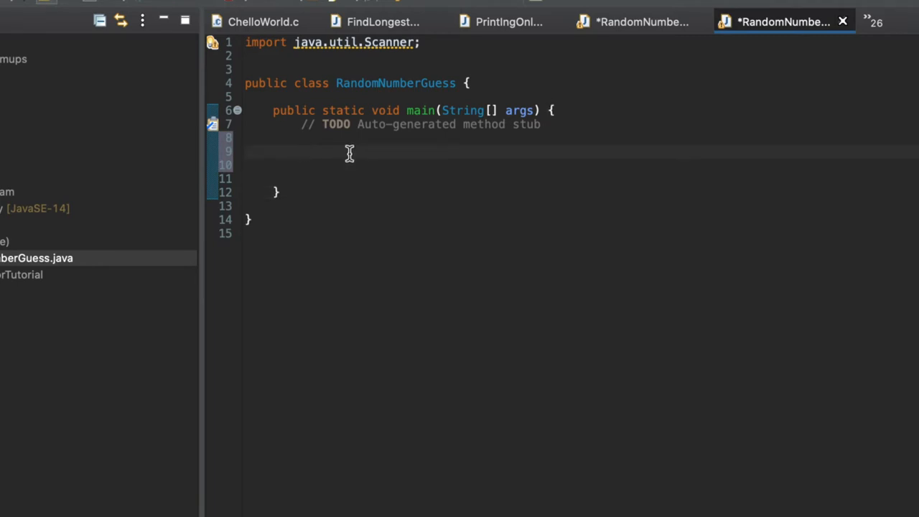
pyautogui.moveTo(334, 151)
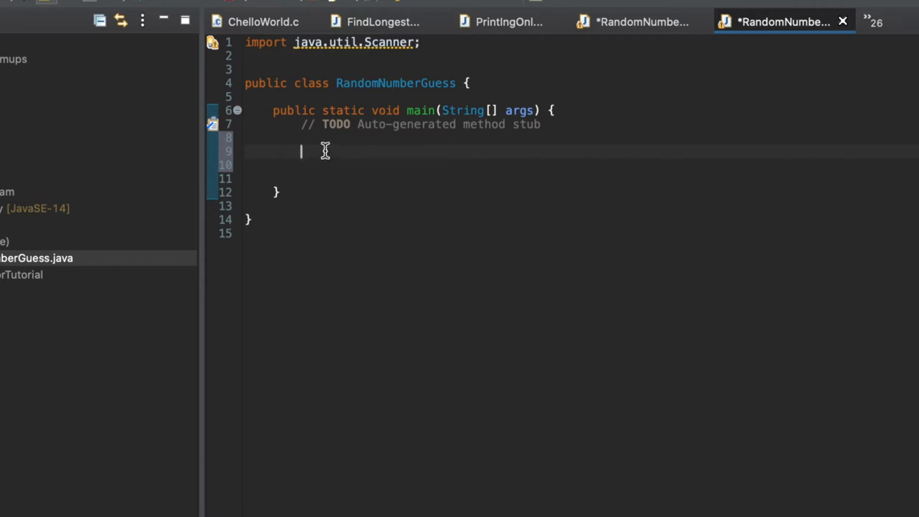
pyautogui.write('Scanner')
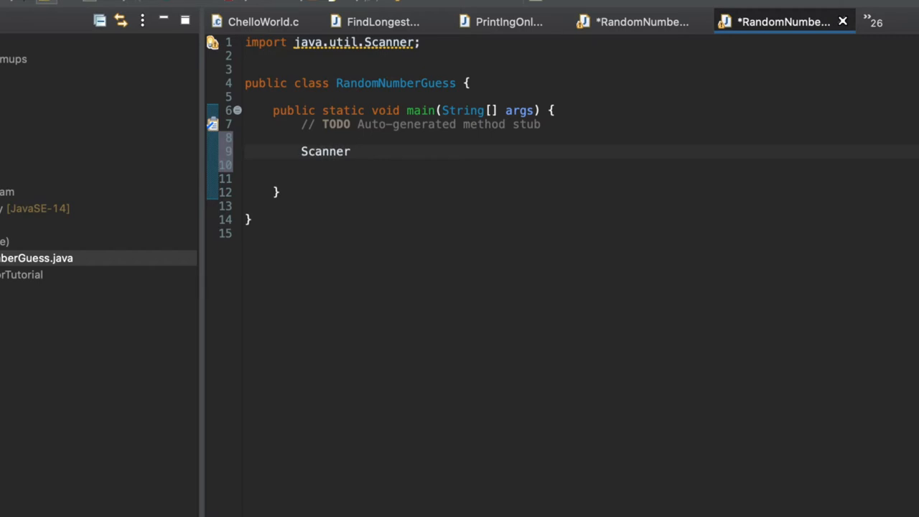
pyautogui.write('scan = n')
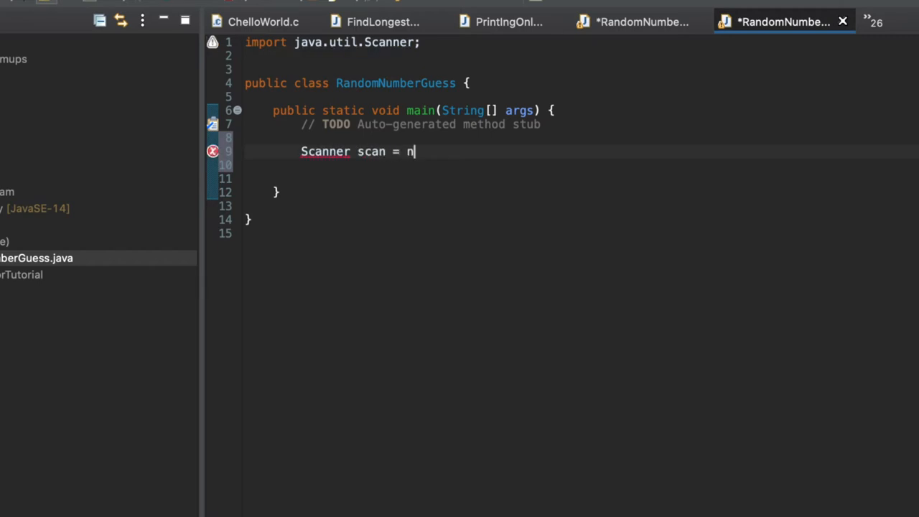
pyautogui.write('ew Scanner()')
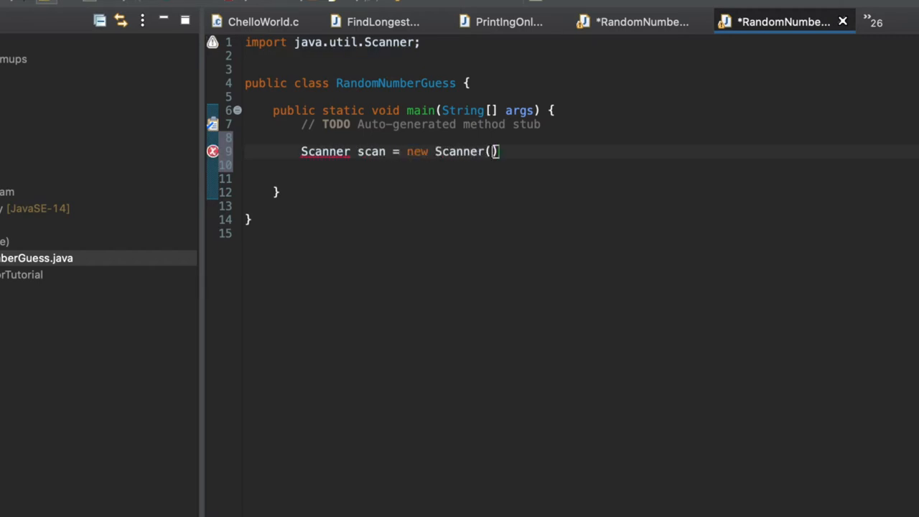
pyautogui.write('System.in);')
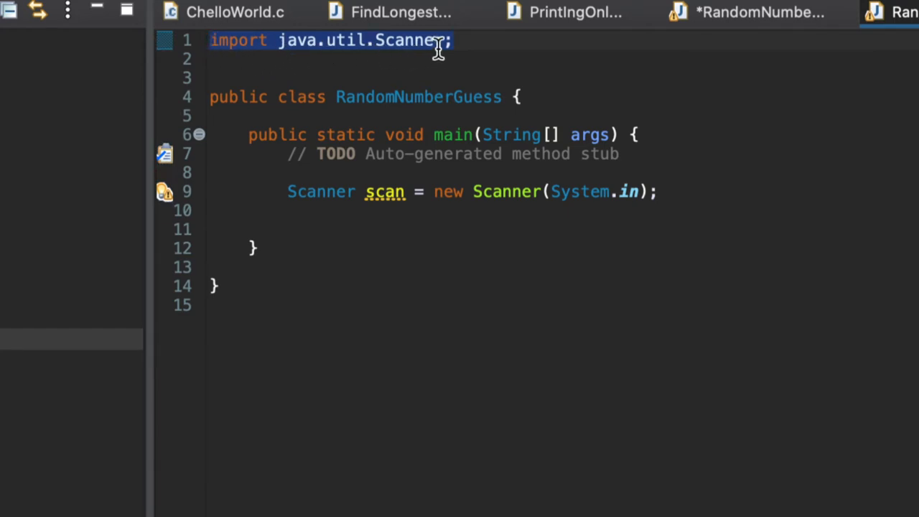
pyautogui.moveTo(396, 60)
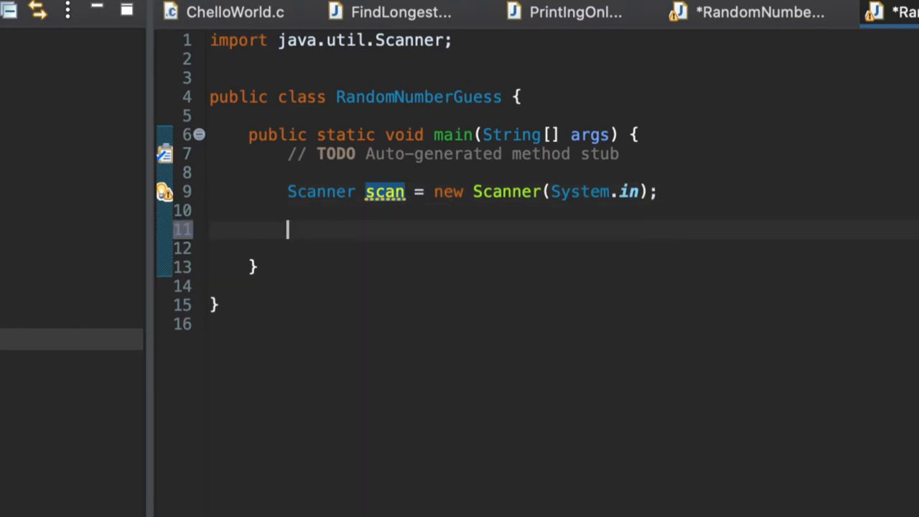
# Step: Print the "What is your name" prompt and read it with String name = scan.nextLine();
pyautogui.write('System.out.println("')
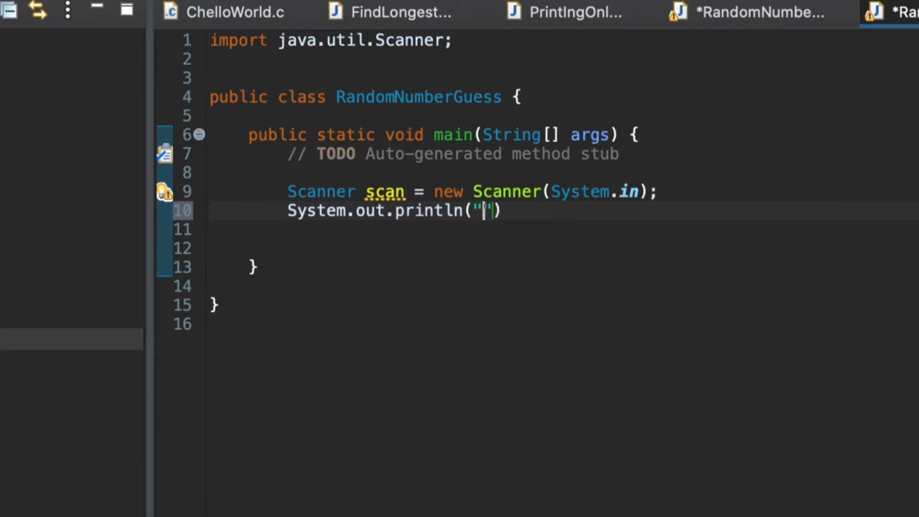
pyautogui.write('What is your name?')
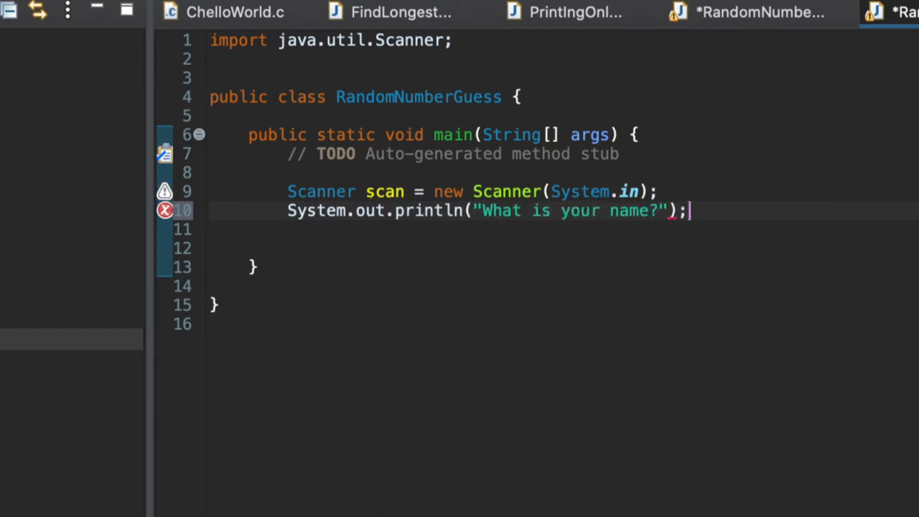
pyautogui.press('Return')
pyautogui.write('String name')
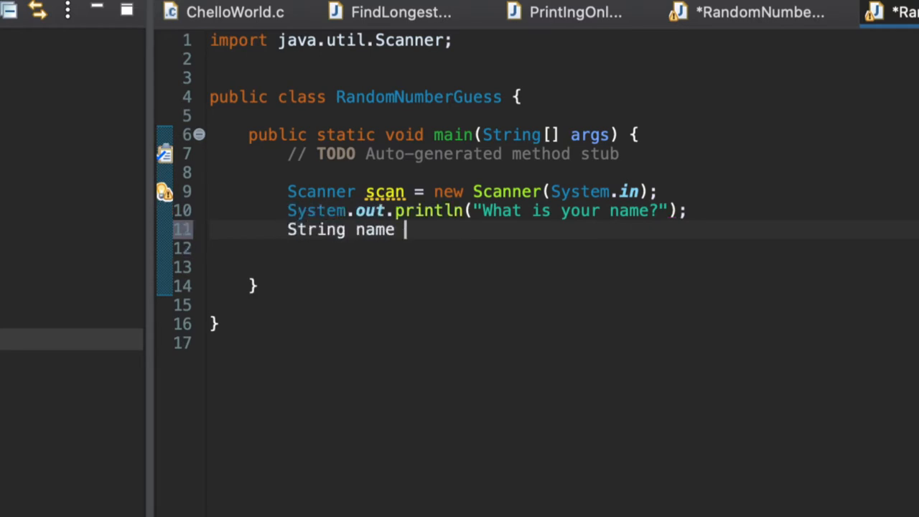
pyautogui.write('= scan.')
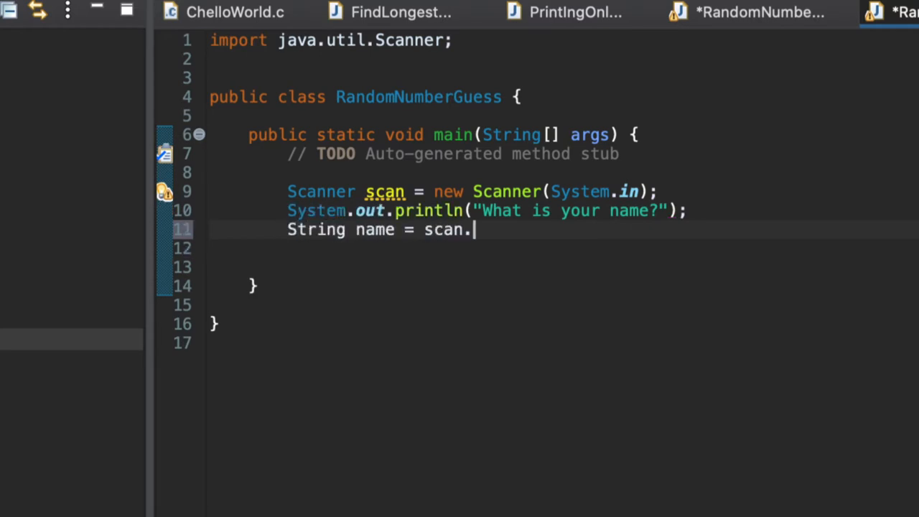
pyautogui.write('nextLine();')
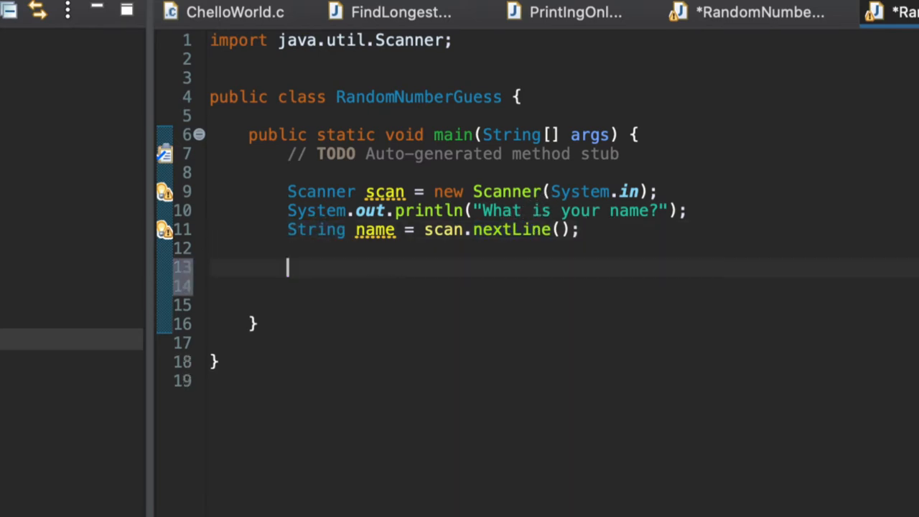
# Step: Print a greeting with name saying "I am thinking of a number between 1 and 20!"
pyautogui.write('System.out.println("')
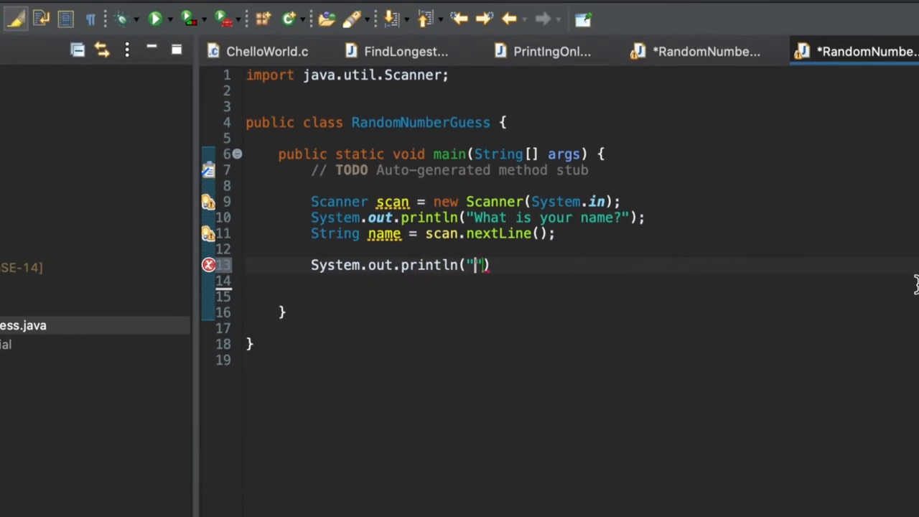
pyautogui.write('Well,')
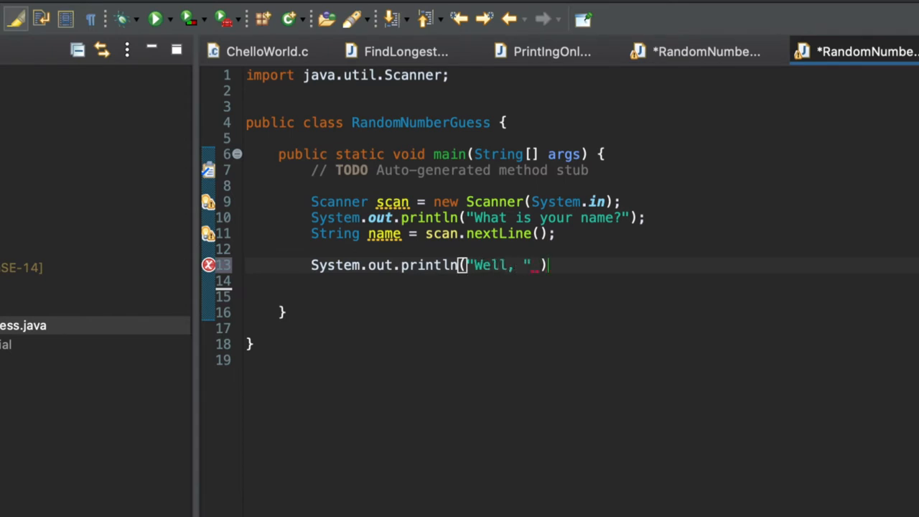
pyautogui.write('+ name +')
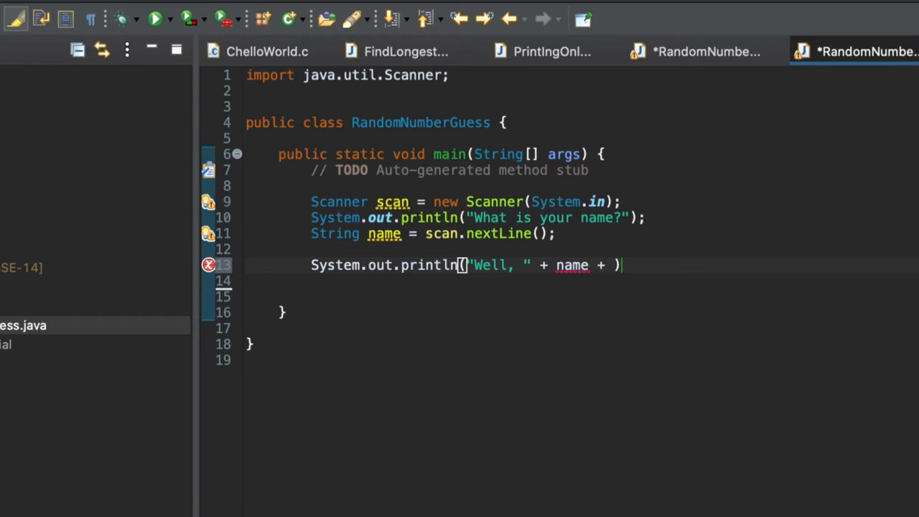
pyautogui.write('""')
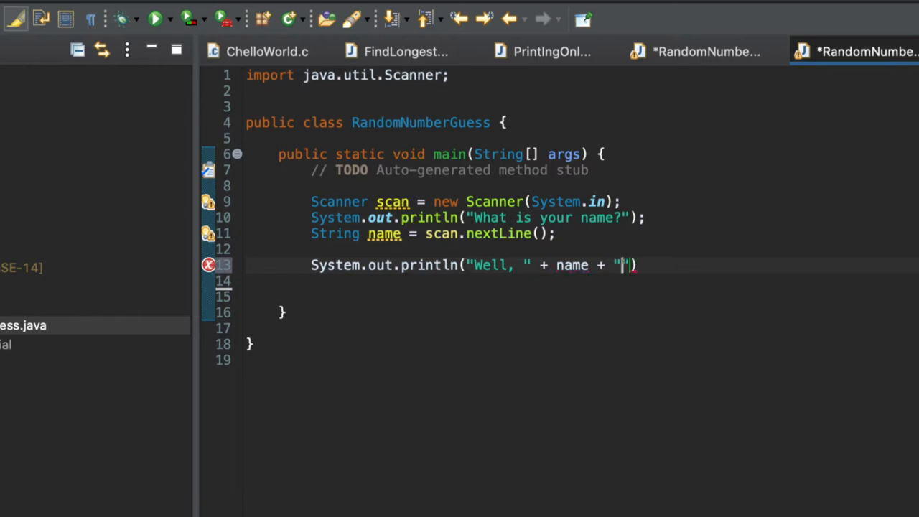
pyautogui.write(', I am thi')
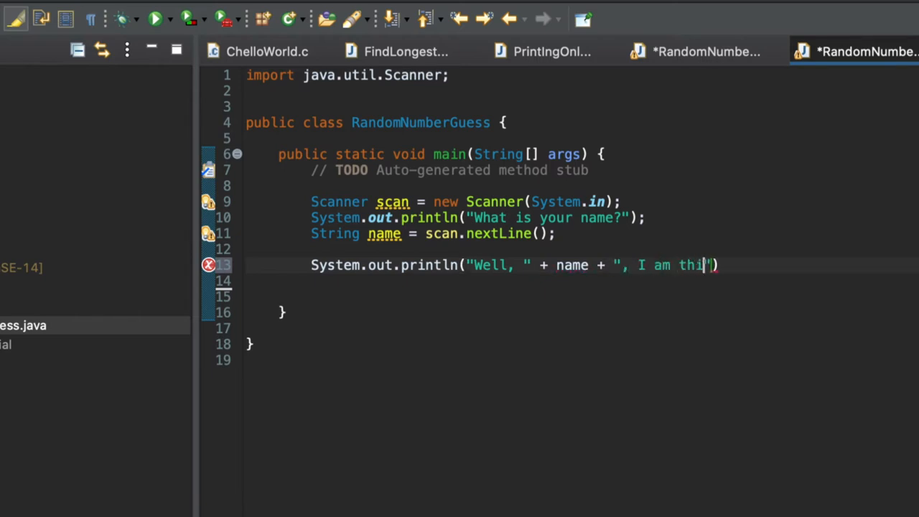
pyautogui.write('nking')
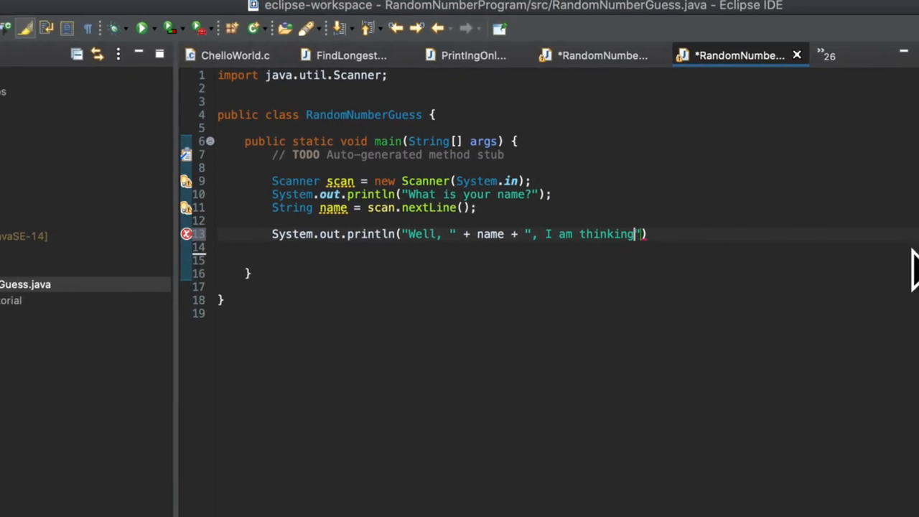
pyautogui.write('of a number betwe')
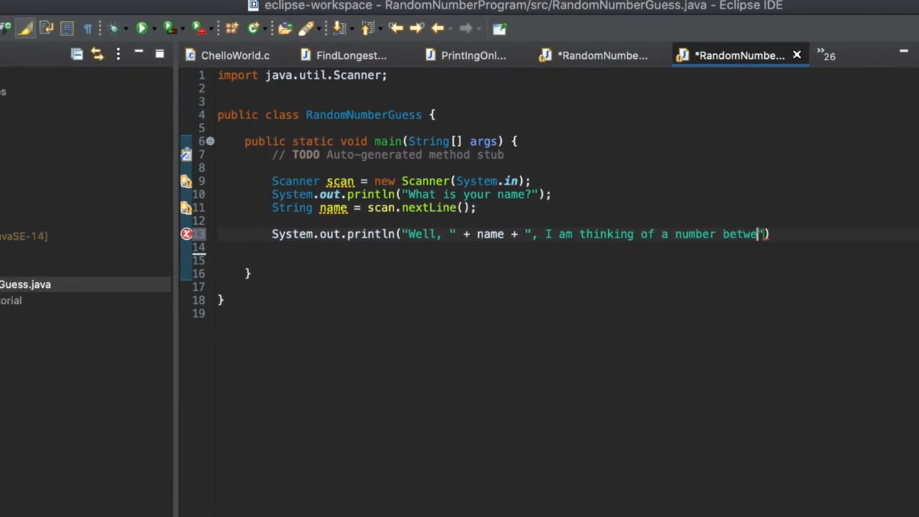
pyautogui.write('en 1 and 120')
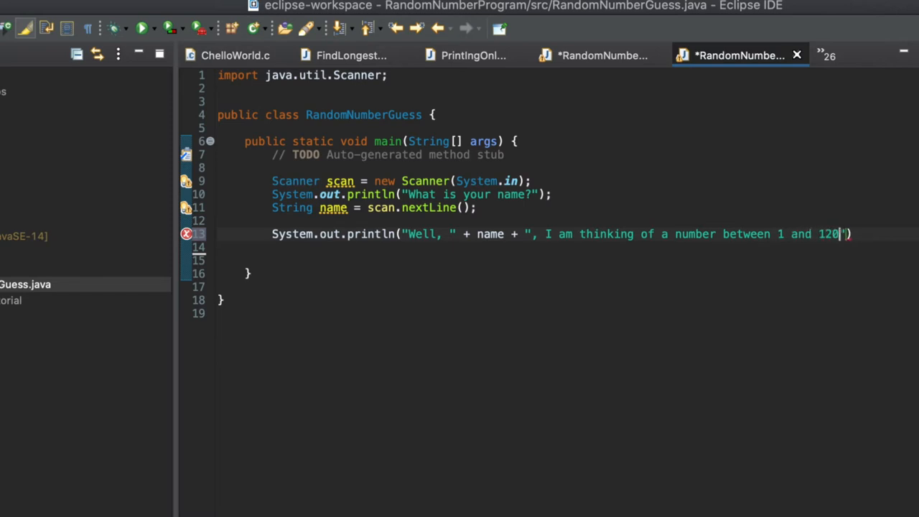
pyautogui.write('20!"')
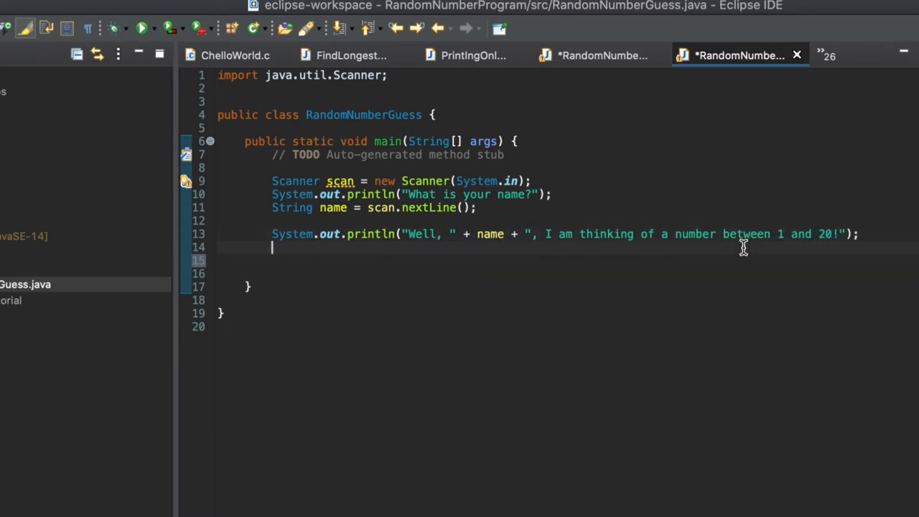
pyautogui.moveTo(605, 232)
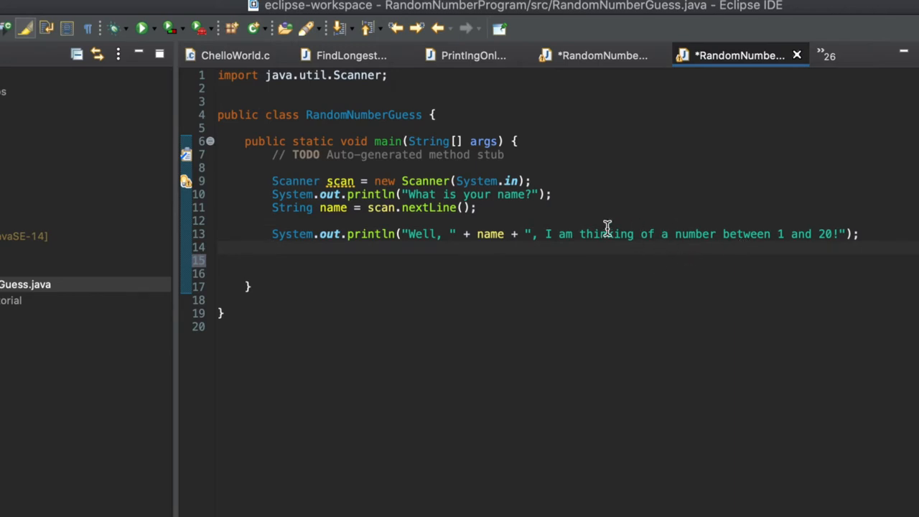
# Step: Begin the declaration int myNumber =
pyautogui.write('int my')
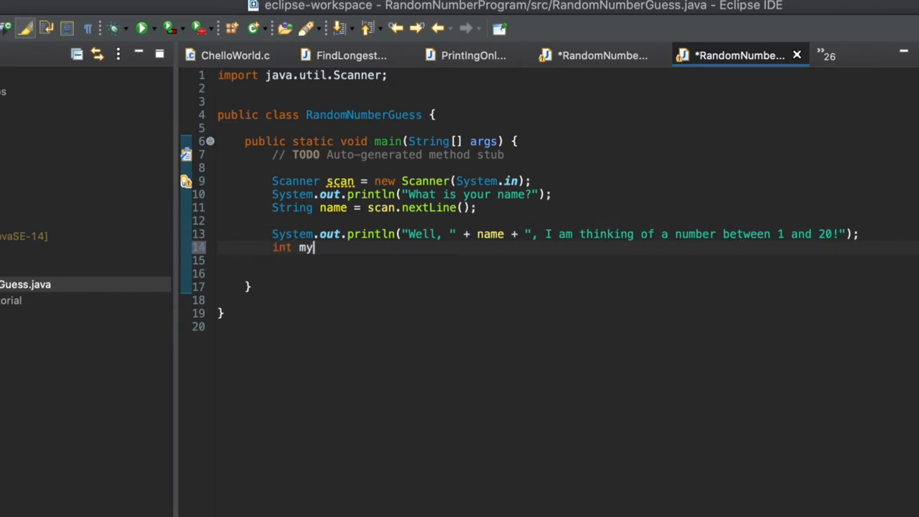
pyautogui.write('Number =')
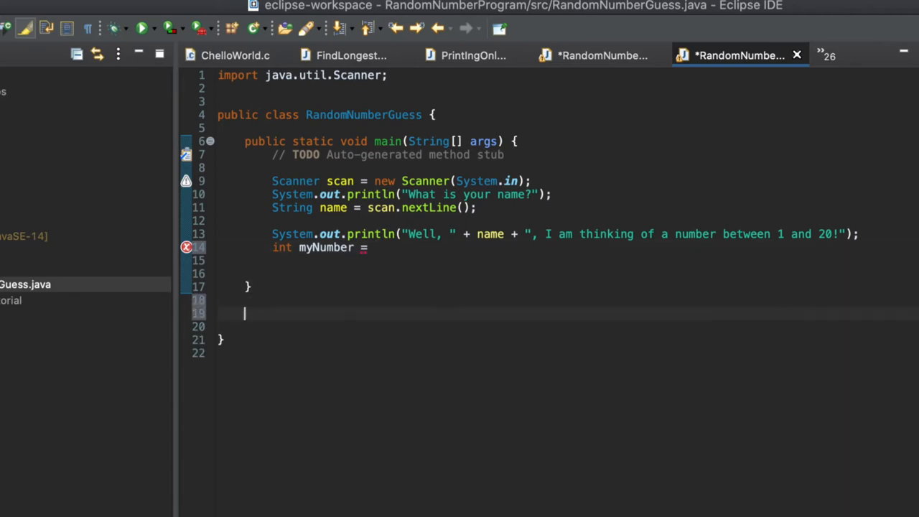
# Step: Declare the method public static int getRandomNumber(int min, int max)
pyautogui.write('p')
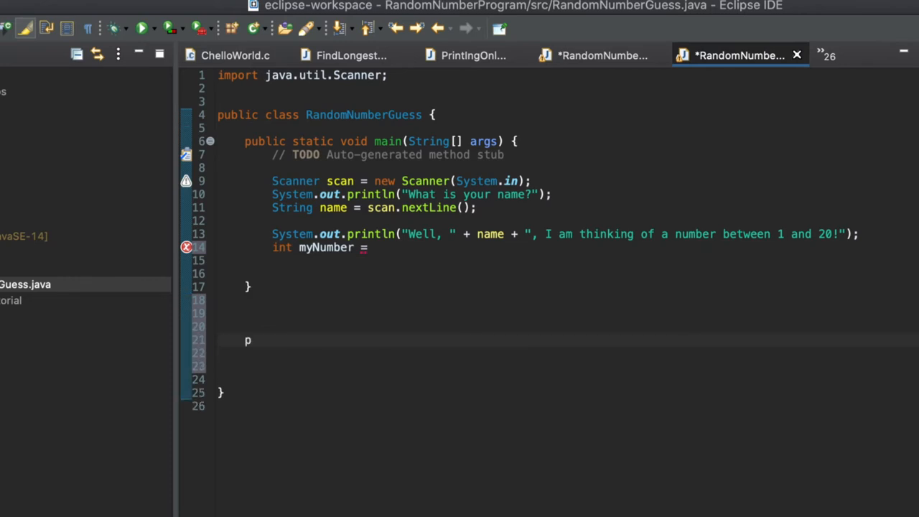
pyautogui.write('ublic static')
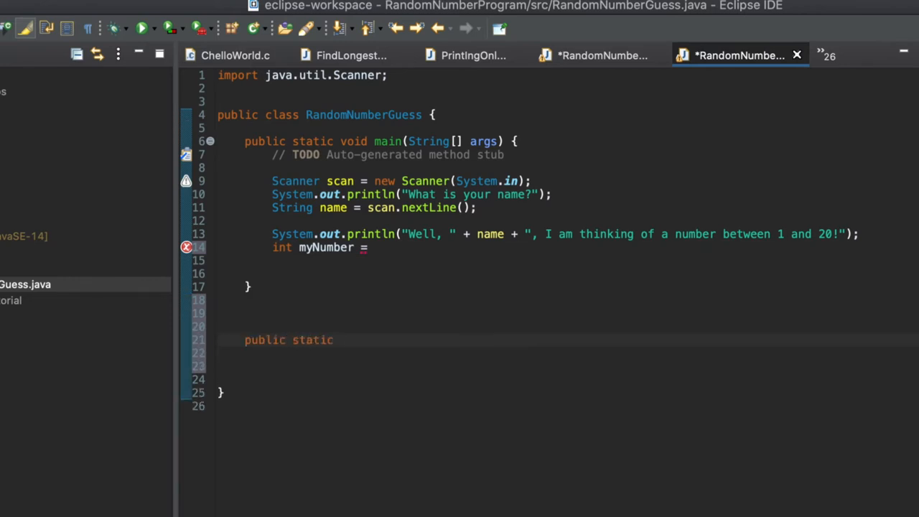
pyautogui.write('int')
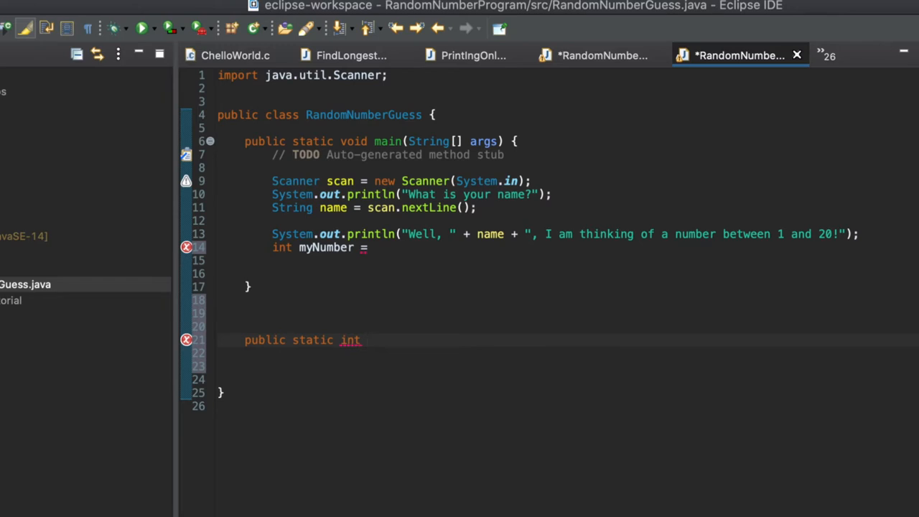
pyautogui.write('ge')
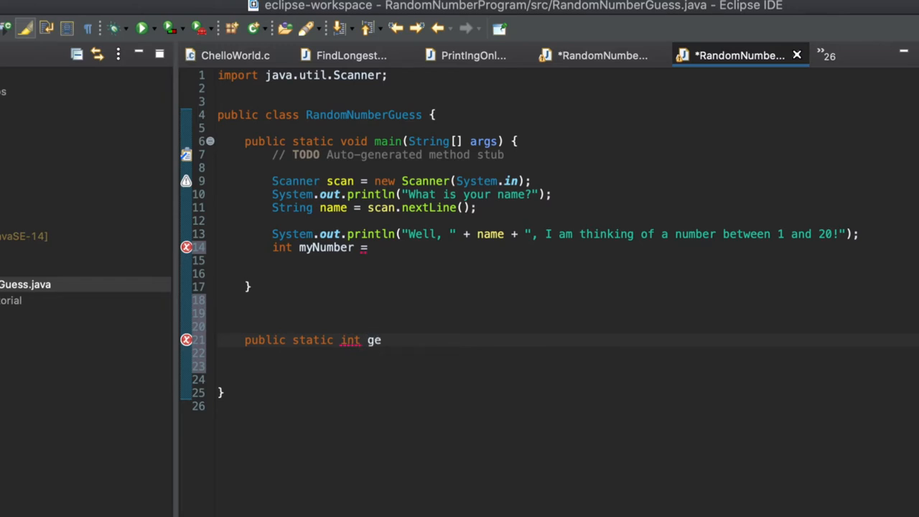
pyautogui.write('tRandomNumber')
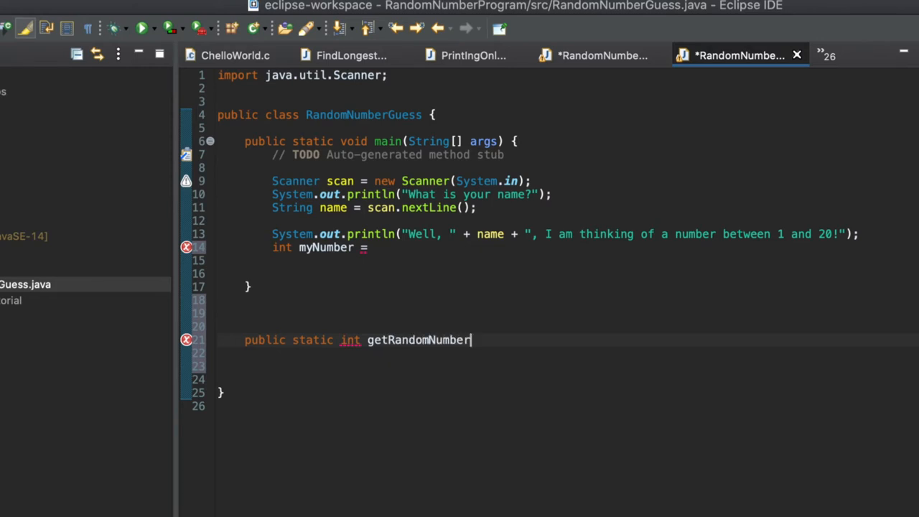
pyautogui.write('()')
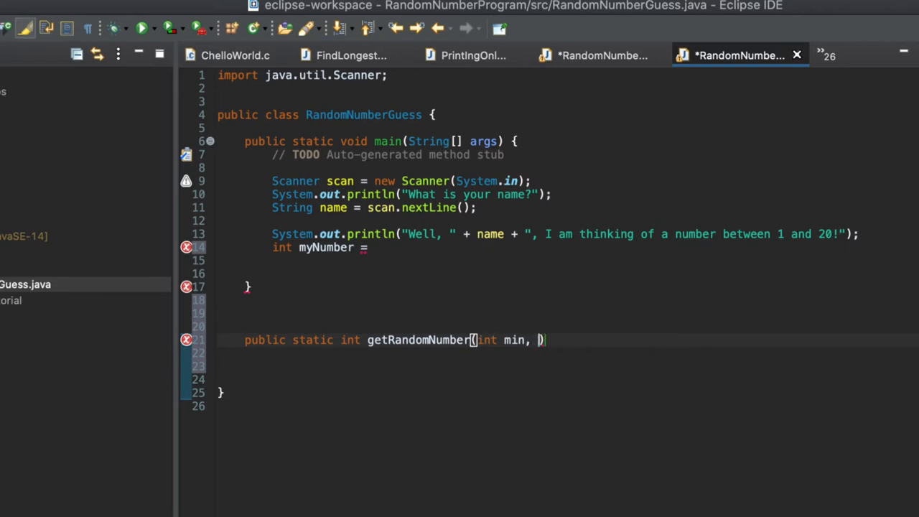
pyautogui.write('int max')
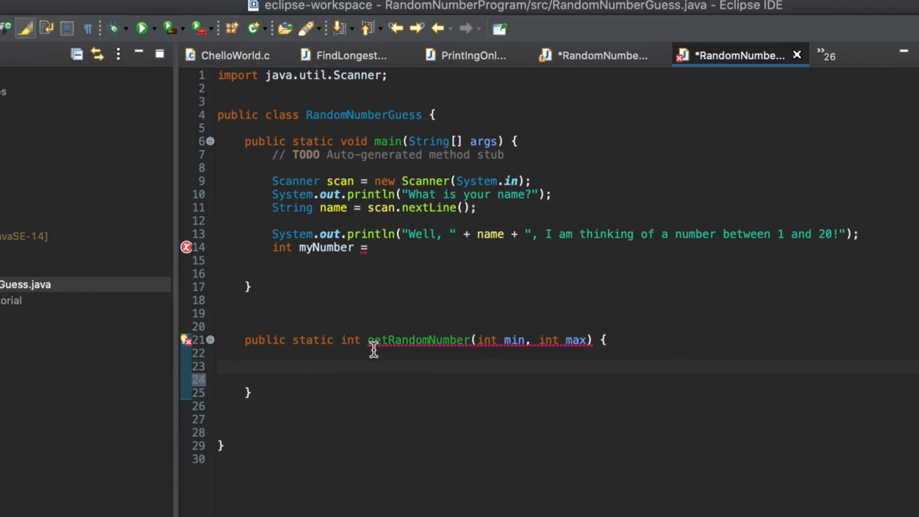
pyautogui.moveTo(372, 339)
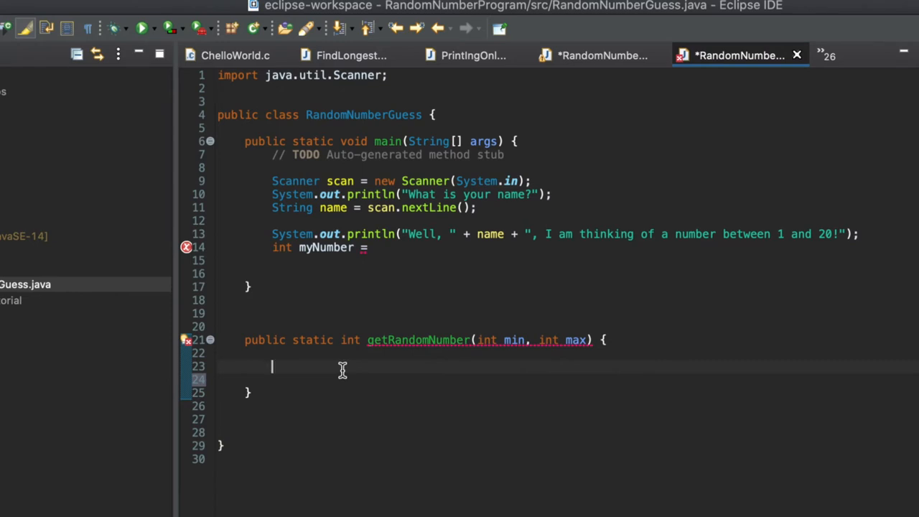
pyautogui.moveTo(310, 365)
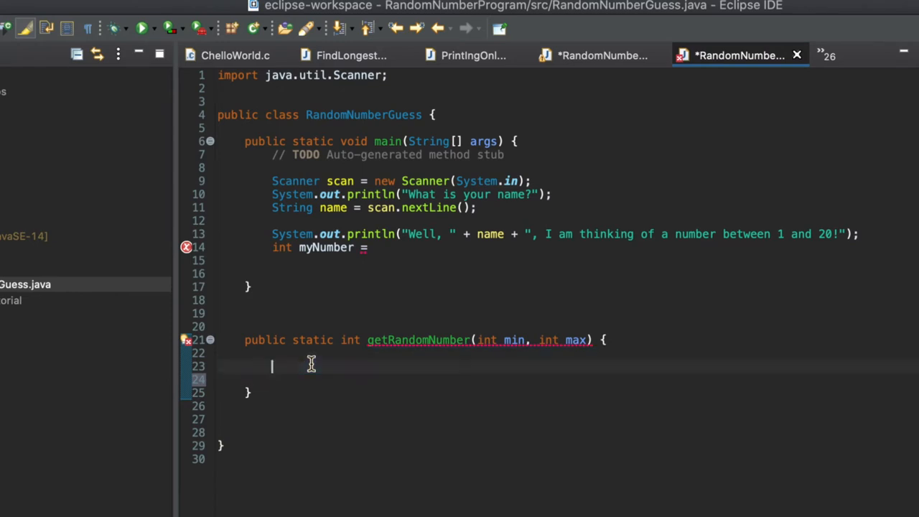
# Step: Create Random random and return random.ints(min,max).findFirst().getAsInt();
pyautogui.write('Random')
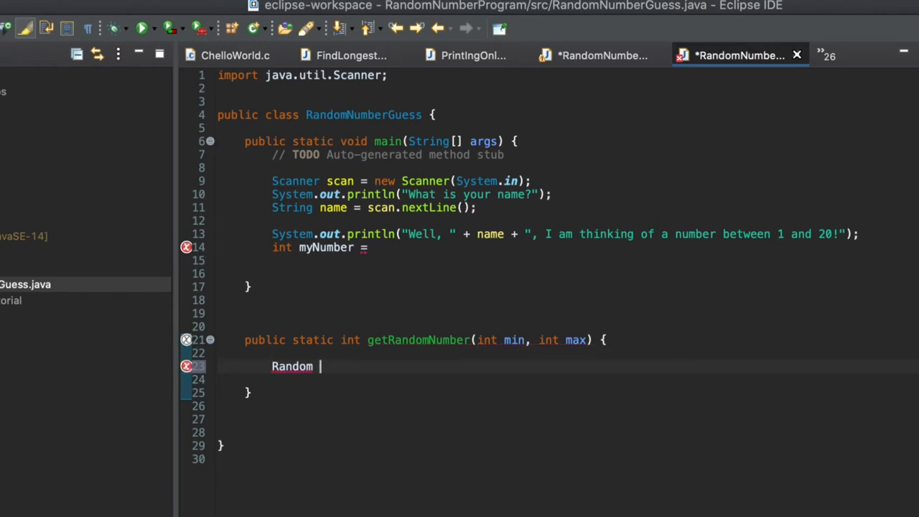
pyautogui.write('random =')
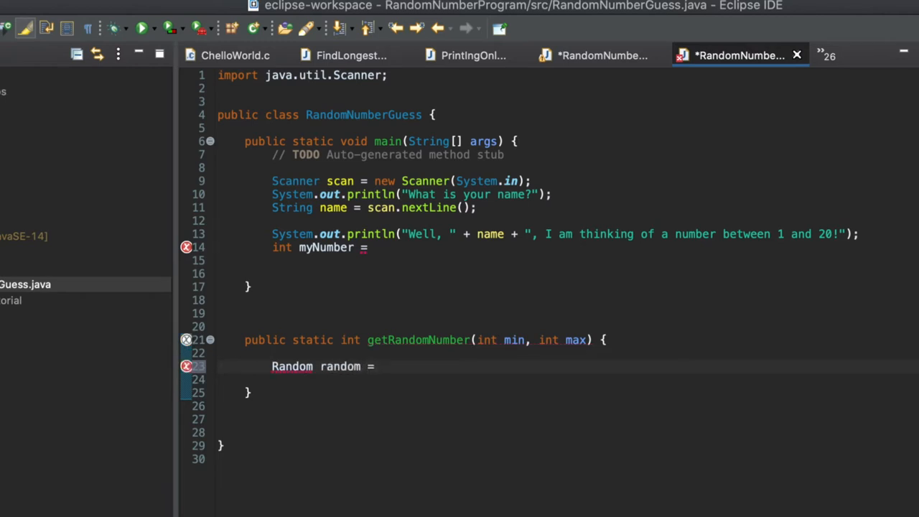
pyautogui.write('new Random')
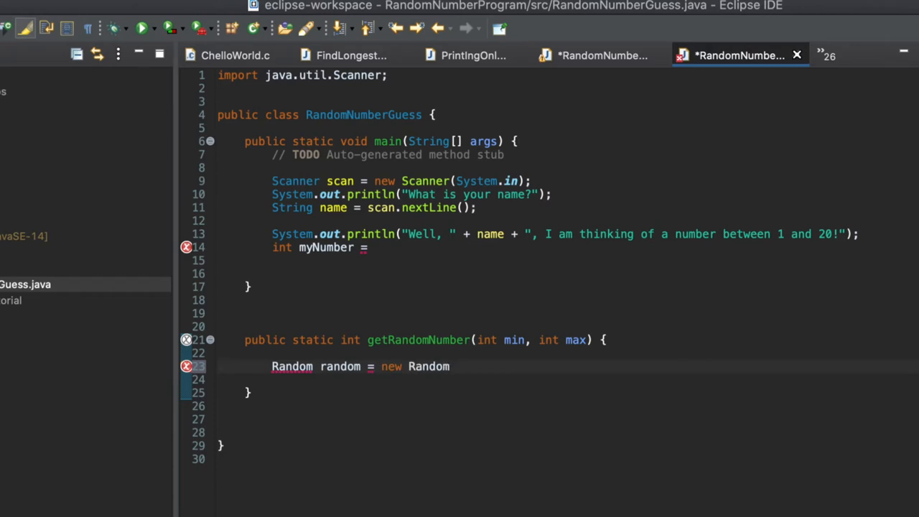
pyautogui.write('();')
pyautogui.click(567, 379)
pyautogui.write('retu')
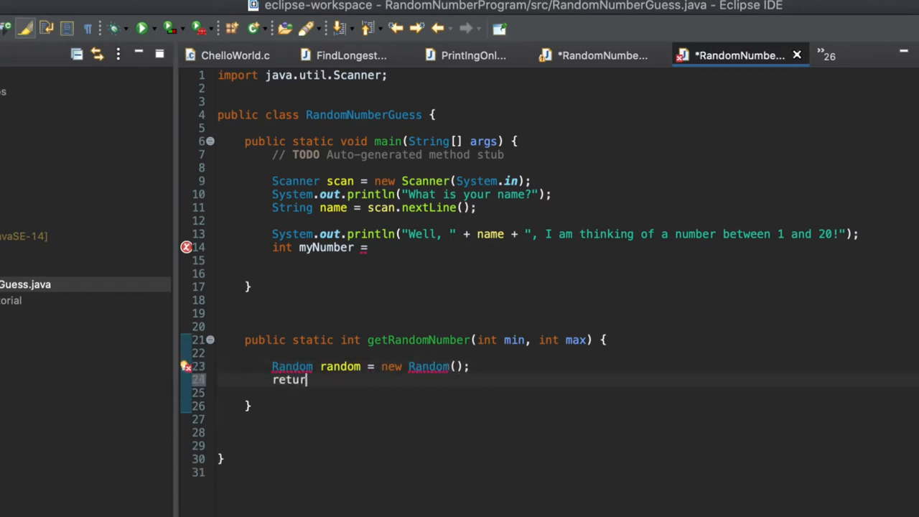
pyautogui.write('random.')
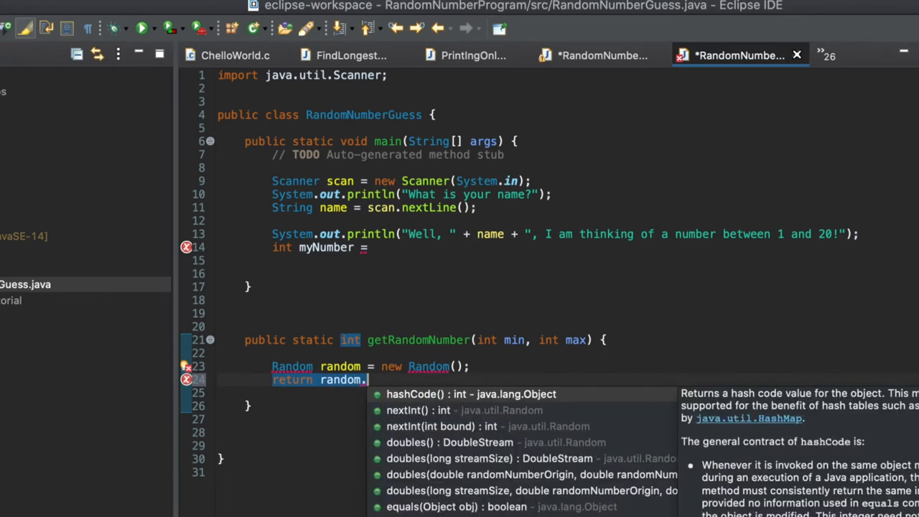
pyautogui.write('ints((m)')
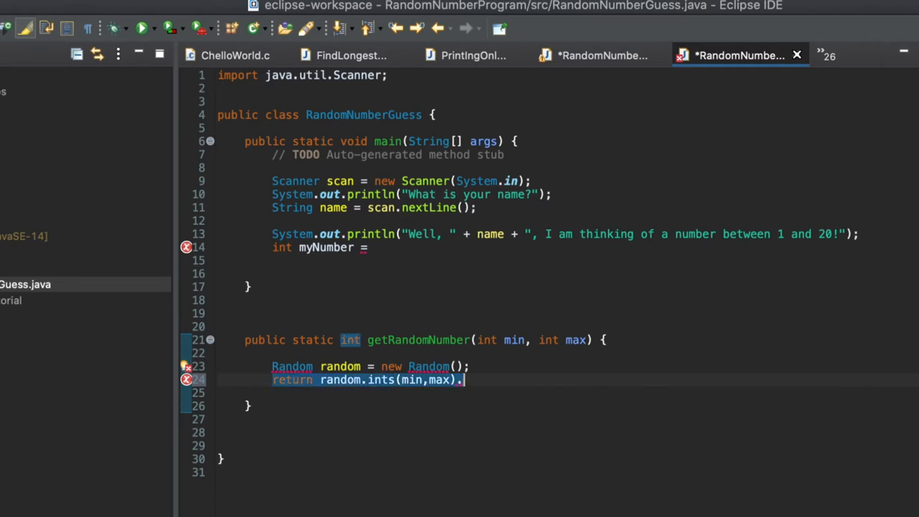
pyautogui.write('findFirst(')
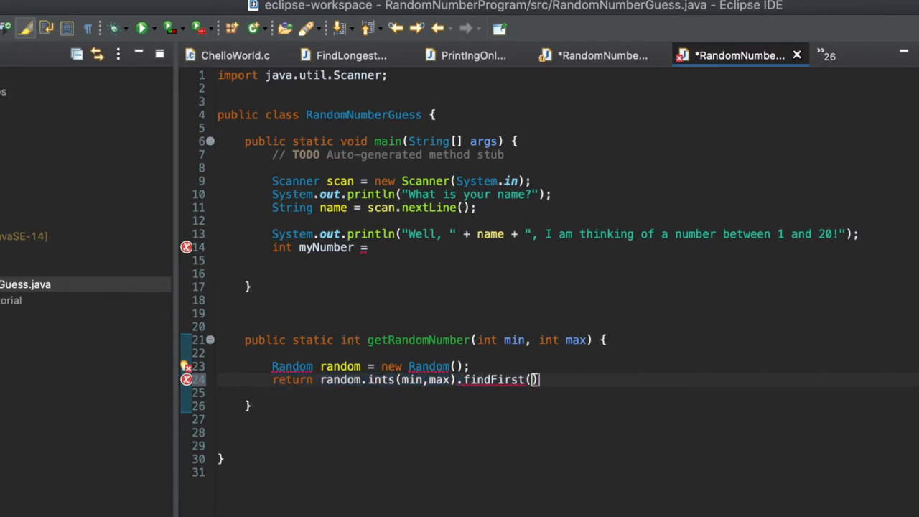
pyautogui.write('.getAsI')
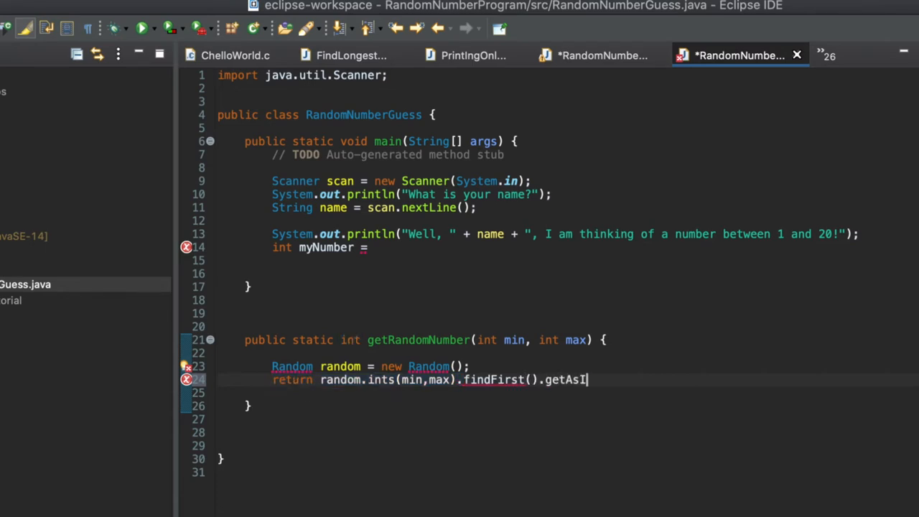
pyautogui.write('nt();')
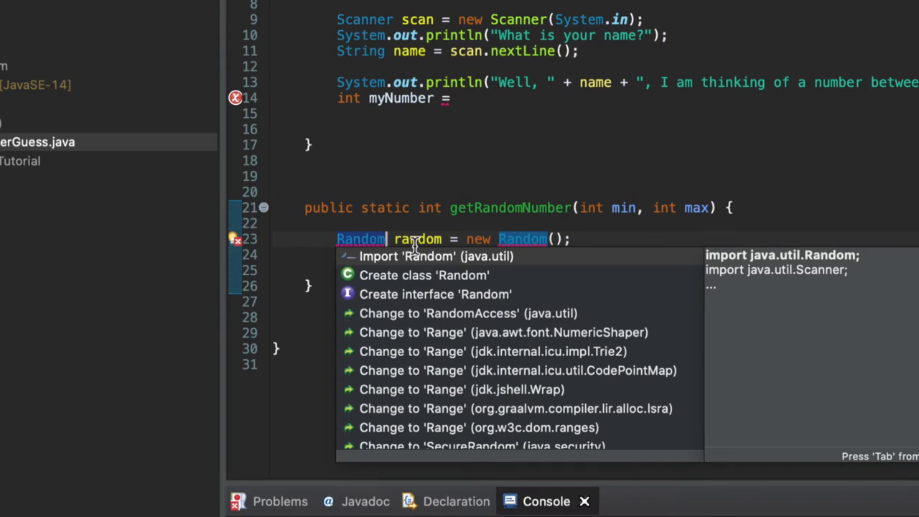
pyautogui.moveTo(473, 265)
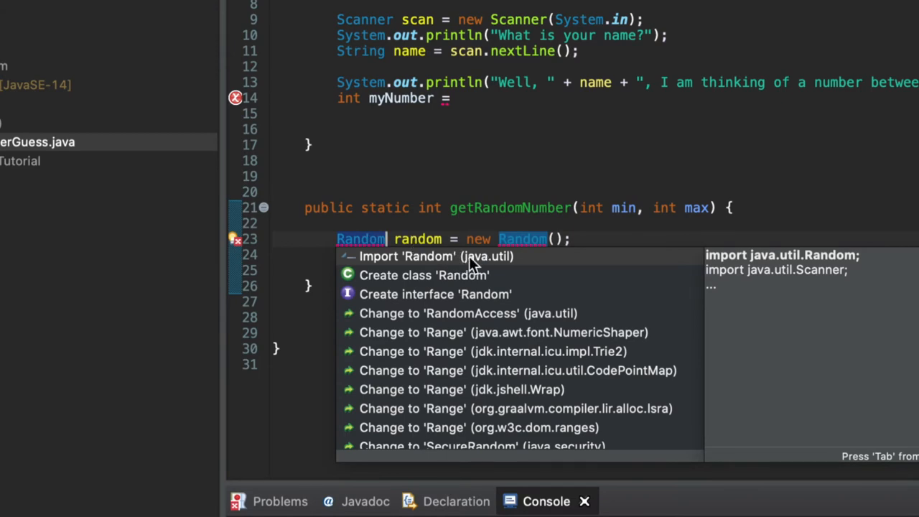
# Step: Import Random from java.util via the quick fix
pyautogui.click(436, 256)
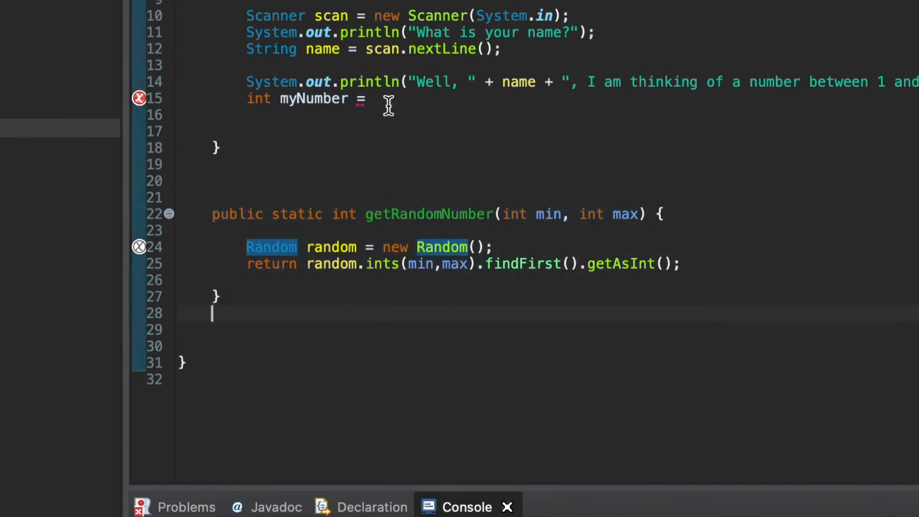
# Step: Assign myNumber = getRandomNumber(1, 21); after checking the max parameter
pyautogui.click(376, 98)
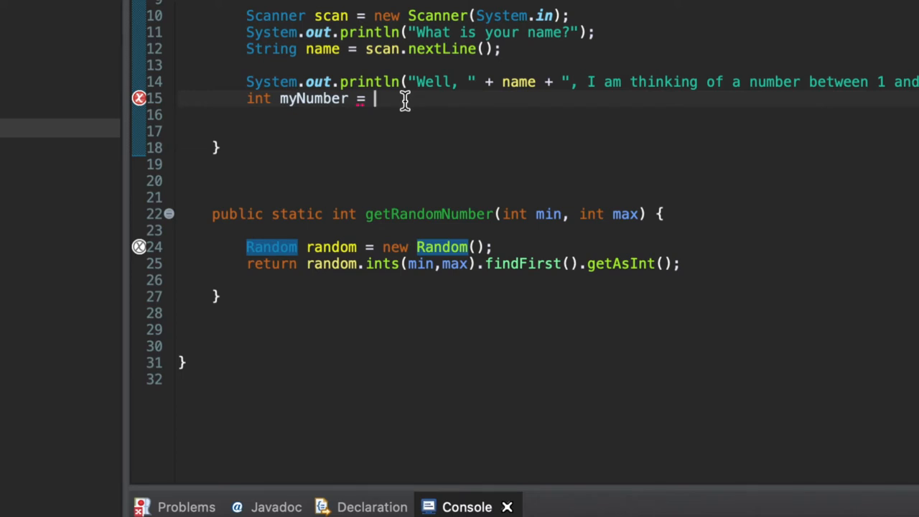
pyautogui.write('getRandom')
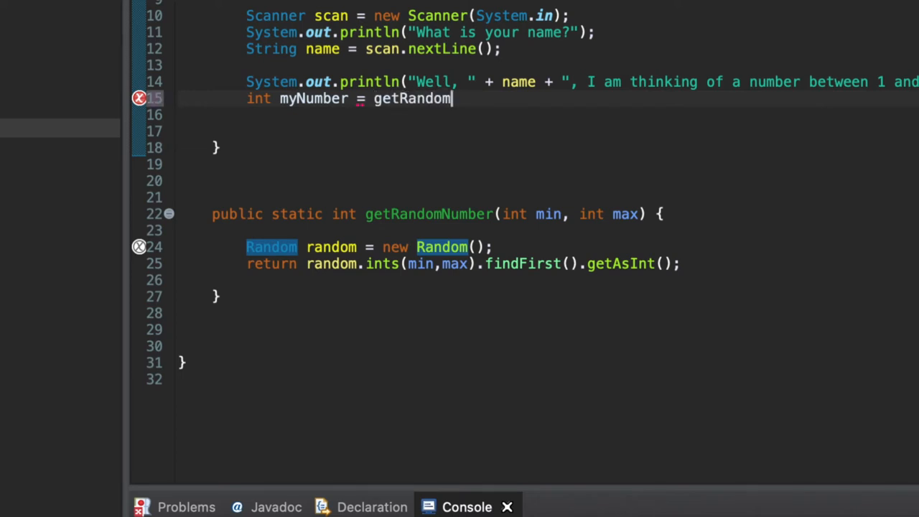
pyautogui.write('Number()')
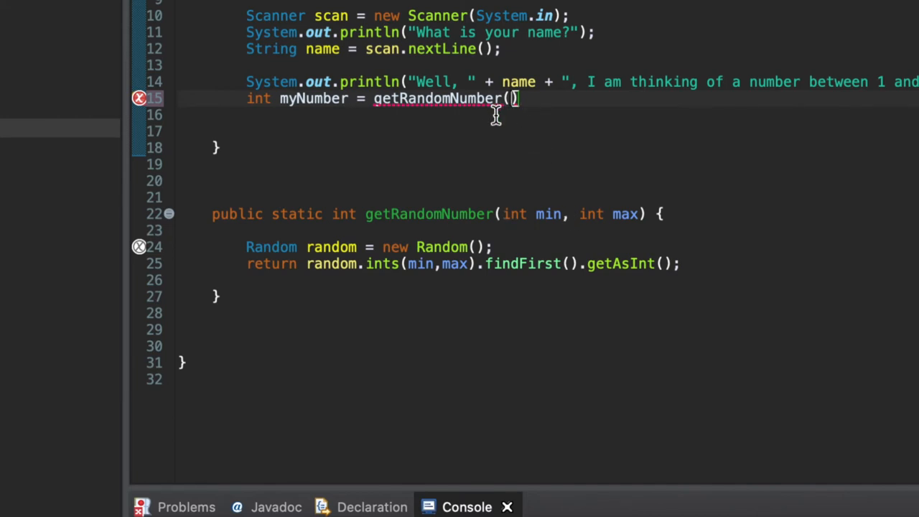
pyautogui.write('1, 21')
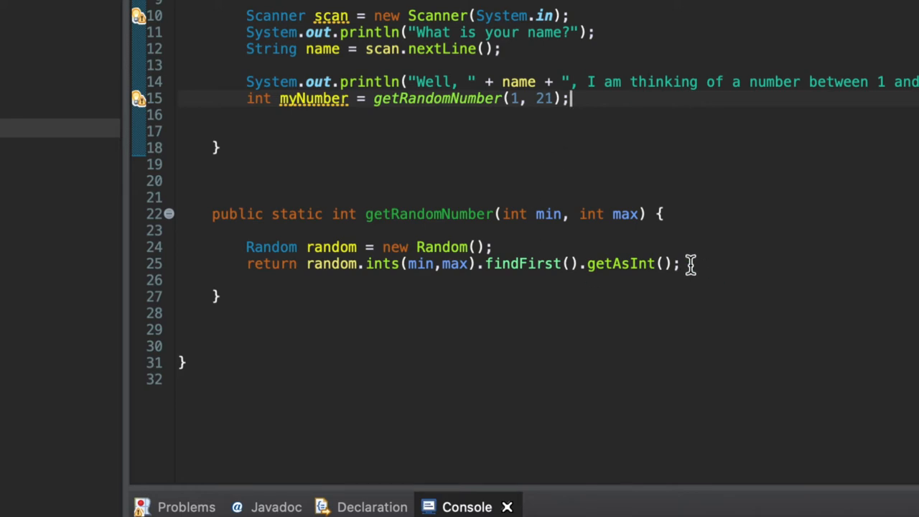
pyautogui.moveTo(563, 206)
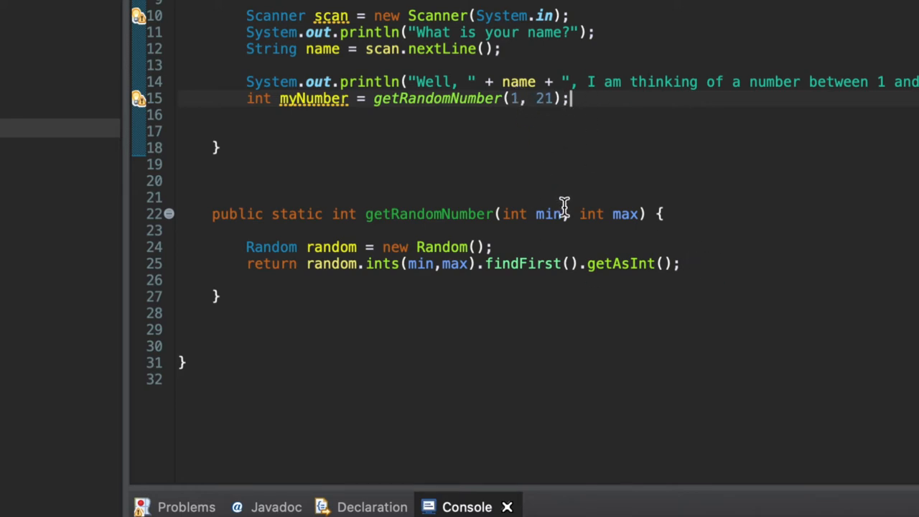
pyautogui.doubleClick(548, 213)
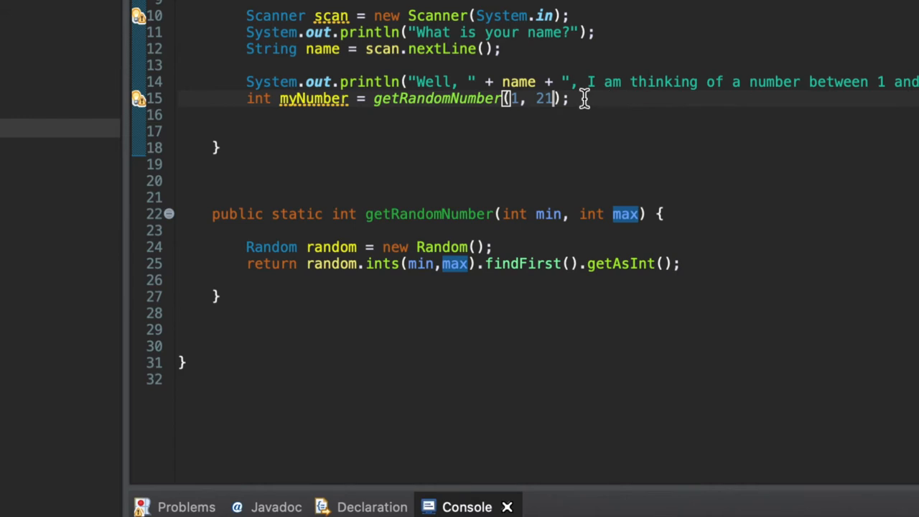
pyautogui.press('BackSpace')
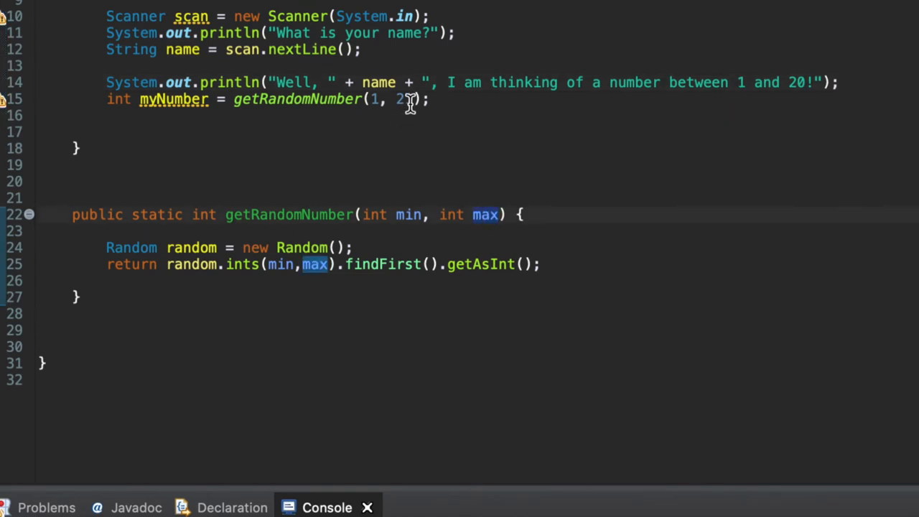
pyautogui.write('1')
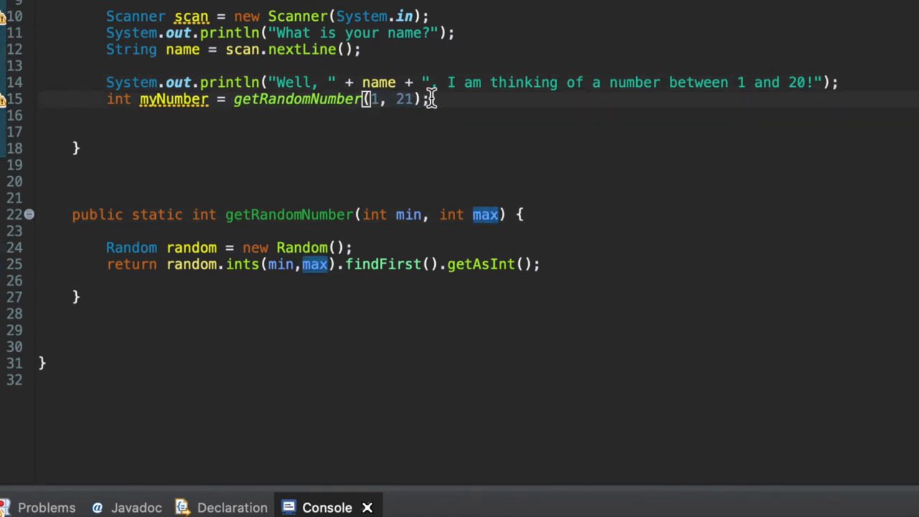
pyautogui.moveTo(379, 81)
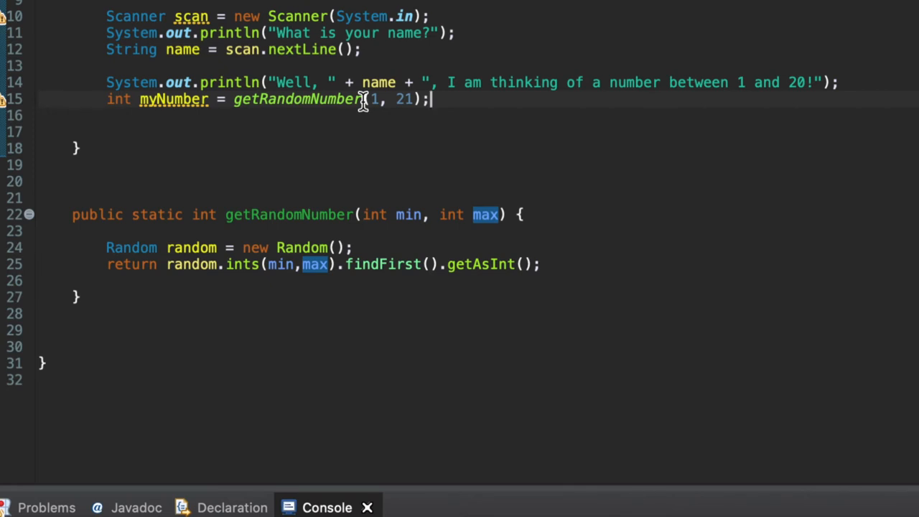
pyautogui.press('Return')
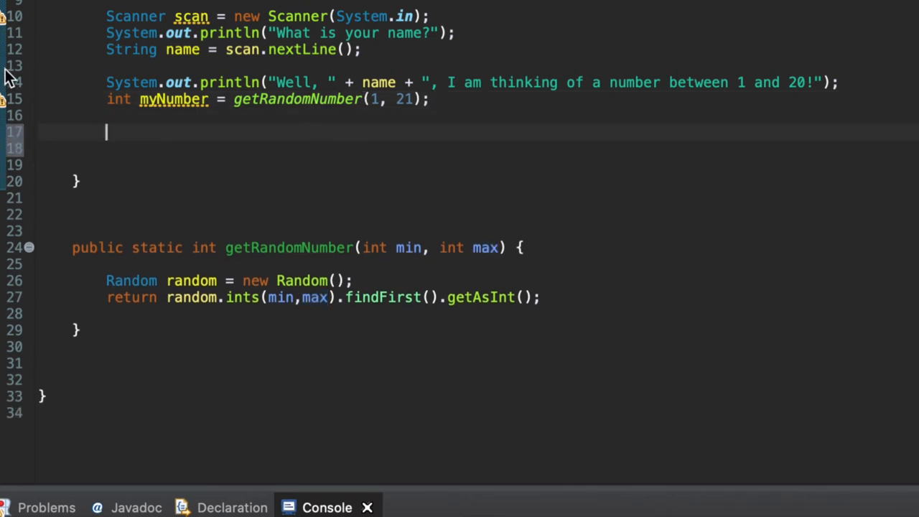
# Step: Write a for loop header running i from 0 while i < 6
pyautogui.write('for (')
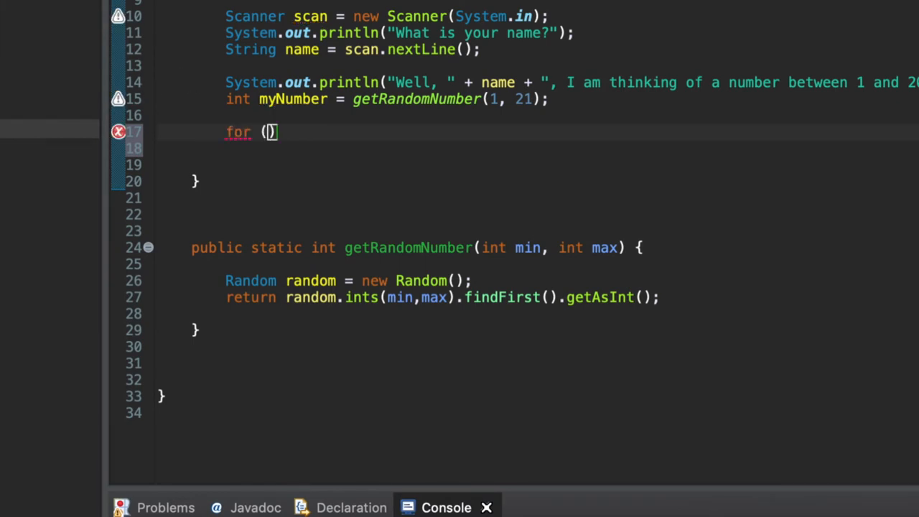
pyautogui.write('int i')
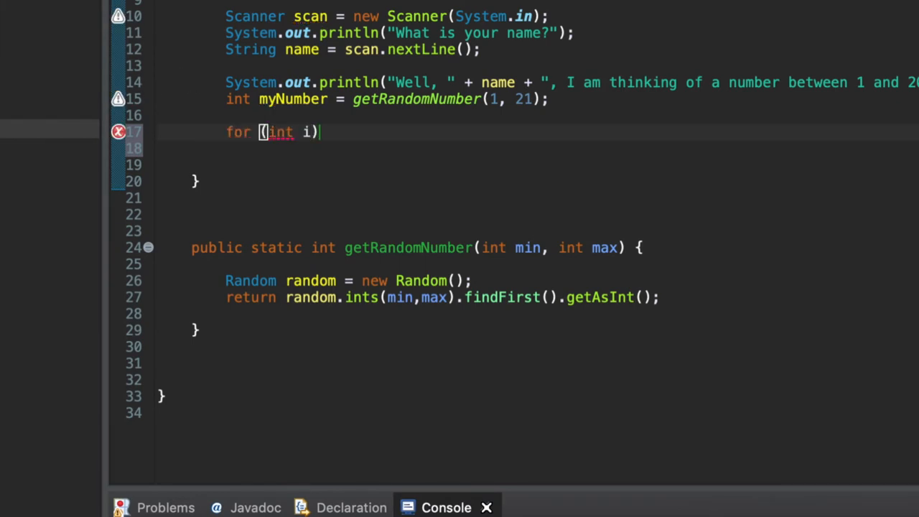
pyautogui.write('= 0;')
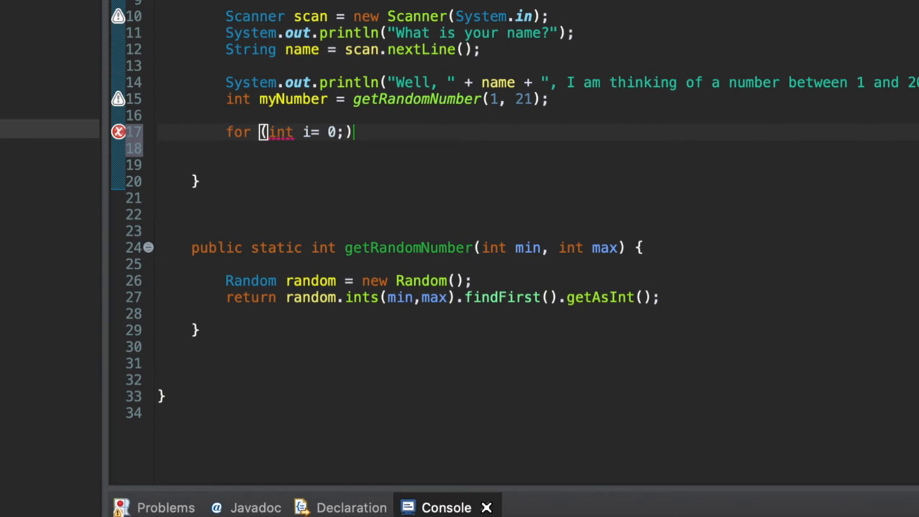
pyautogui.write('i')
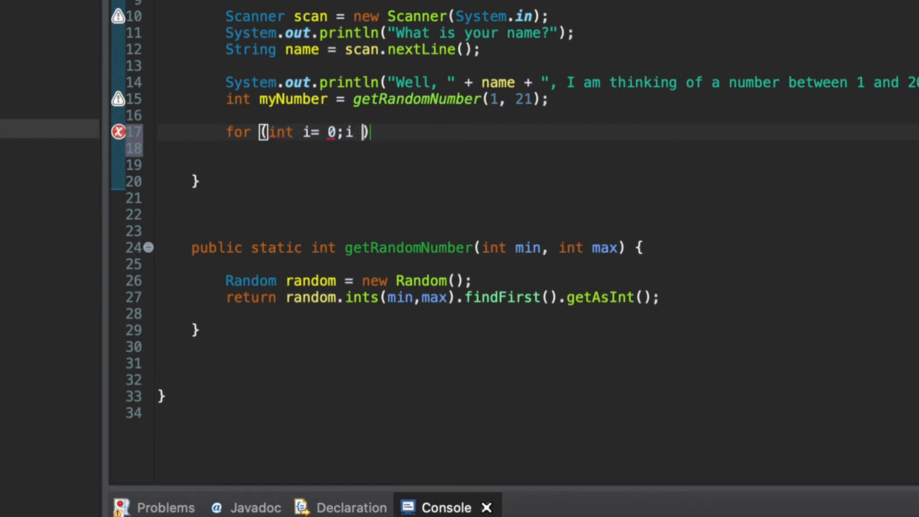
pyautogui.write('<')
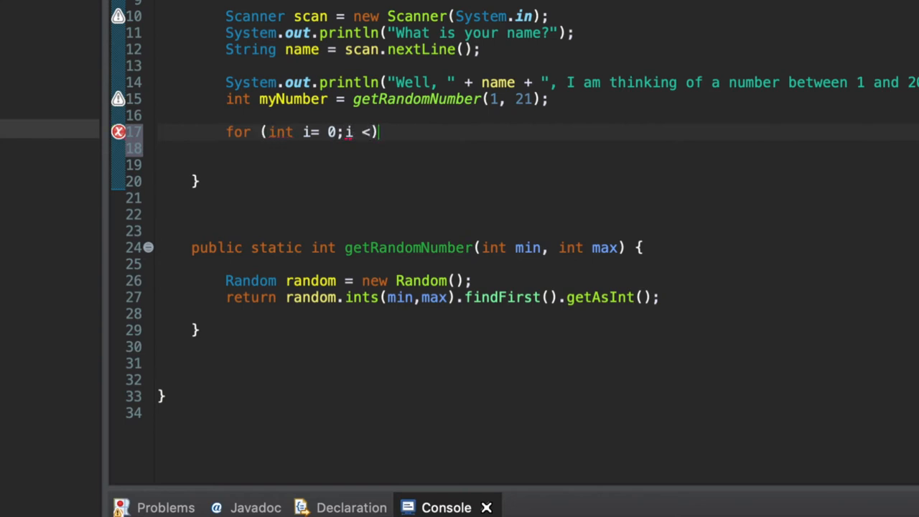
pyautogui.write('6')
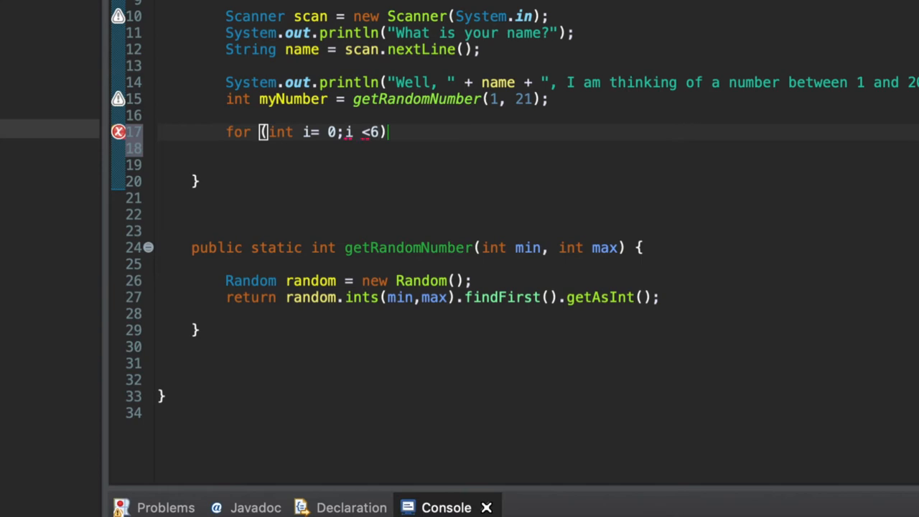
pyautogui.write('; i++')
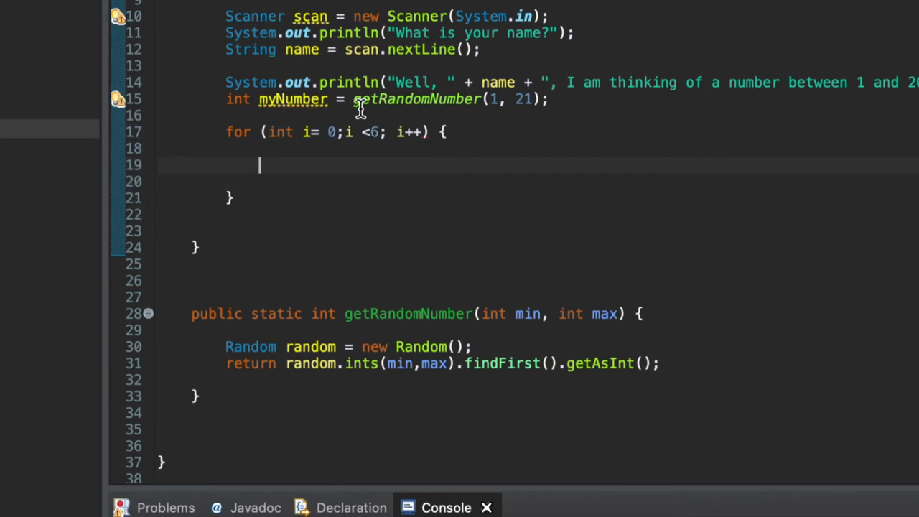
pyautogui.moveTo(445, 118)
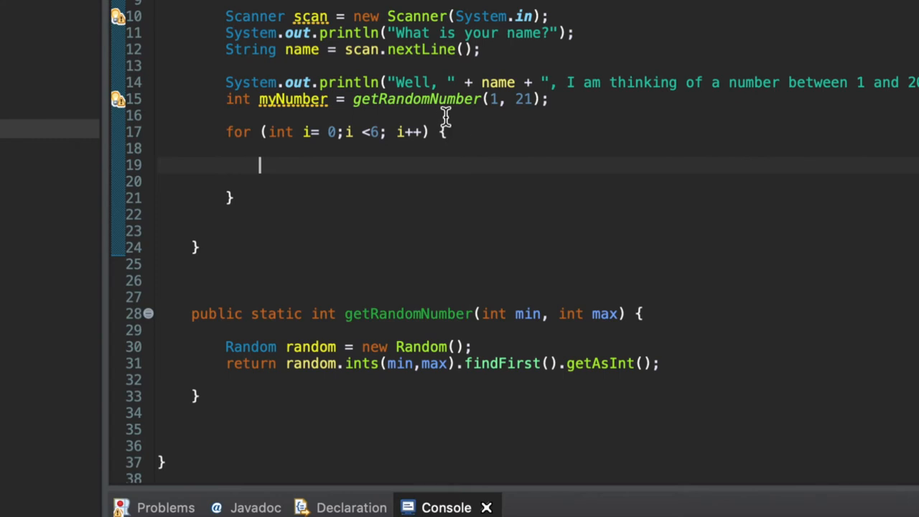
pyautogui.moveTo(511, 175)
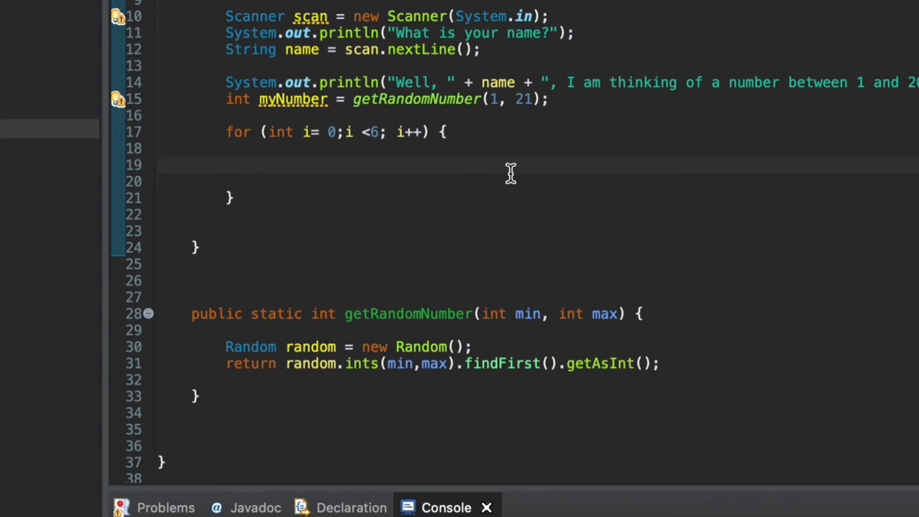
# Step: Inside the loop body, declare Scanner scan2 = new Scanner(System.in)
pyautogui.click(260, 166)
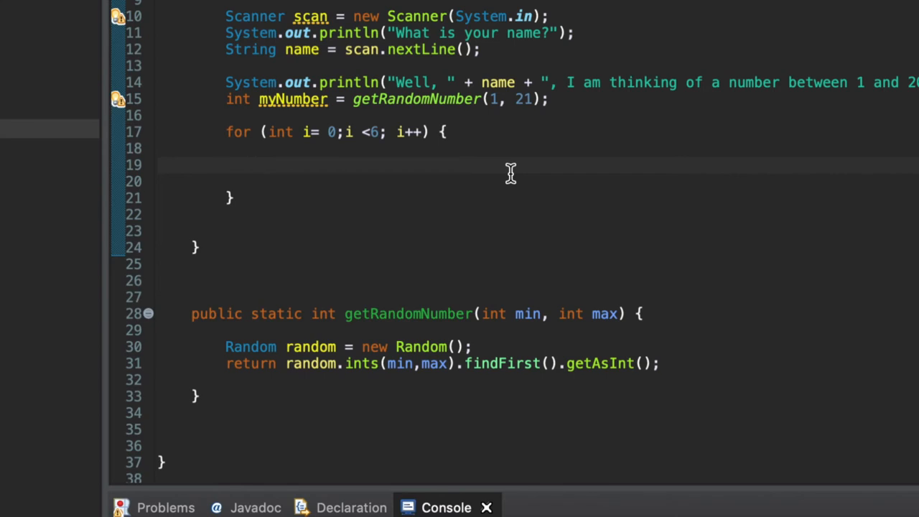
pyautogui.moveTo(365, 144)
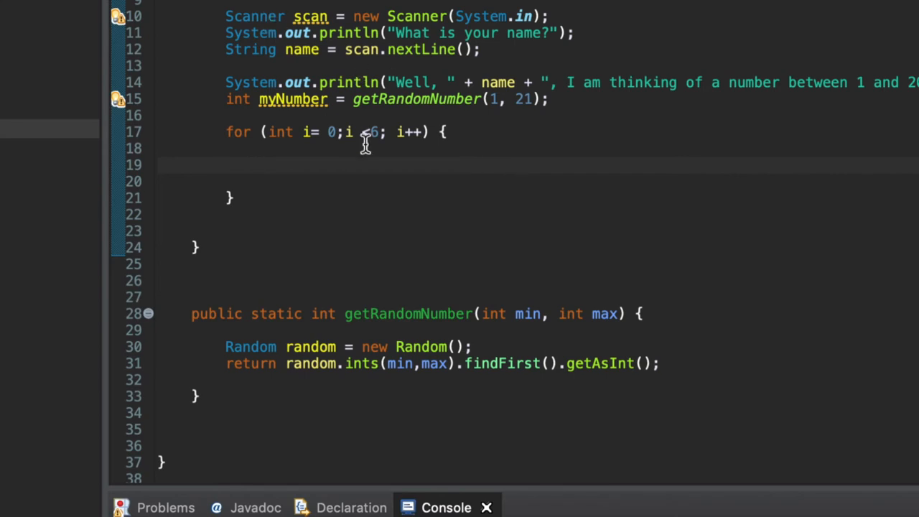
pyautogui.write('Scanner scan2')
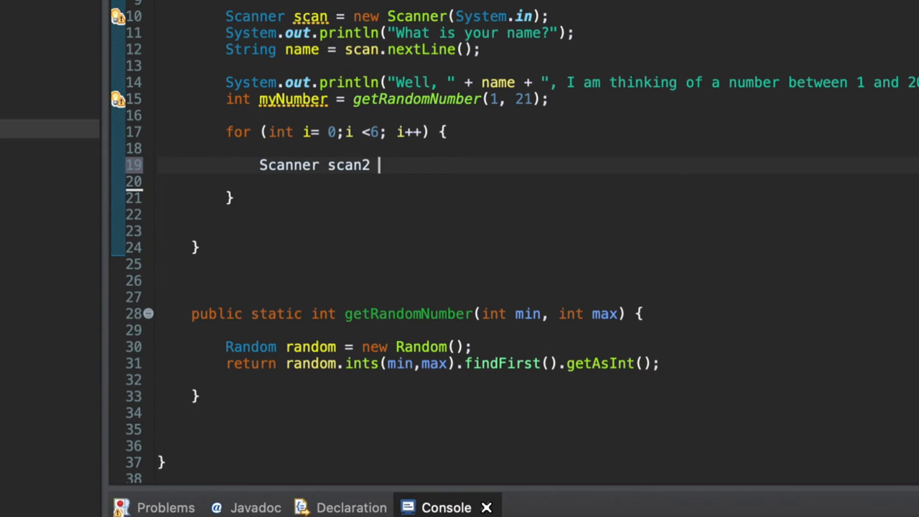
pyautogui.write('= new Scann')
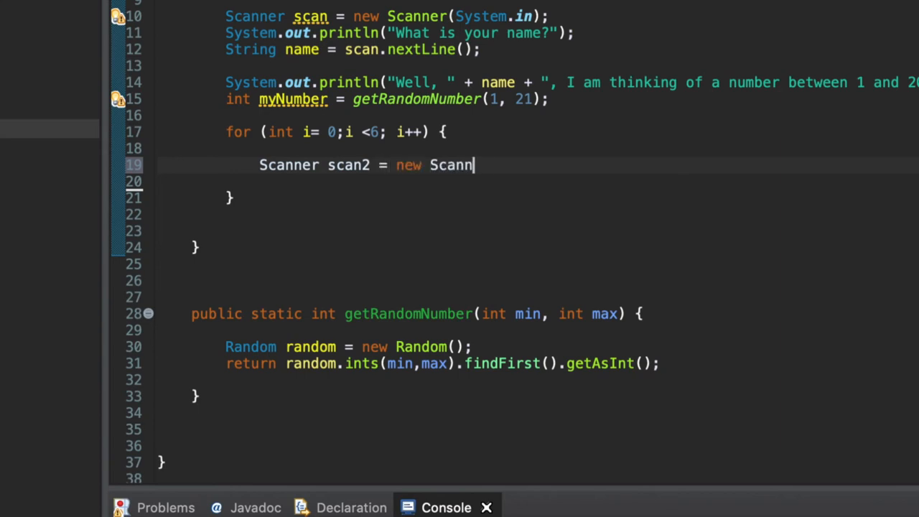
pyautogui.write('er(System.in);')
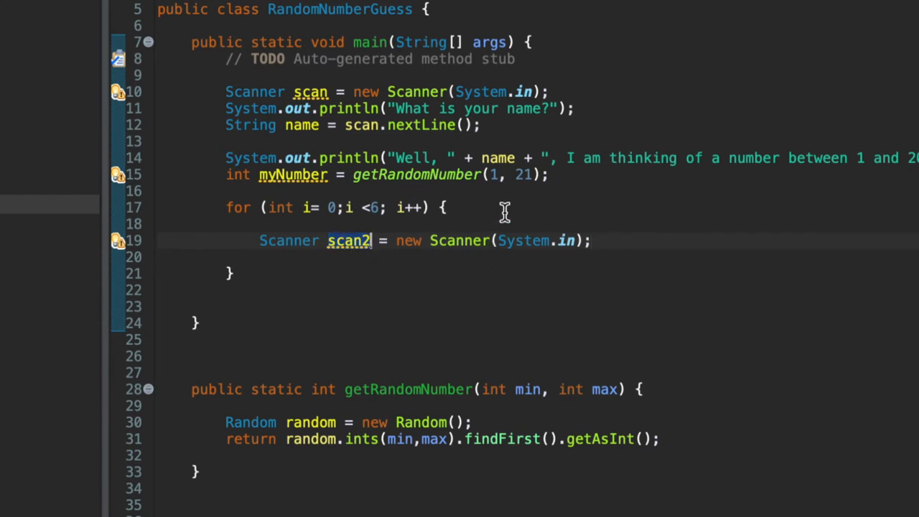
pyautogui.moveTo(350, 241)
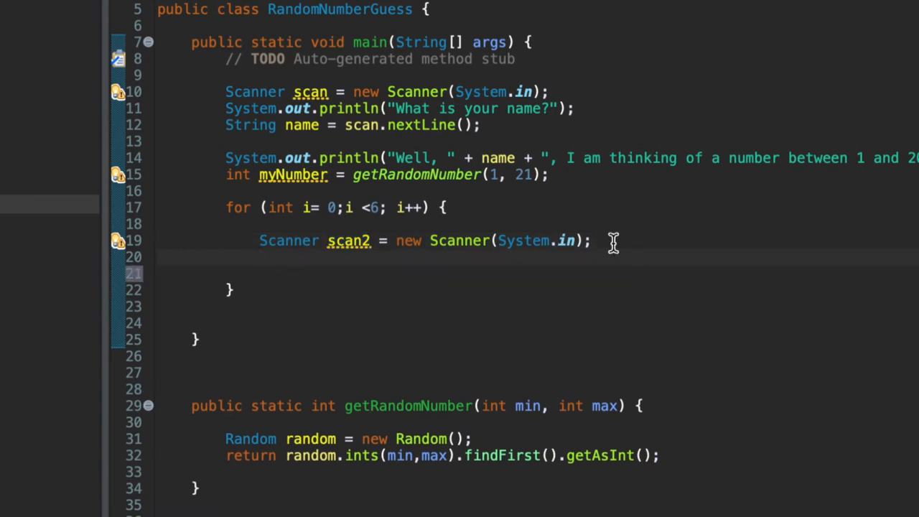
# Step: Print "Take a guess." and read int yourGuess from scan2.nextInt()
pyautogui.write('S')
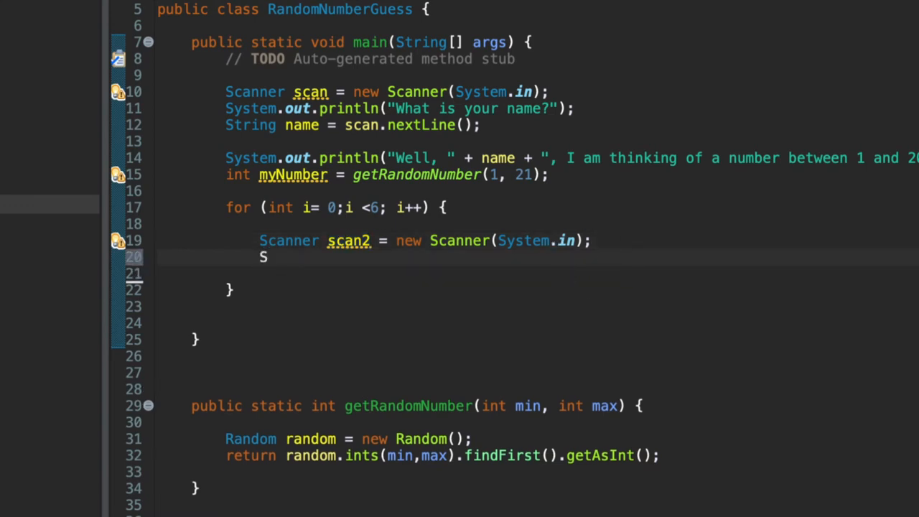
pyautogui.write('ystem.out.println("Take a')
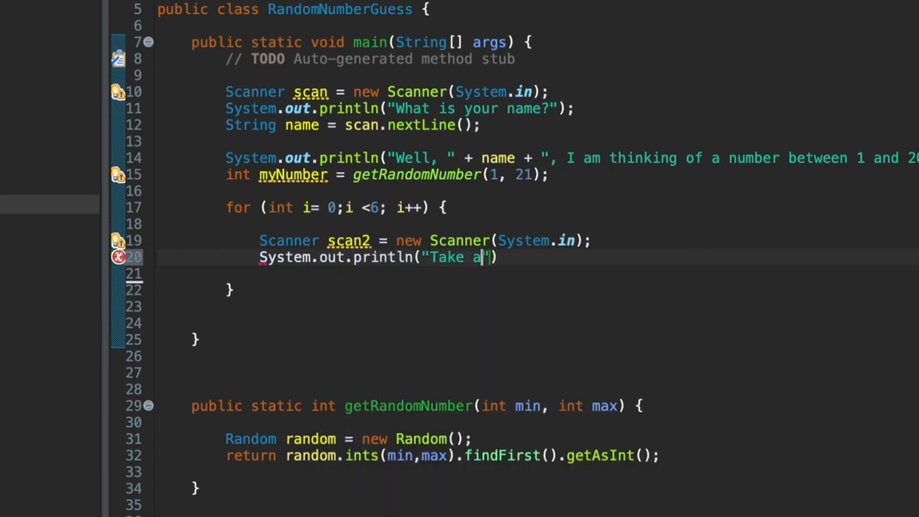
pyautogui.write('guess.");')
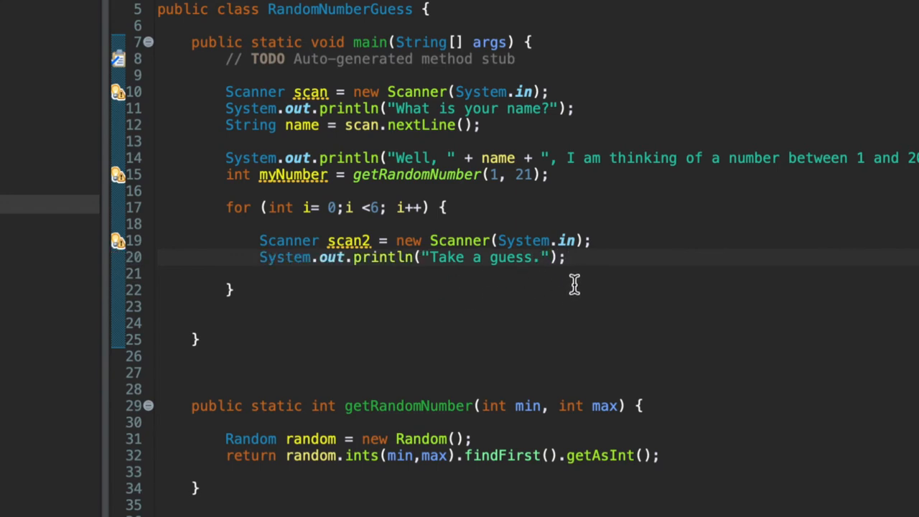
pyautogui.write('int your')
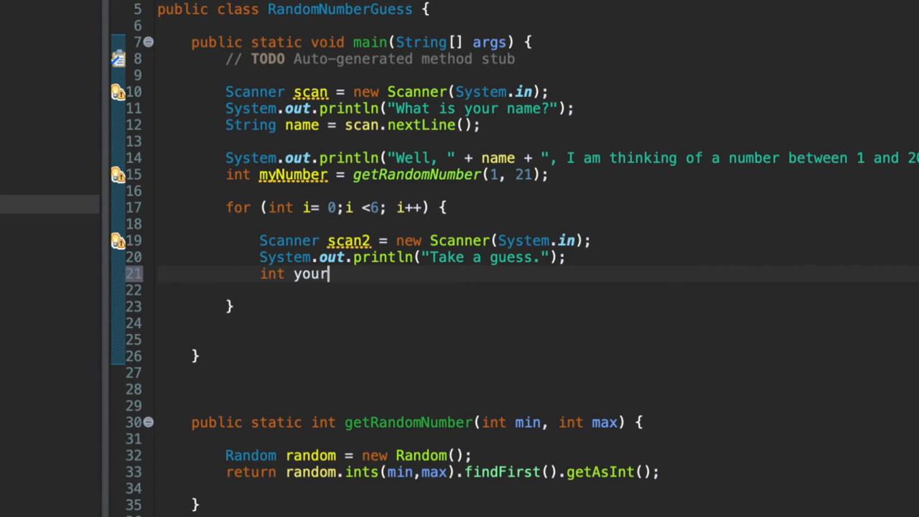
pyautogui.write('Guess = scan2.nextInt();')
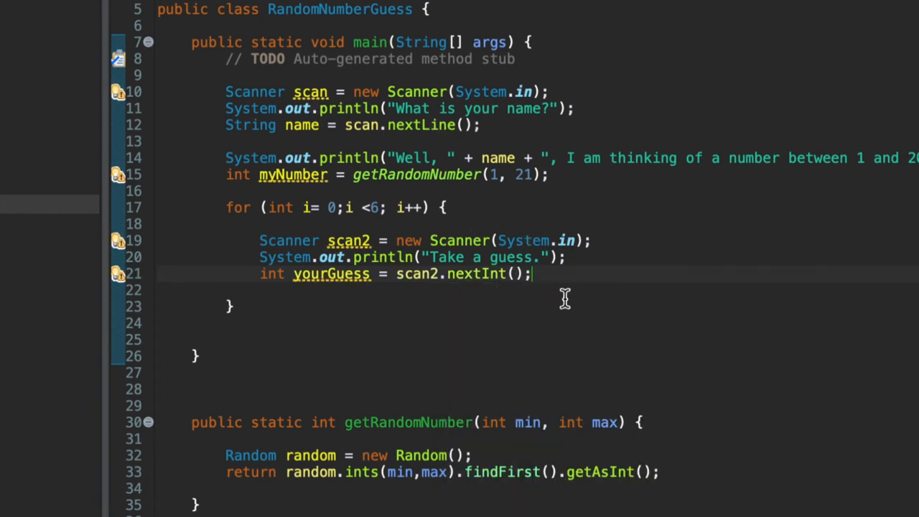
pyautogui.moveTo(399, 204)
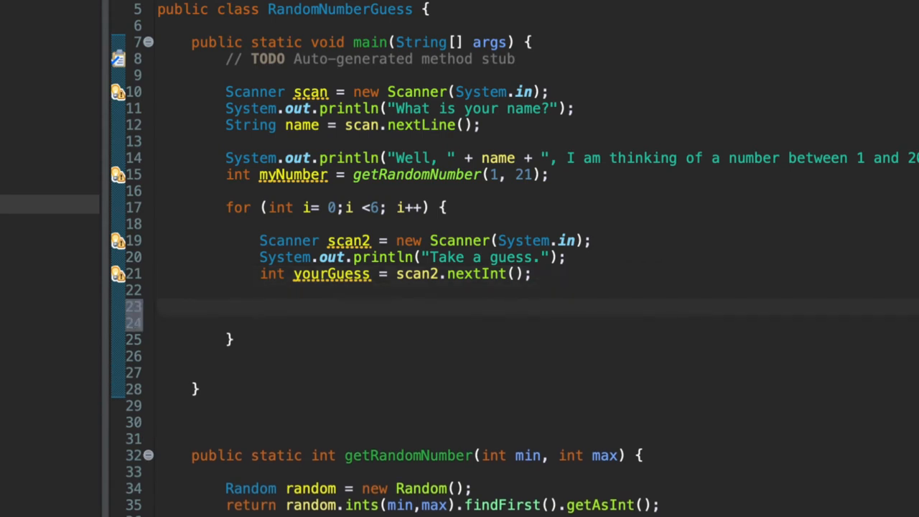
# Step: Add if (yourGuess == myNumber) printing "You guessed correctly!" followed by break
pyautogui.write('if (yourGuess')
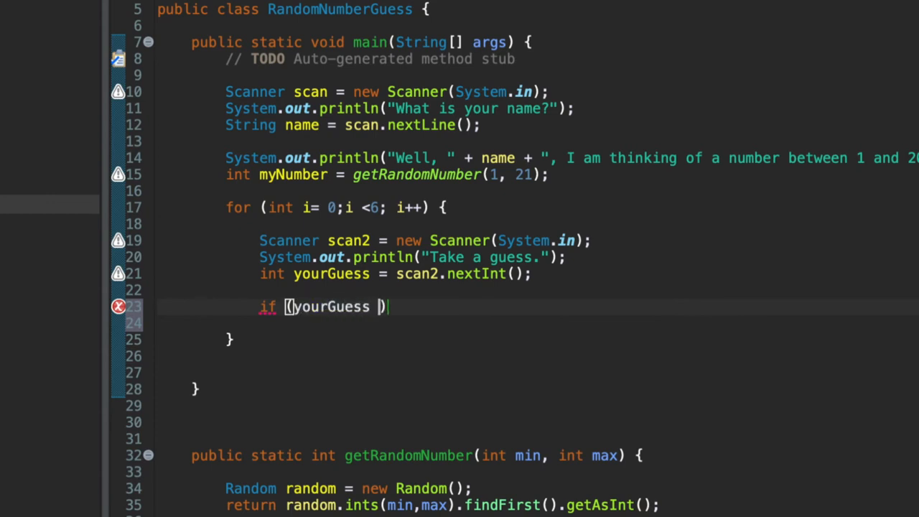
pyautogui.write('==')
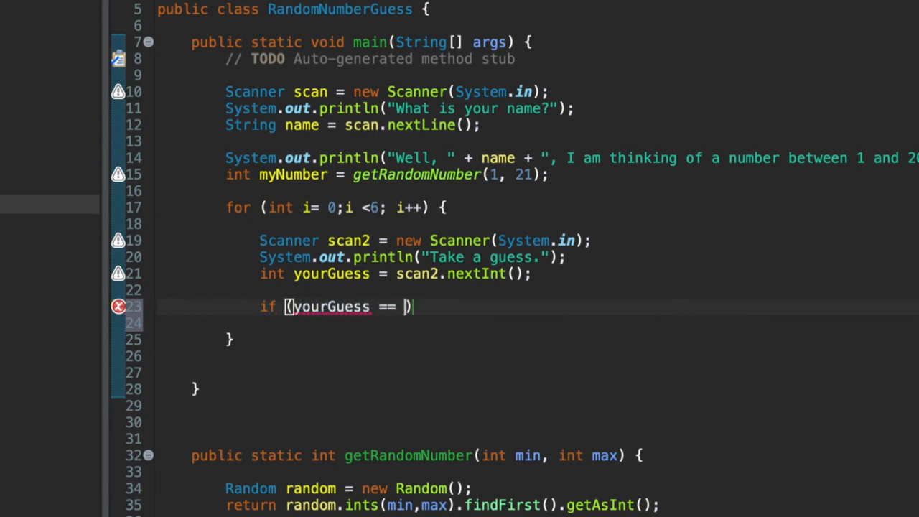
pyautogui.write('myNumber')
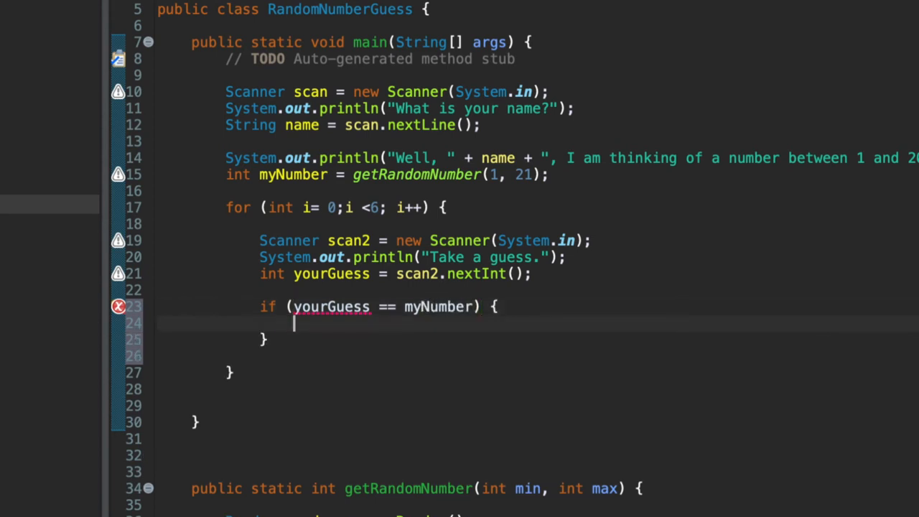
pyautogui.write('S')
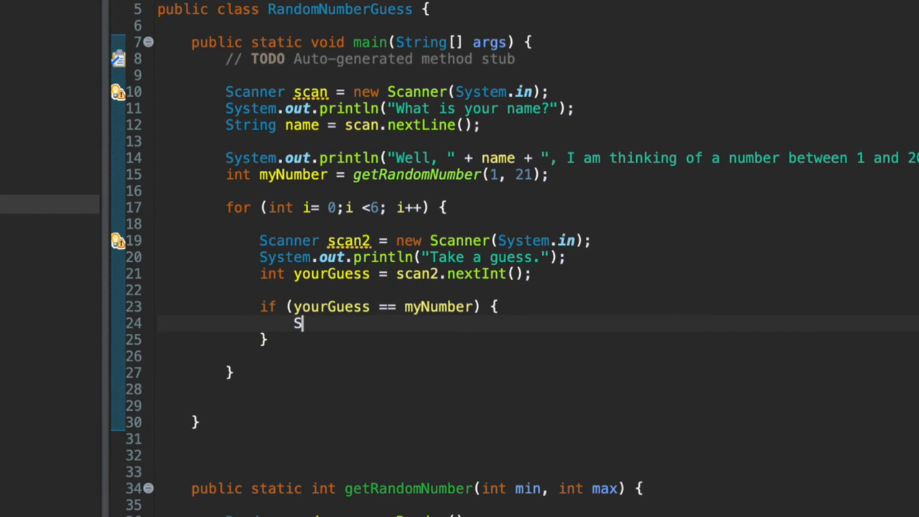
pyautogui.write('ystem.out.prit')
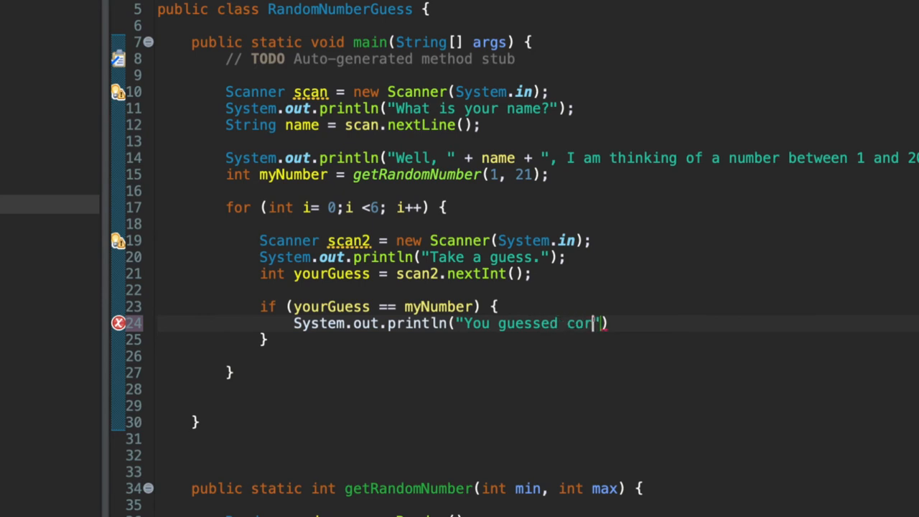
pyautogui.write('rectly!");')
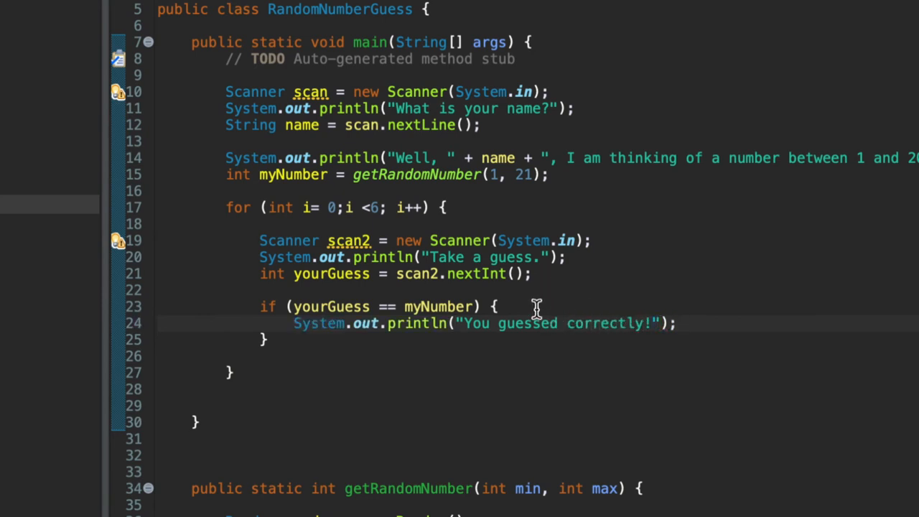
pyautogui.write('b')
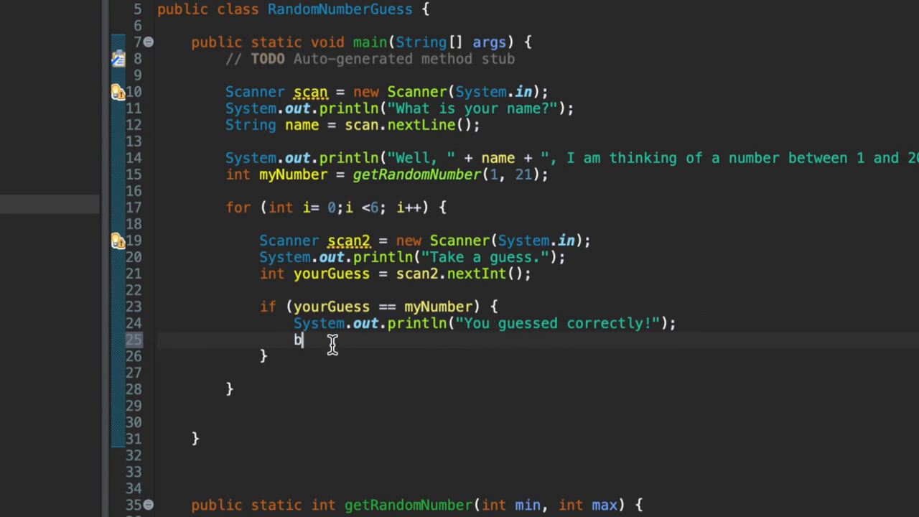
pyautogui.write('reak;')
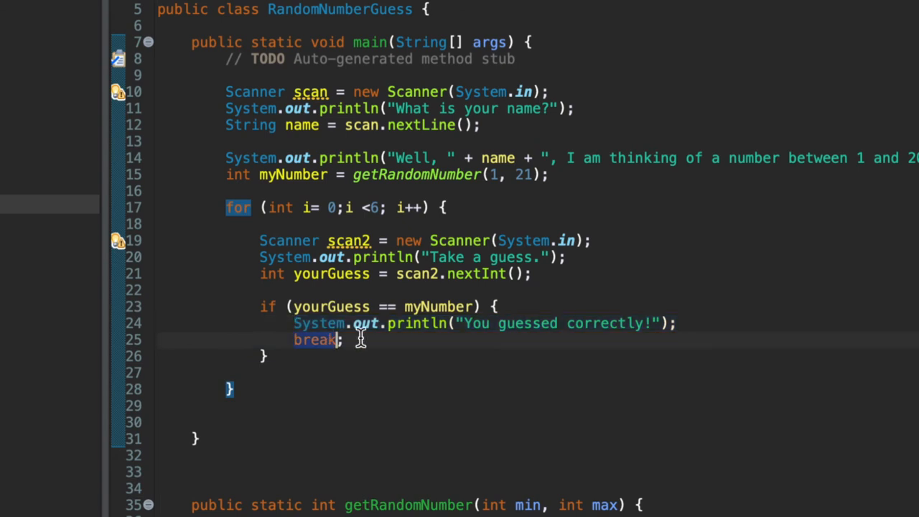
pyautogui.scroll(3)
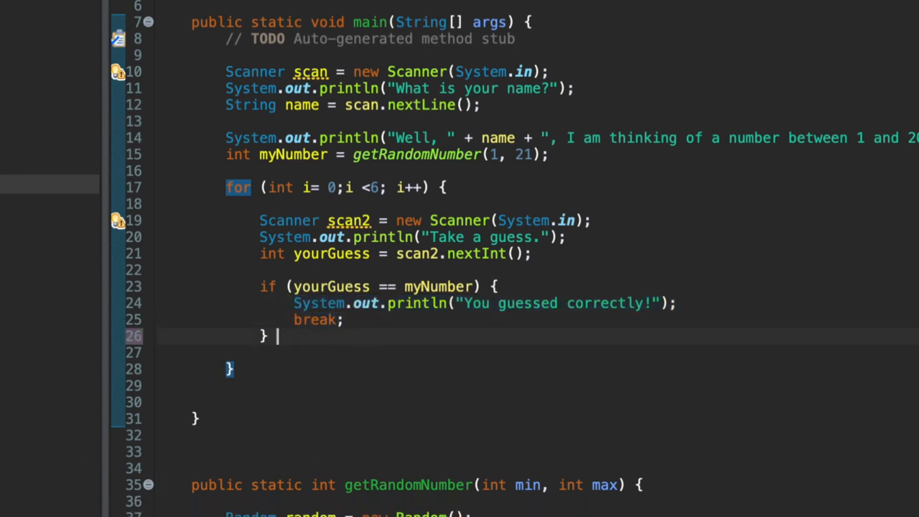
# Step: Add else if (yourGuess < myNumber) with a comment and a println of "Your guess is too low!"
pyautogui.write('else if {')
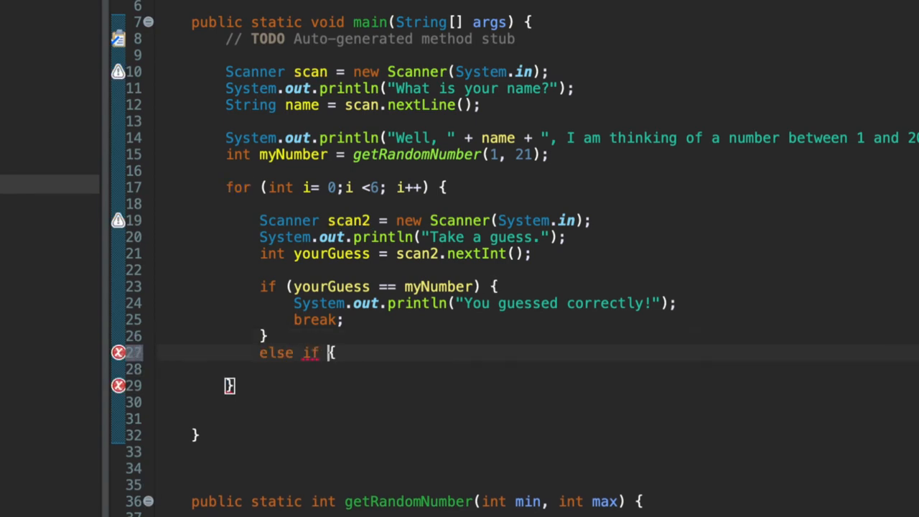
pyautogui.write('(yourGu')
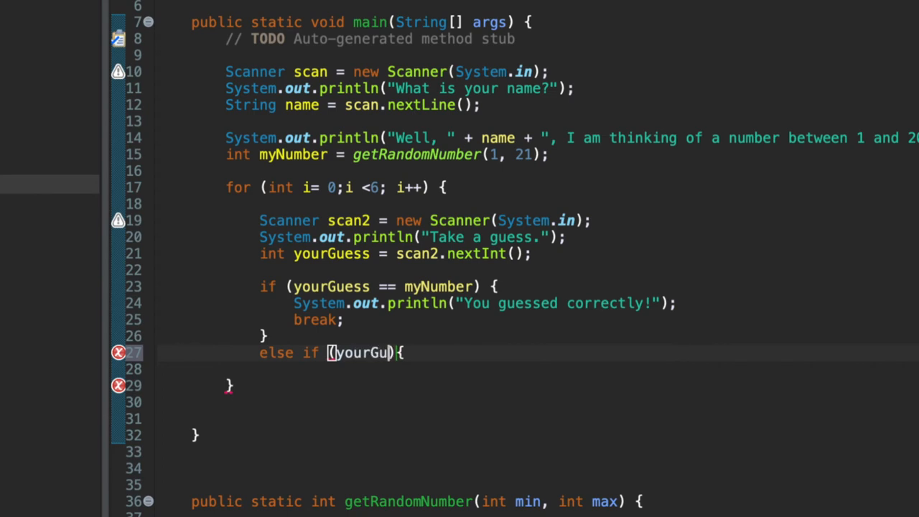
pyautogui.write('ess < myNumber')
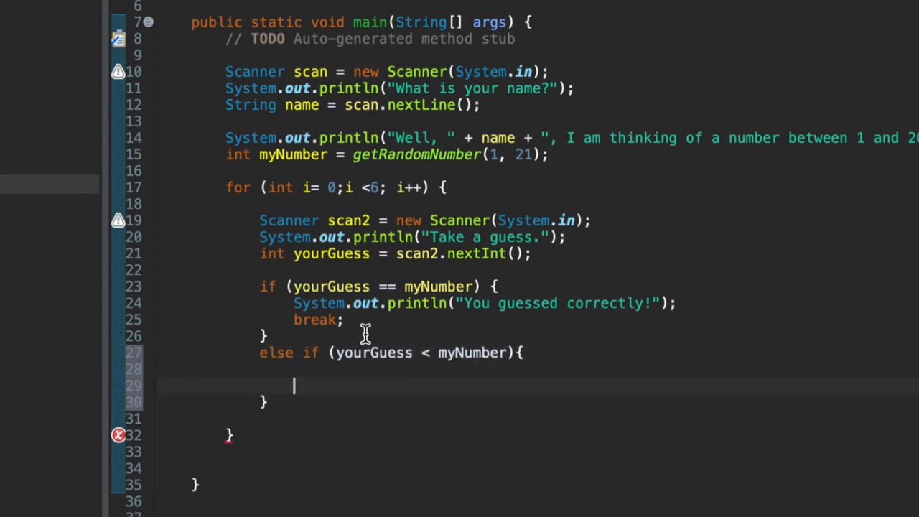
pyautogui.write('// ifn the user guesse')
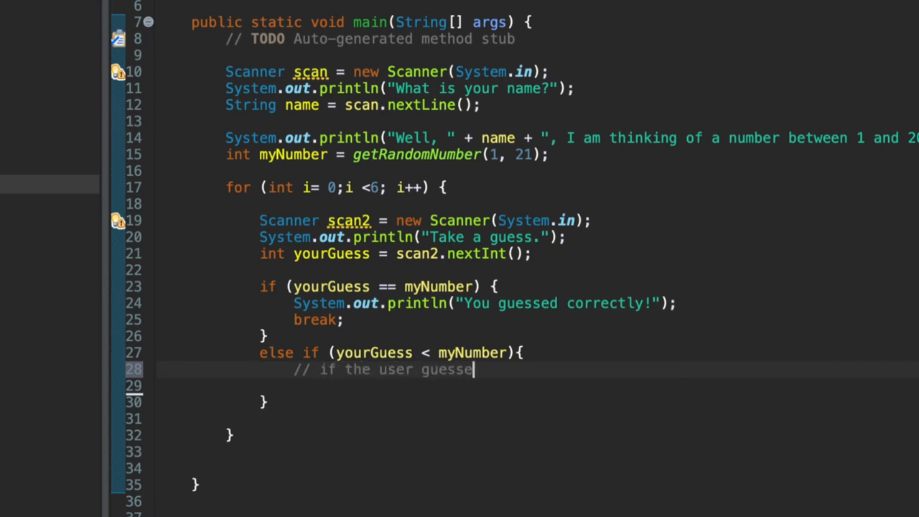
pyautogui.write('d lower than the answer')
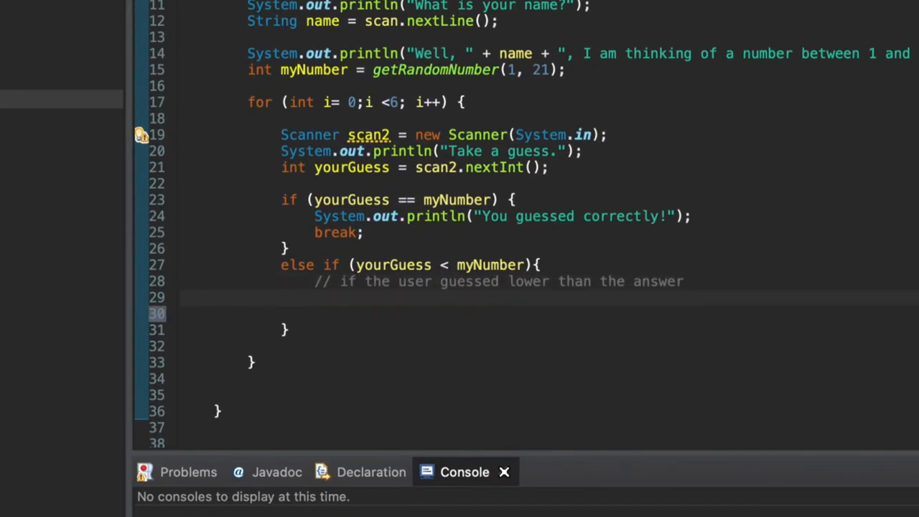
pyautogui.write('System.out.println("TYou')
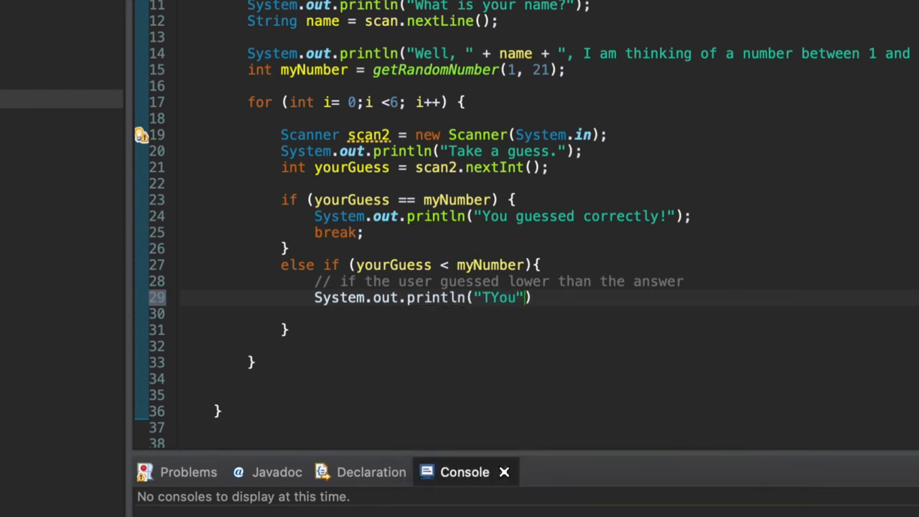
pyautogui.write('Your guess is too low!')
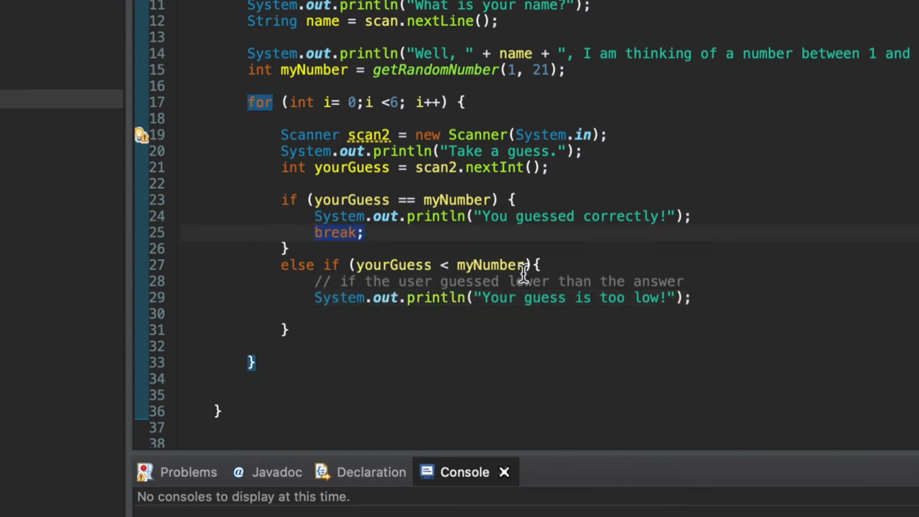
pyautogui.moveTo(453, 135)
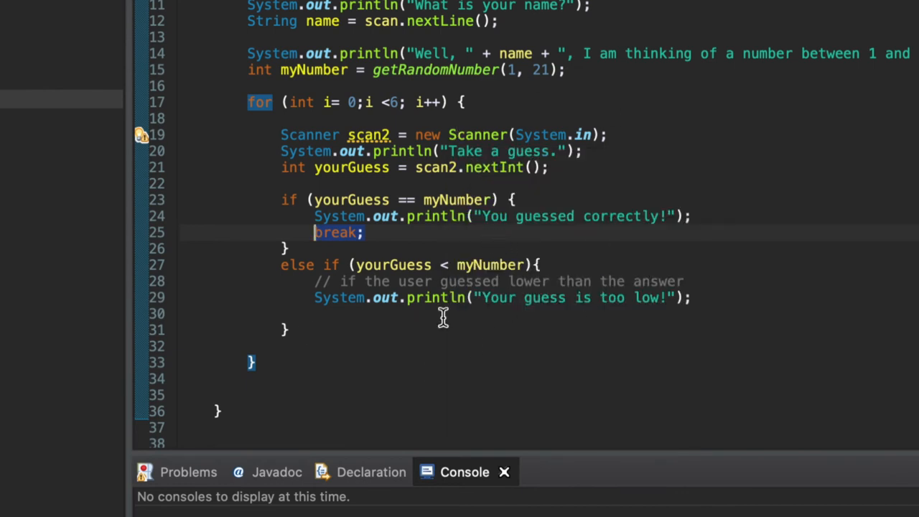
pyautogui.moveTo(481, 200)
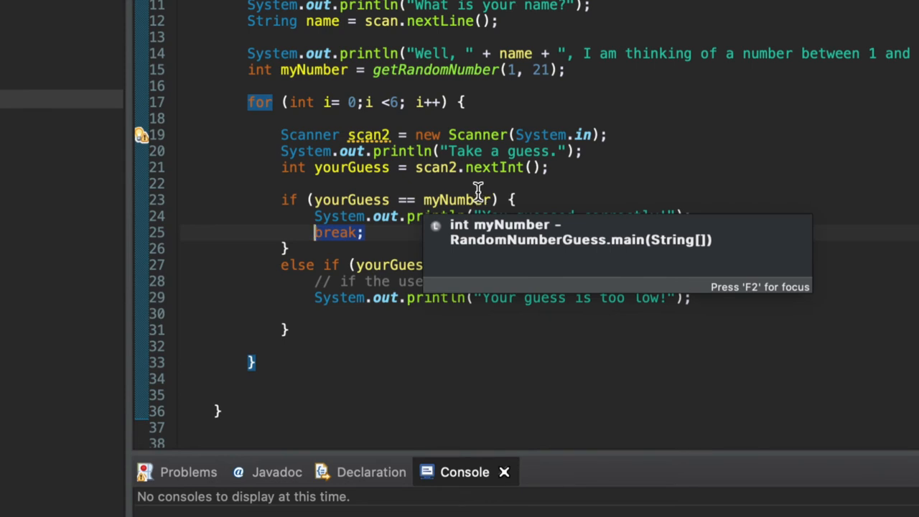
pyautogui.moveTo(716, 221)
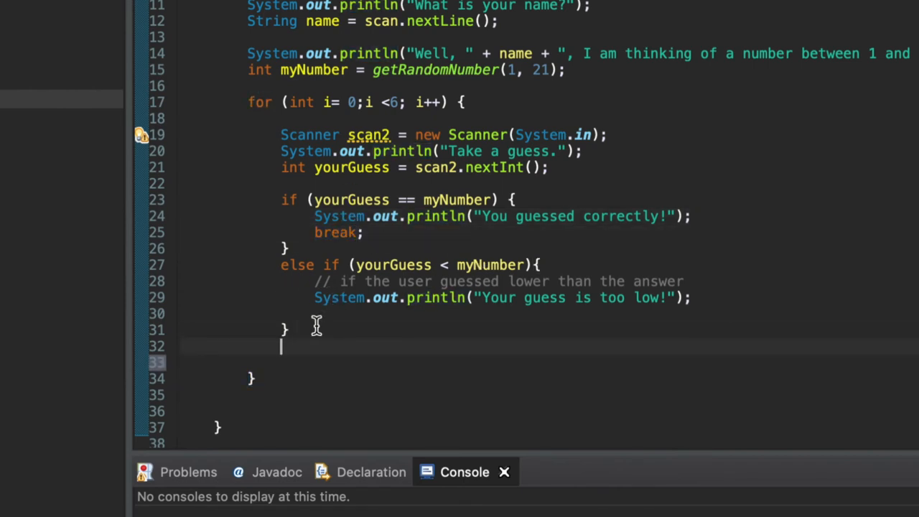
# Step: Add else if (yourGuess > myNumber) printing "Your guess is too high!"
pyautogui.write('else if (y)')
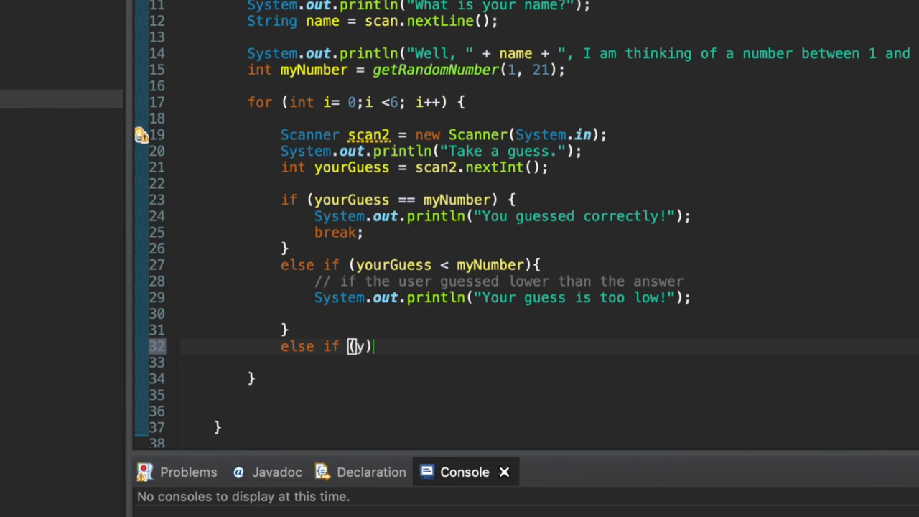
pyautogui.write('yourGuess > myNumber')
pyautogui.click(541, 361)
pyautogui.write('System.out.println(')
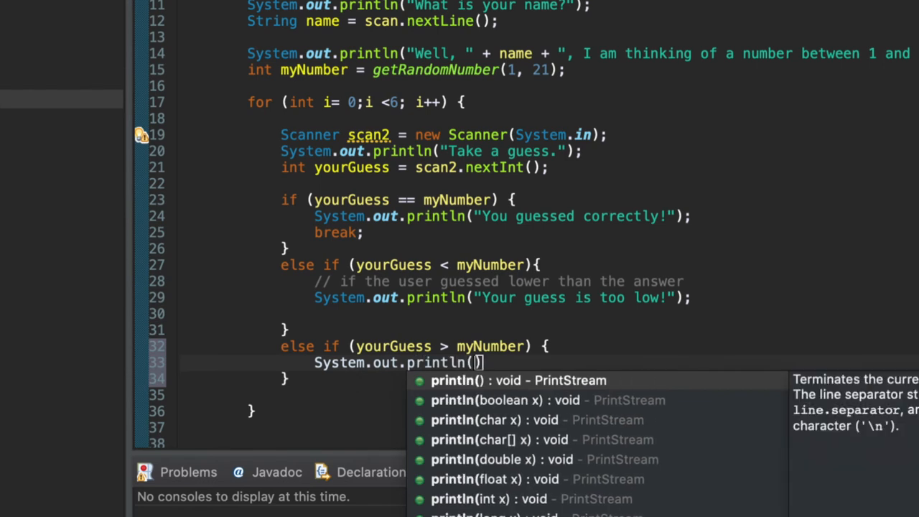
pyautogui.write('"Your guess is too"')
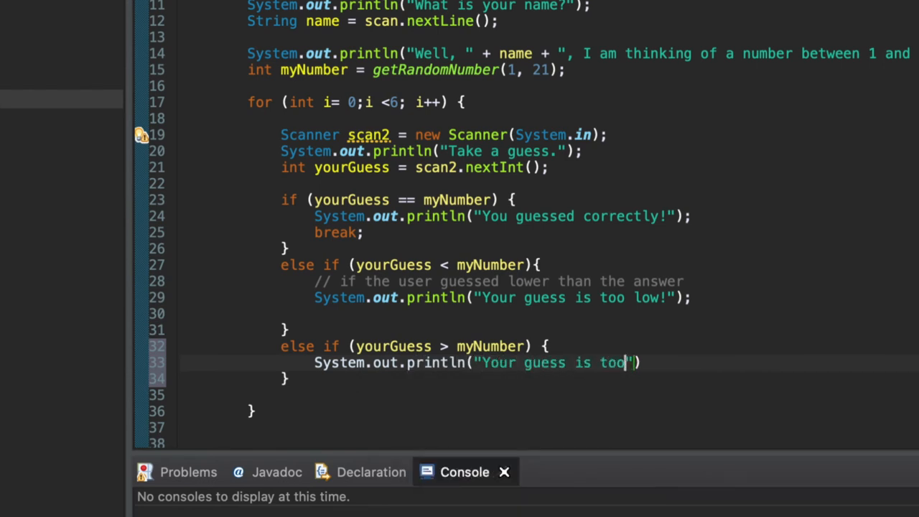
pyautogui.write('high!");')
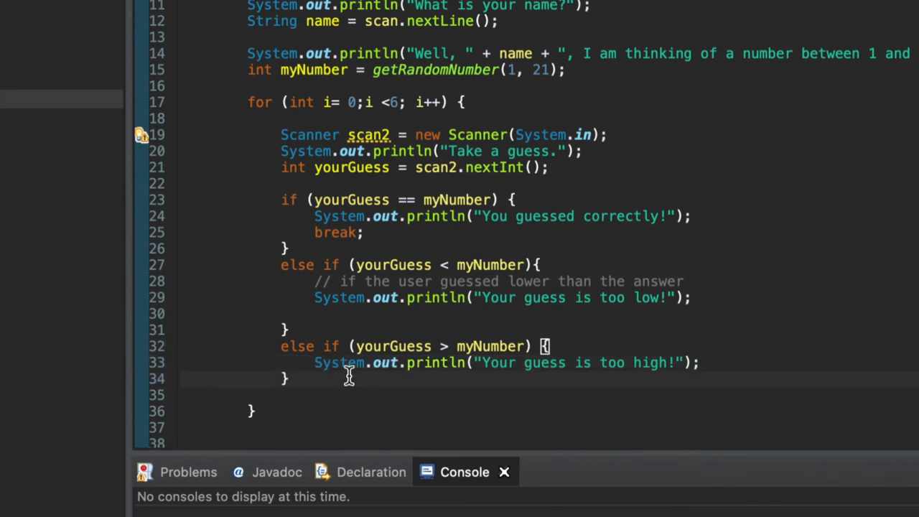
pyautogui.write('i')
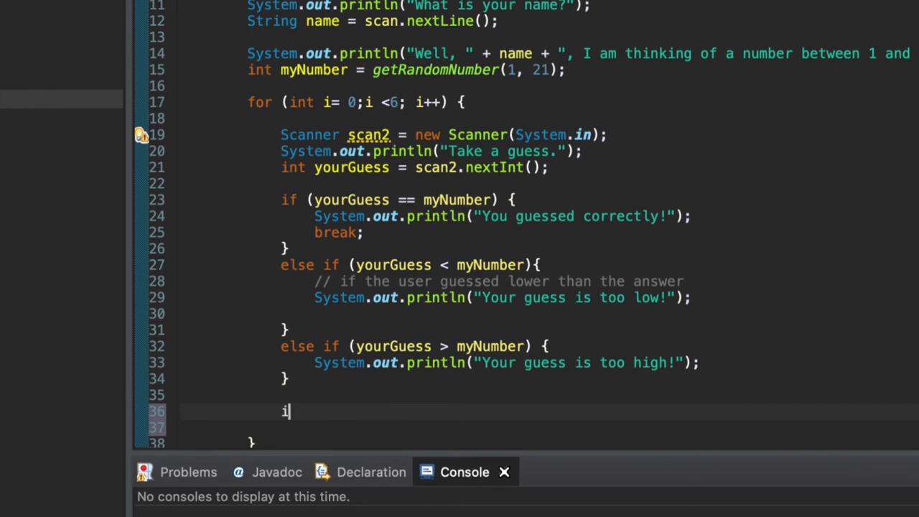
# Step: Start an if (i >= 5) block with a blank System.out.println()
pyautogui.write('f ()')
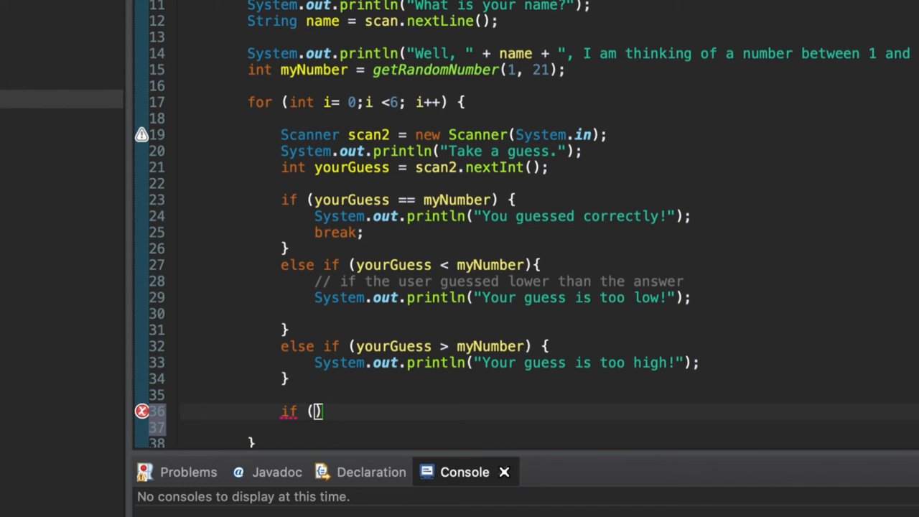
pyautogui.write('i >= 5')
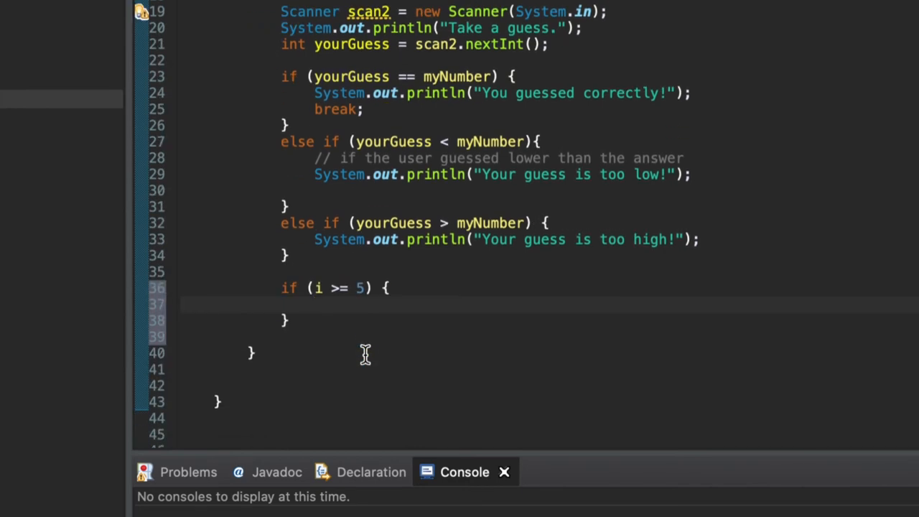
pyautogui.write('System.out.println();')
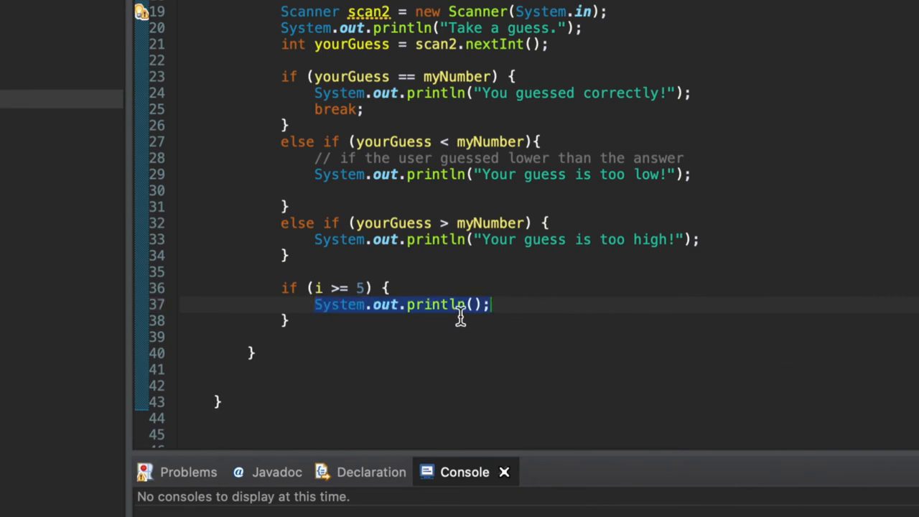
pyautogui.moveTo(422, 304)
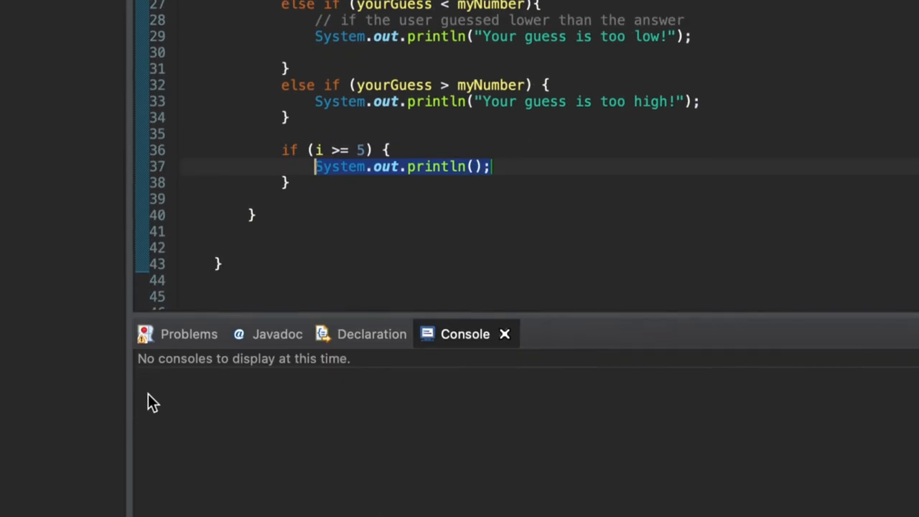
pyautogui.click(495, 166)
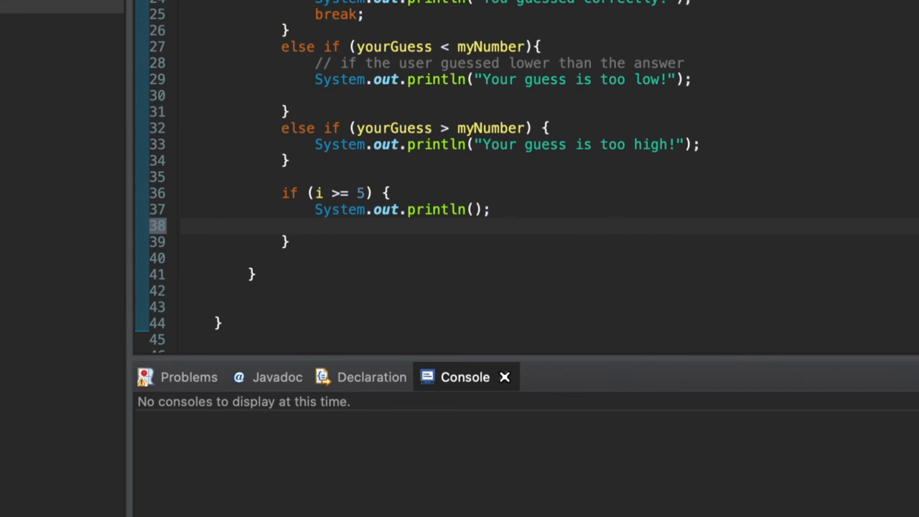
pyautogui.write('System.out.println("N')
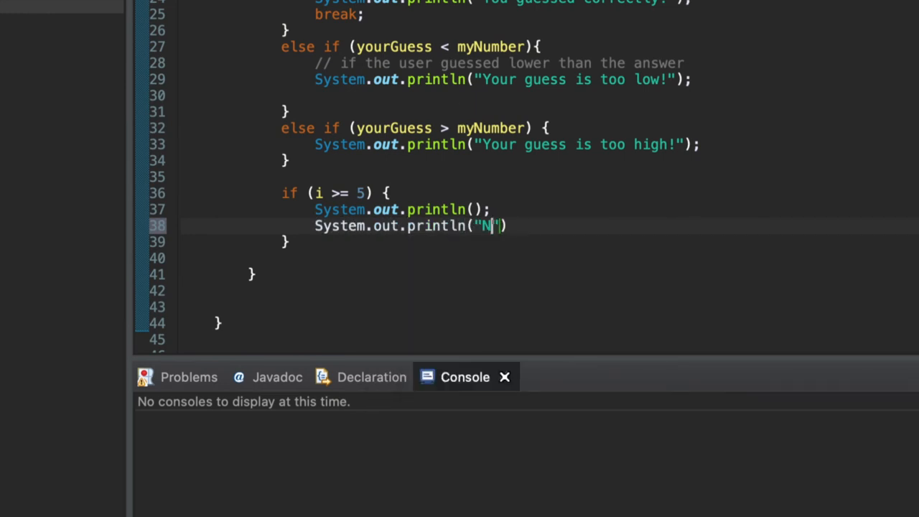
# Step: Print "Nope. The number I was thinking of was " + myNumber + "!" with an explanatory comment
pyautogui.write('ope. The number I')
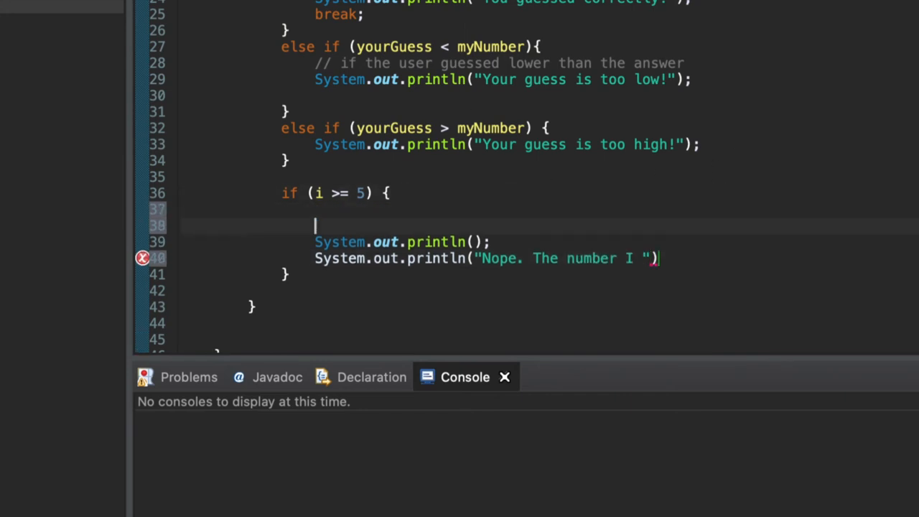
pyautogui.write('// If the user')
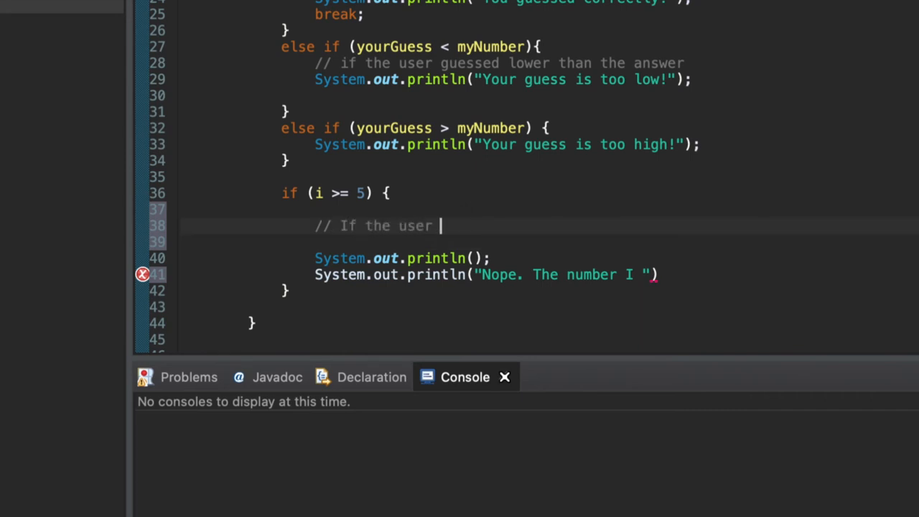
pyautogui.write('gets the answer wrong too many times')
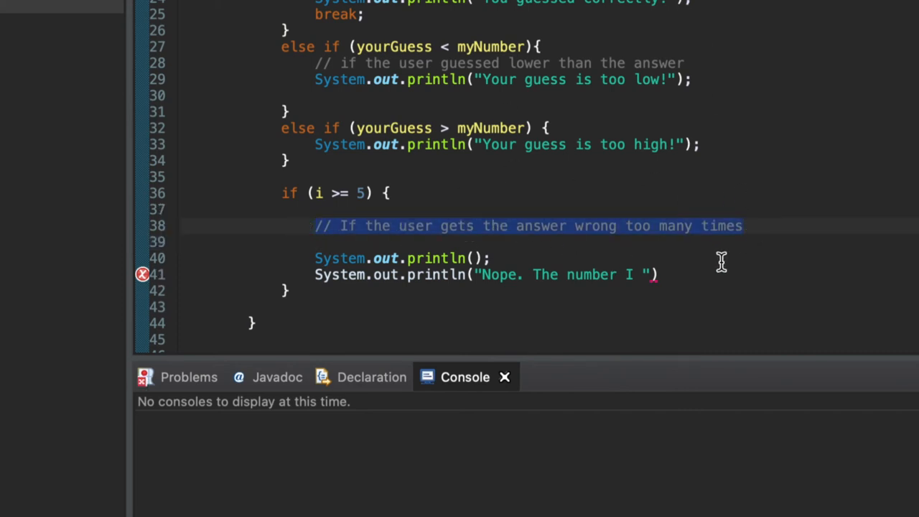
pyautogui.moveTo(739, 54)
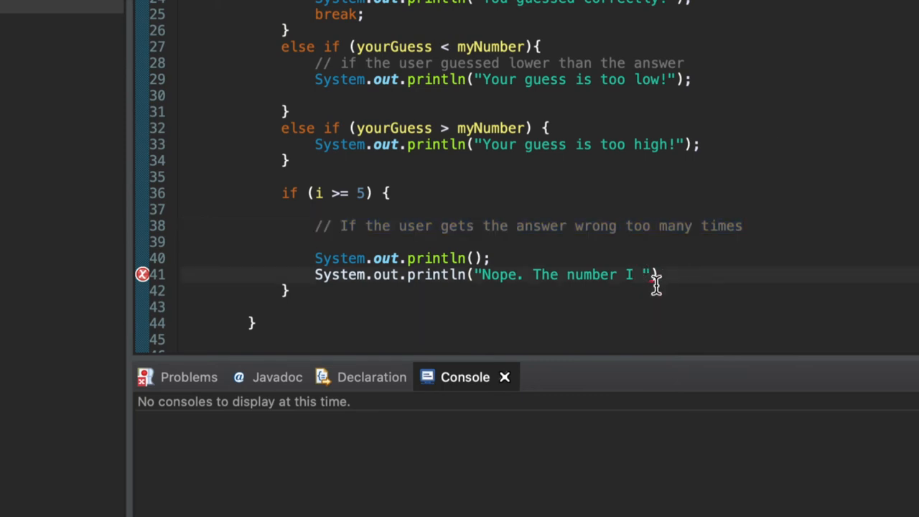
pyautogui.write('was thinking of was')
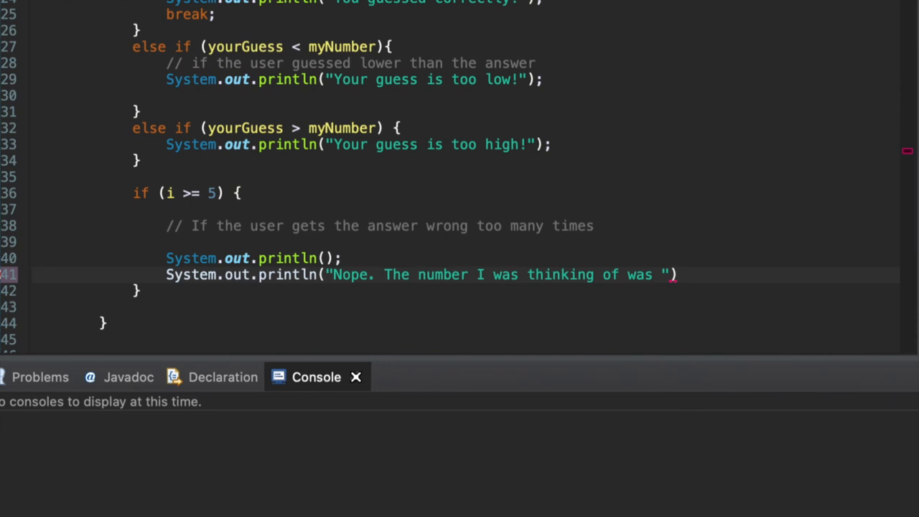
pyautogui.write('+ myNum')
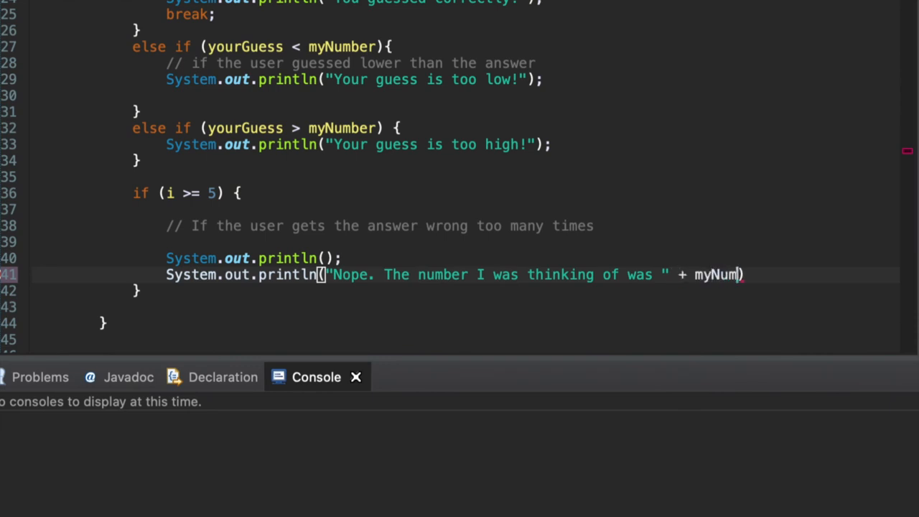
pyautogui.write('ber + "!"')
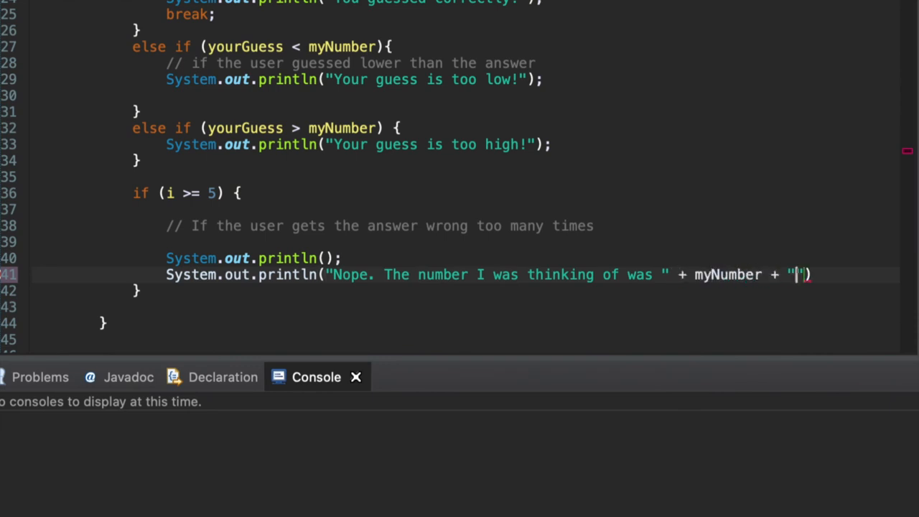
pyautogui.write(';')
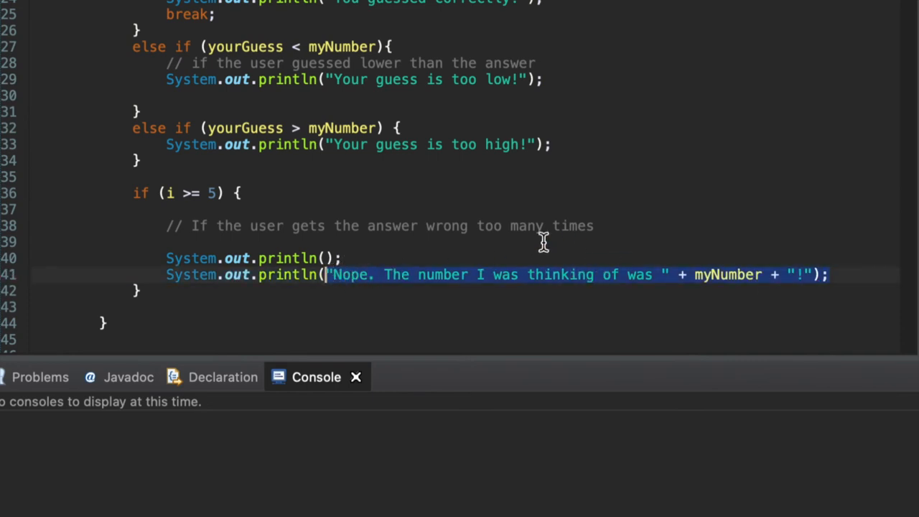
pyautogui.moveTo(448, 247)
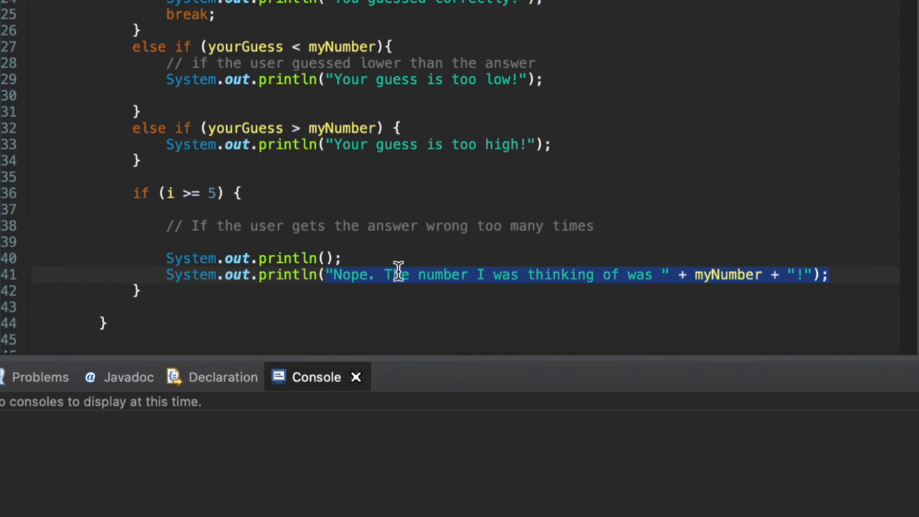
pyautogui.doubleClick(727, 274)
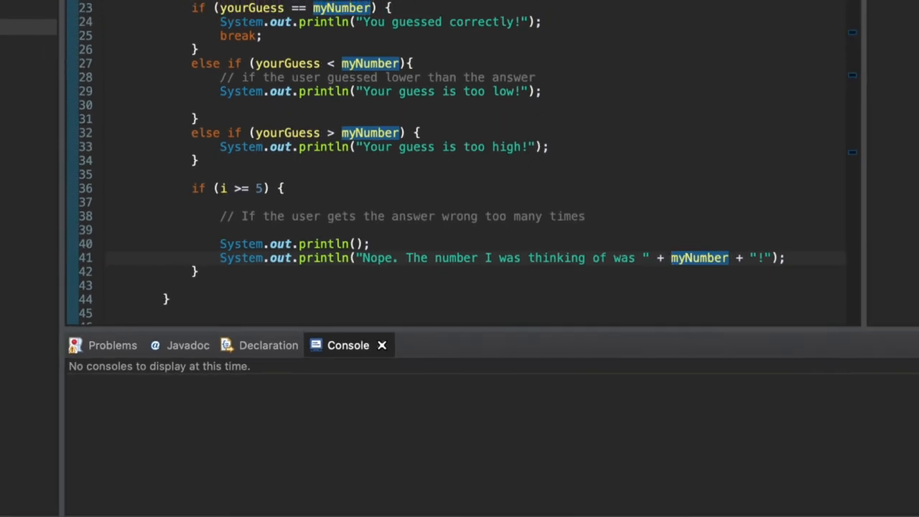
pyautogui.scroll(3)
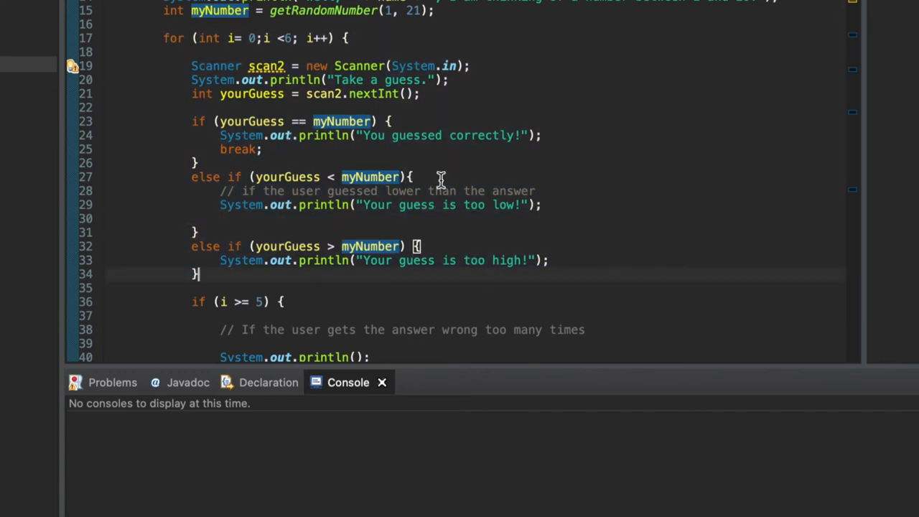
pyautogui.scroll(-3)
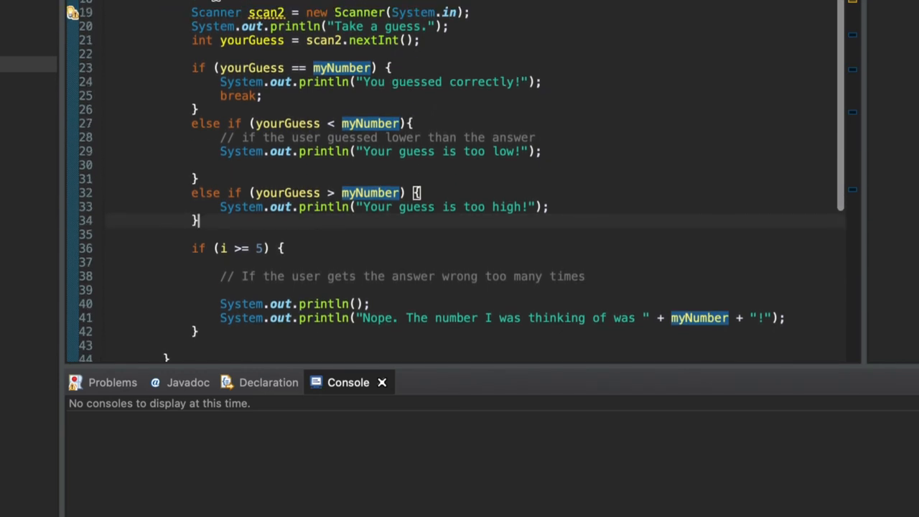
pyautogui.moveTo(380, 100)
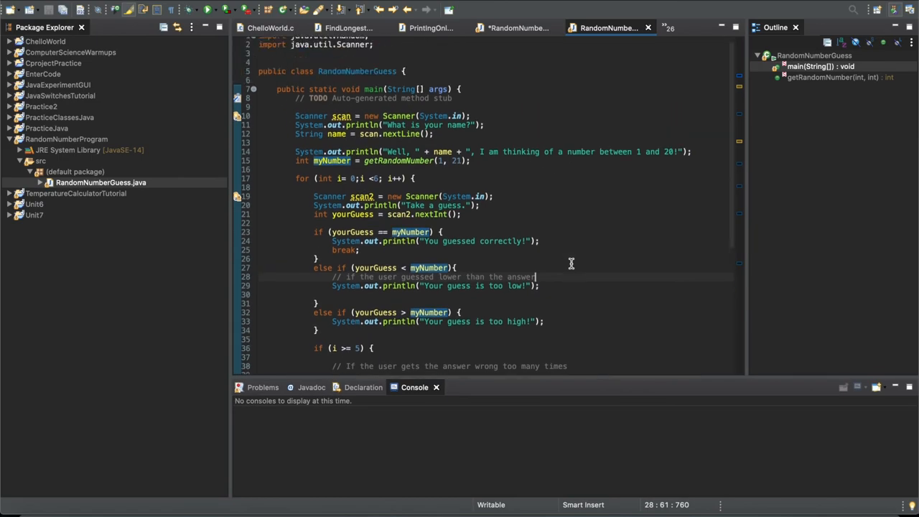
pyautogui.scroll(-3)
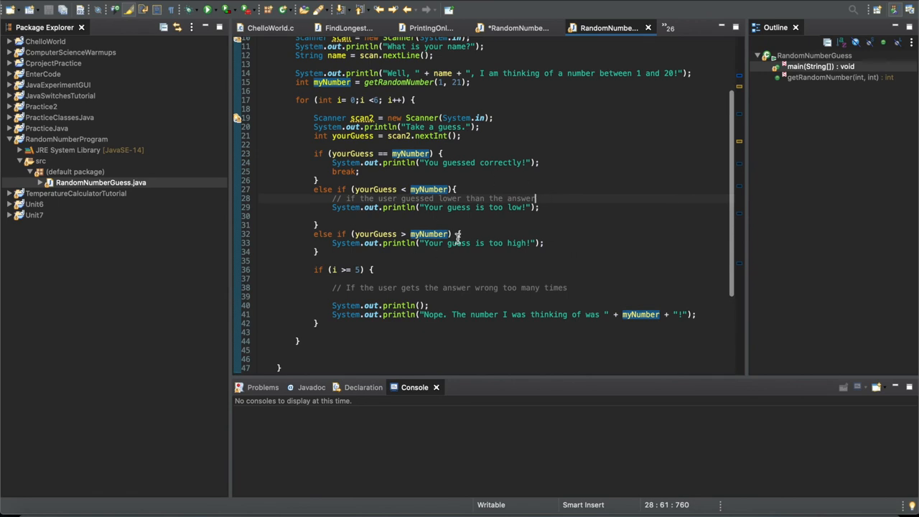
pyautogui.scroll(-3)
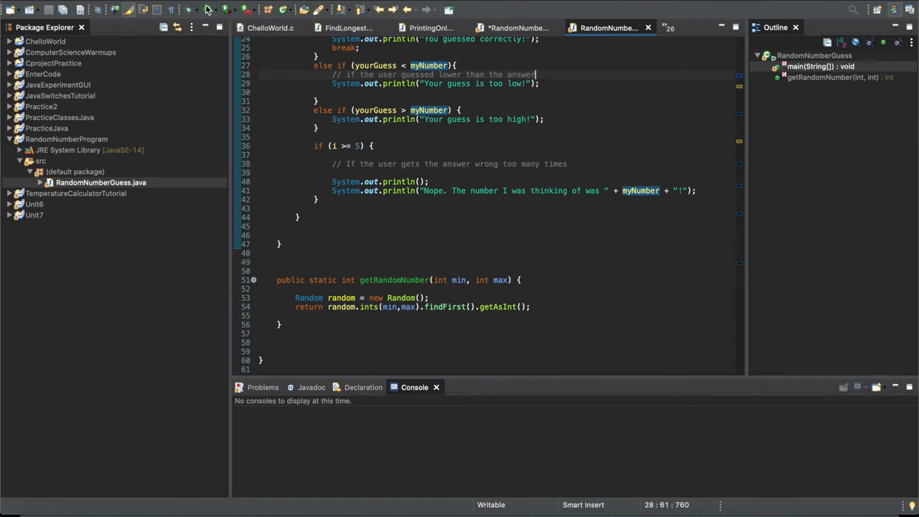
# Step: Run RandomNumberGuess and enter the name Rafael at the console prompt
pyautogui.click(207, 9)
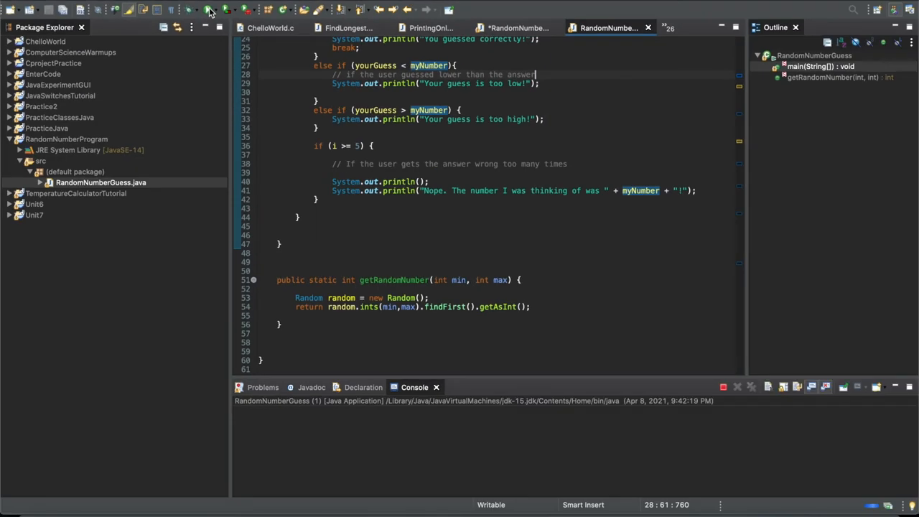
pyautogui.click(206, 8)
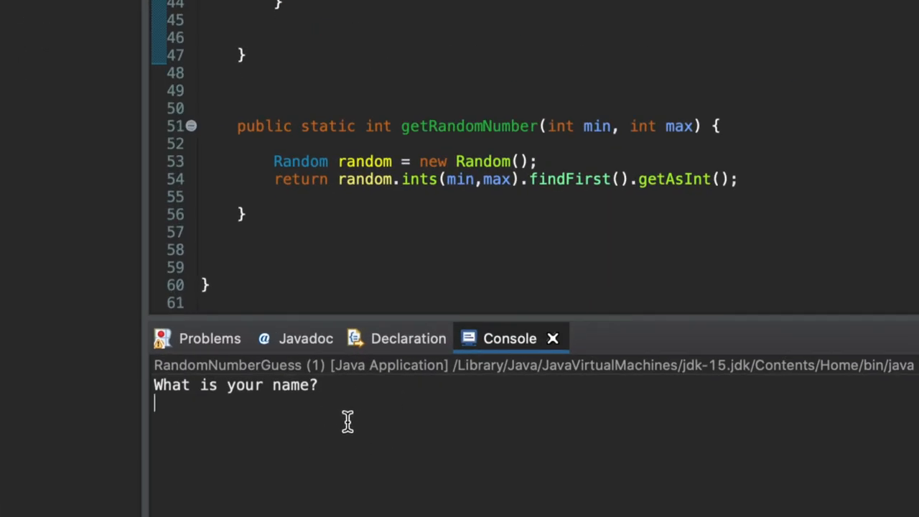
pyautogui.write('Rafael')
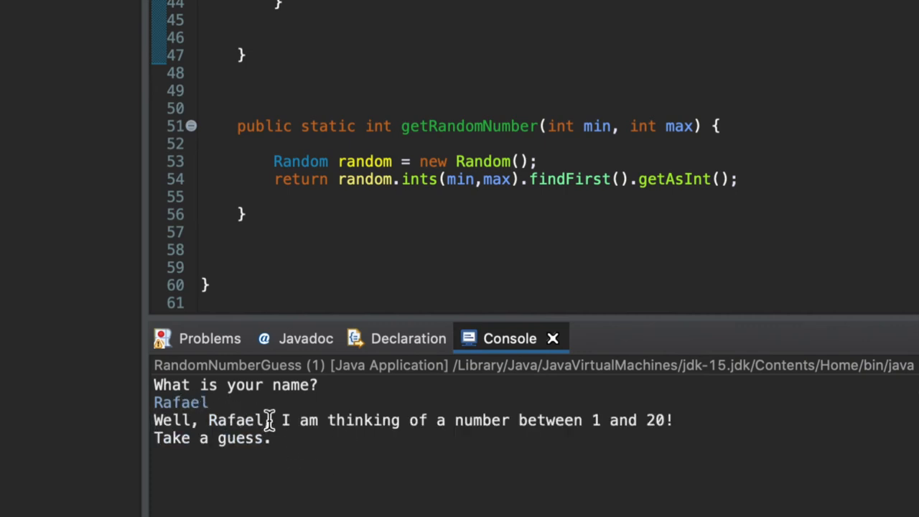
pyautogui.moveTo(625, 419)
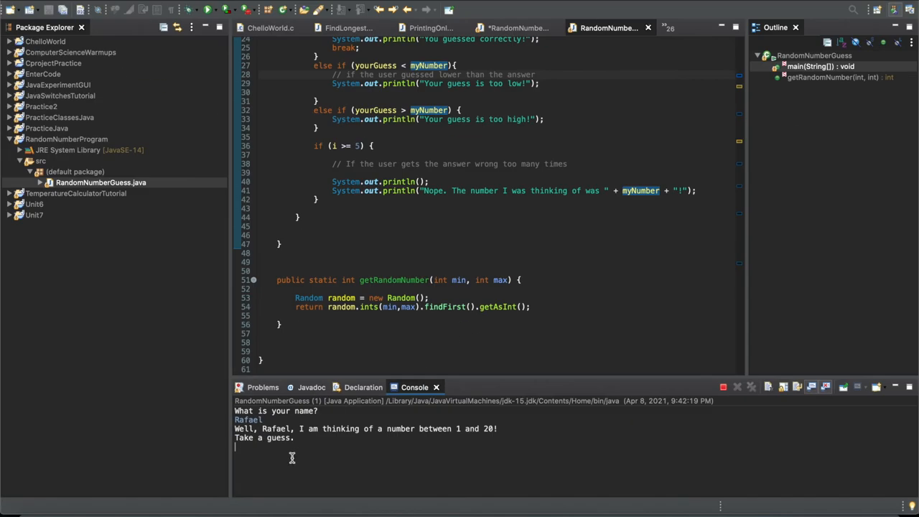
# Step: Guess 9 then 3, getting too-high and too-low hints
pyautogui.scroll(3)
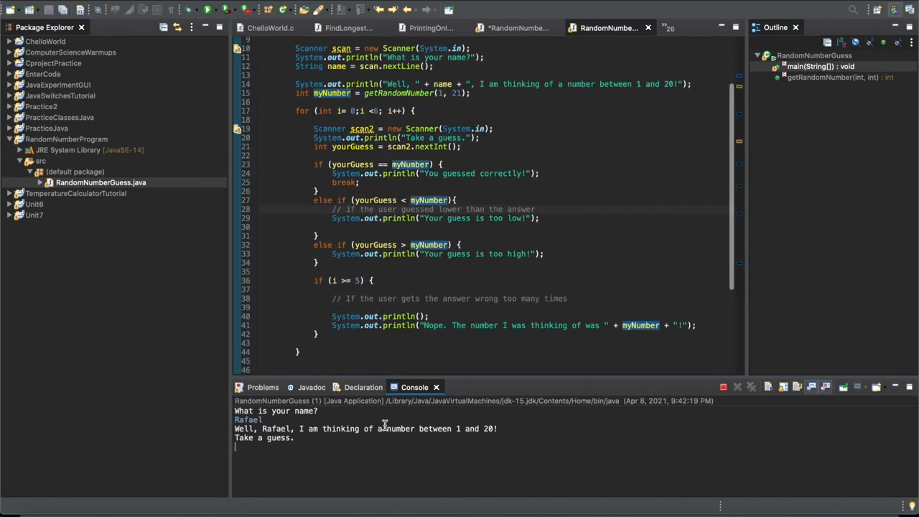
pyautogui.write('9')
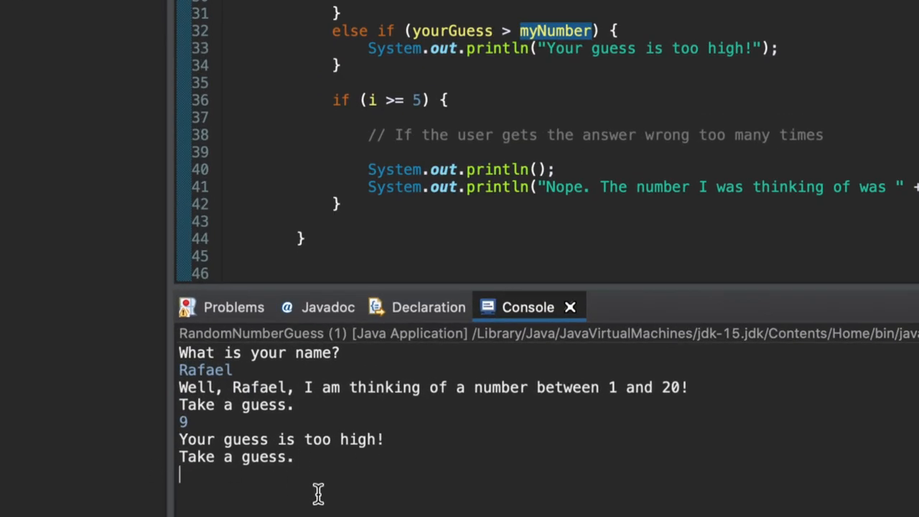
pyautogui.write('3')
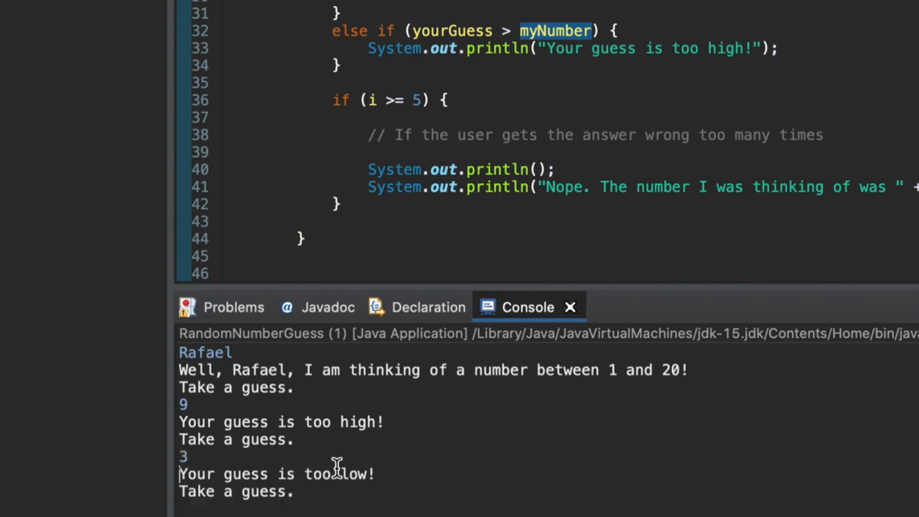
pyautogui.moveTo(324, 500)
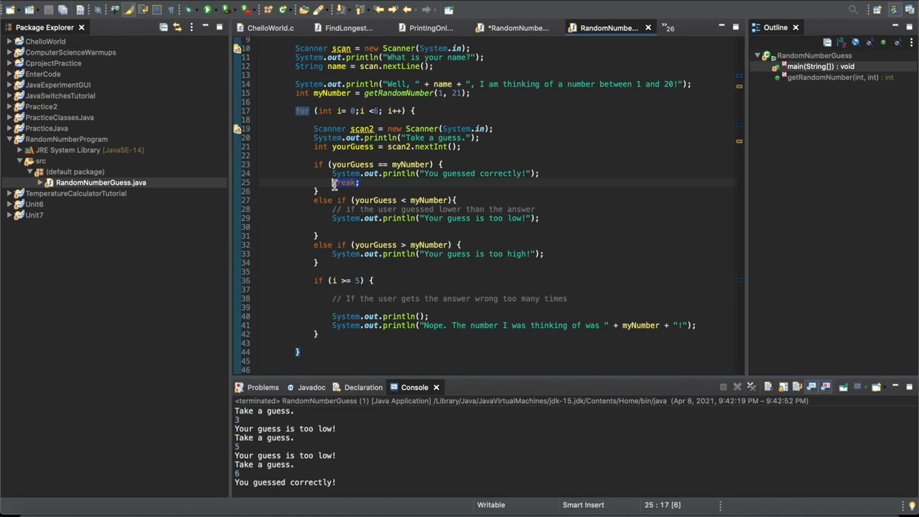
pyautogui.scroll(-3)
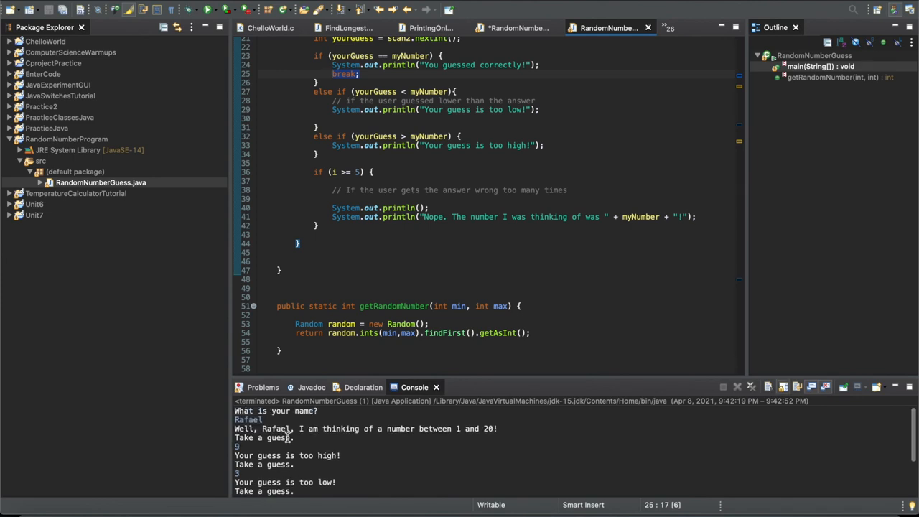
pyautogui.scroll(3)
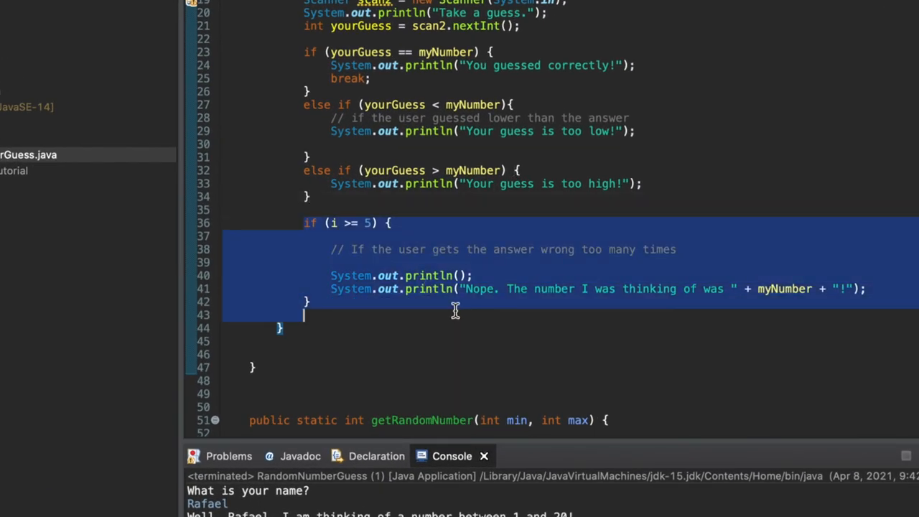
pyautogui.moveTo(373, 236)
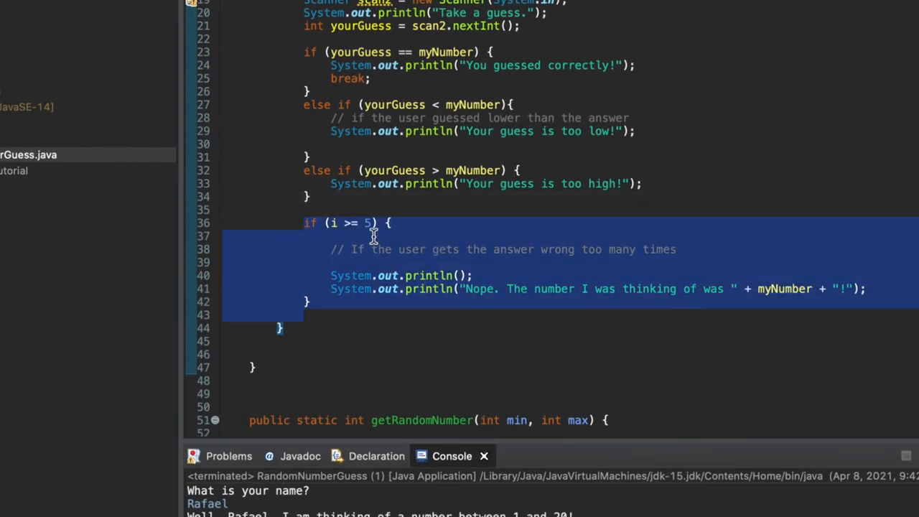
pyautogui.moveTo(362, 237)
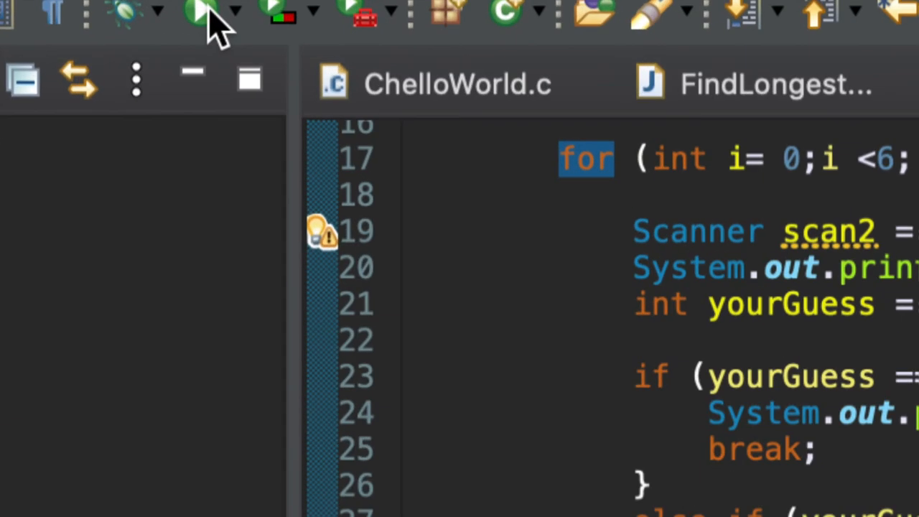
# Step: Run the game again and enter the name Baileigh
pyautogui.click(204, 13)
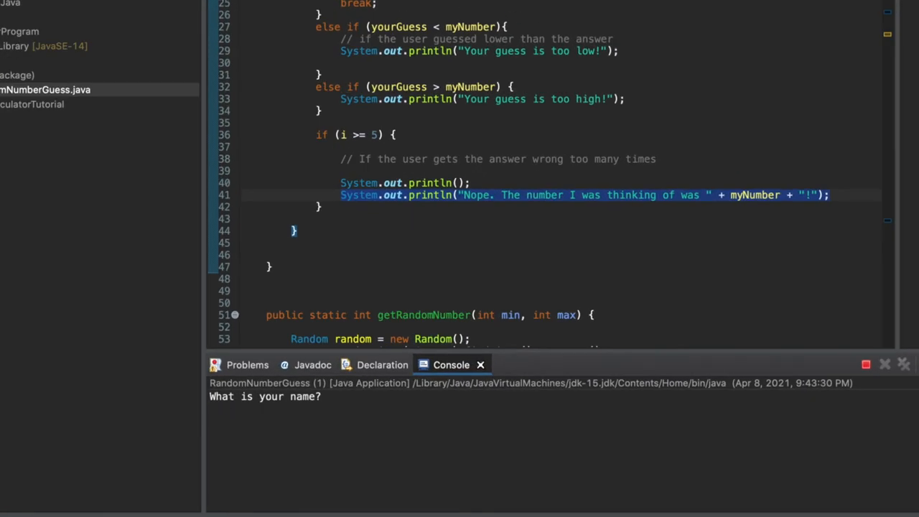
pyautogui.write('Baileigh')
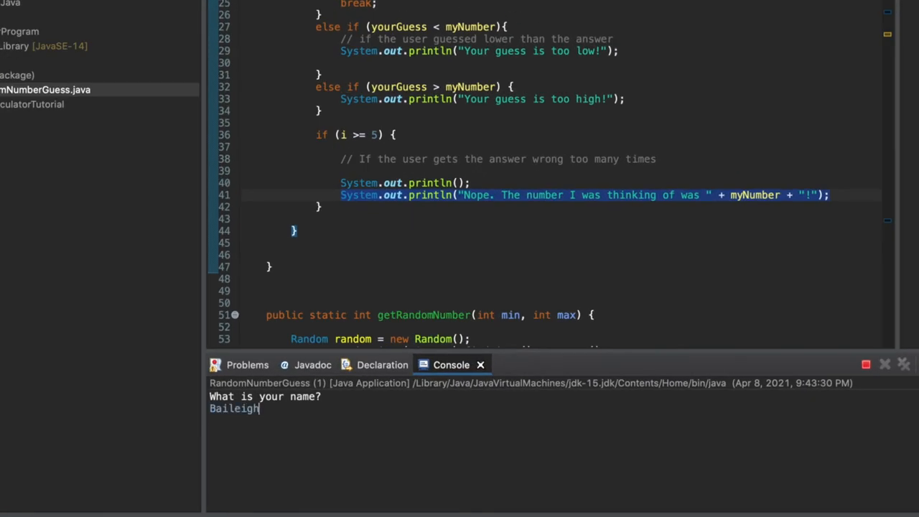
pyautogui.press('Return')
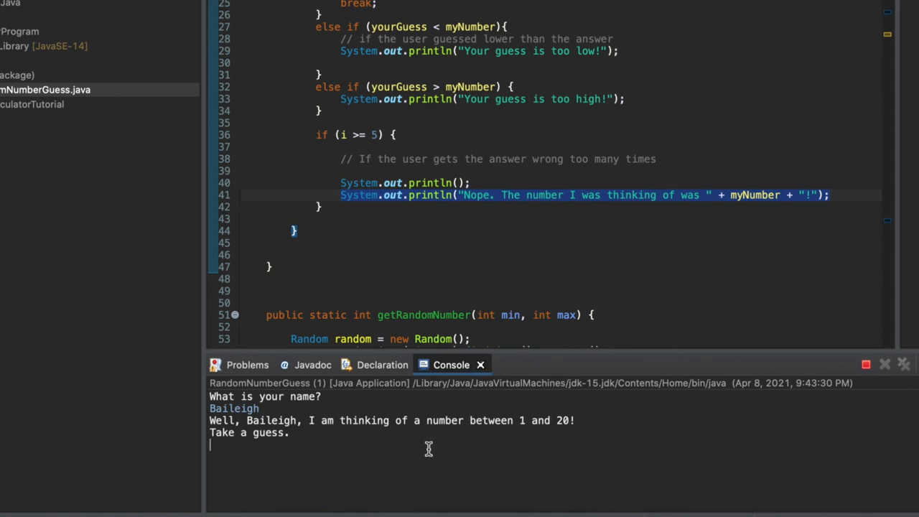
# Step: Guess 10 repeatedly until the game reveals the number was 19
pyautogui.write('10')
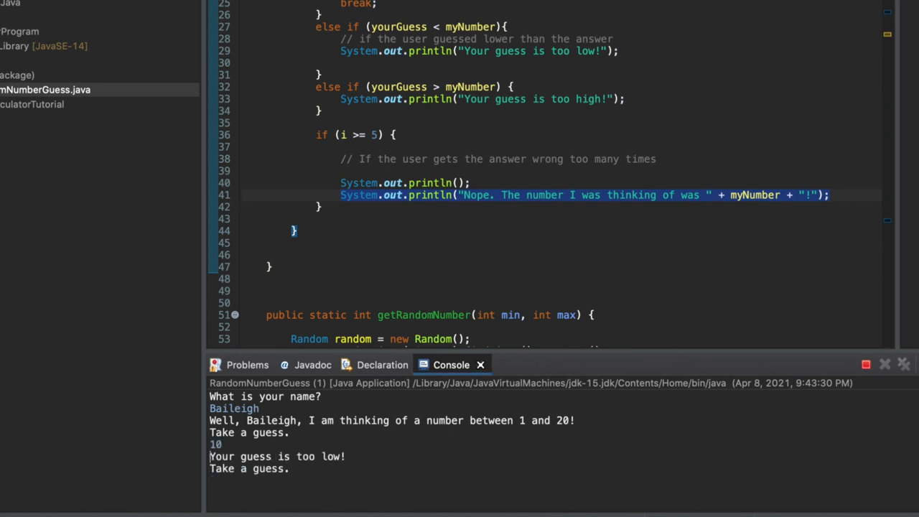
pyautogui.write('10')
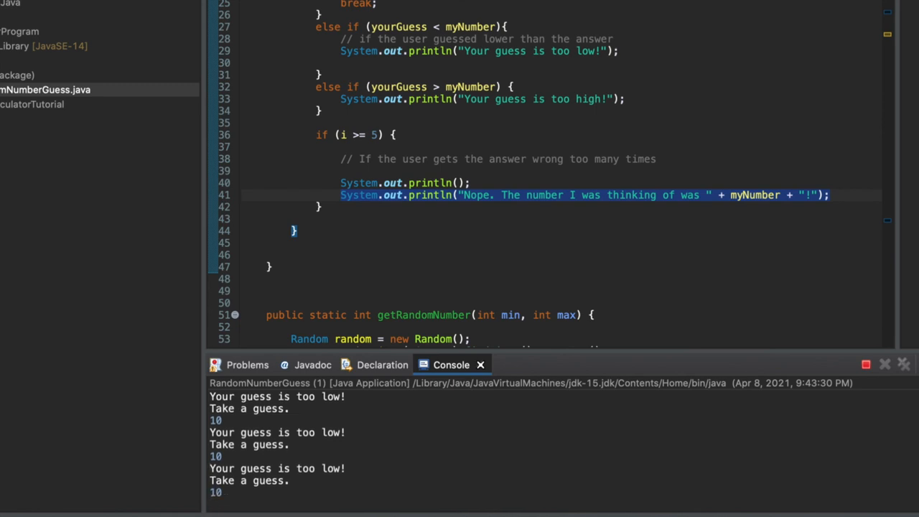
pyautogui.click(866, 364)
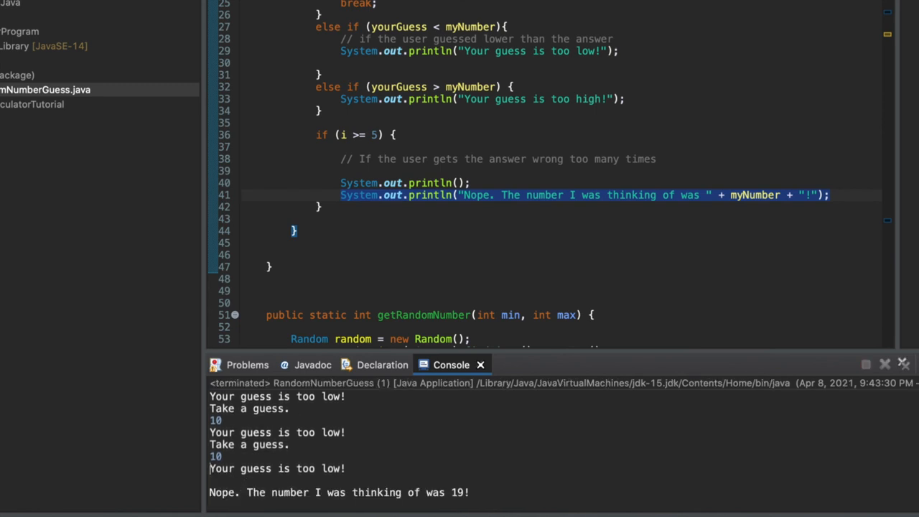
pyautogui.moveTo(299, 474)
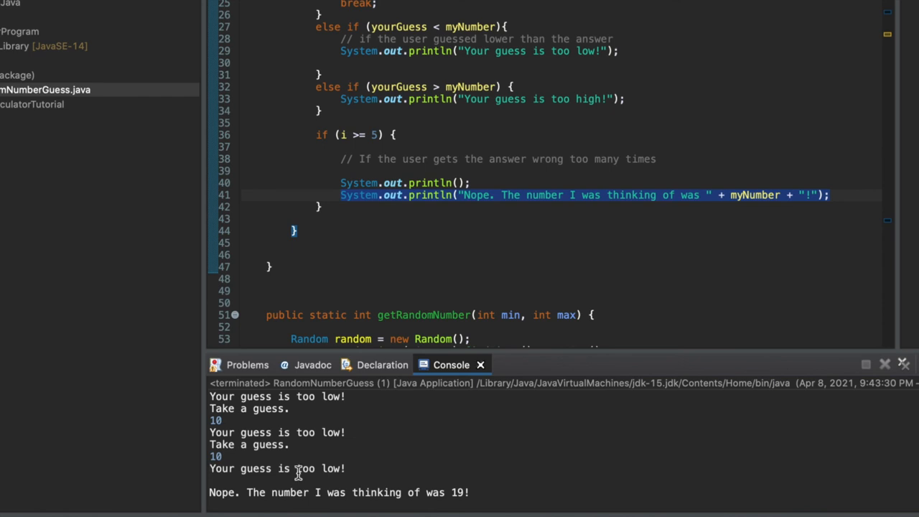
pyautogui.moveTo(401, 505)
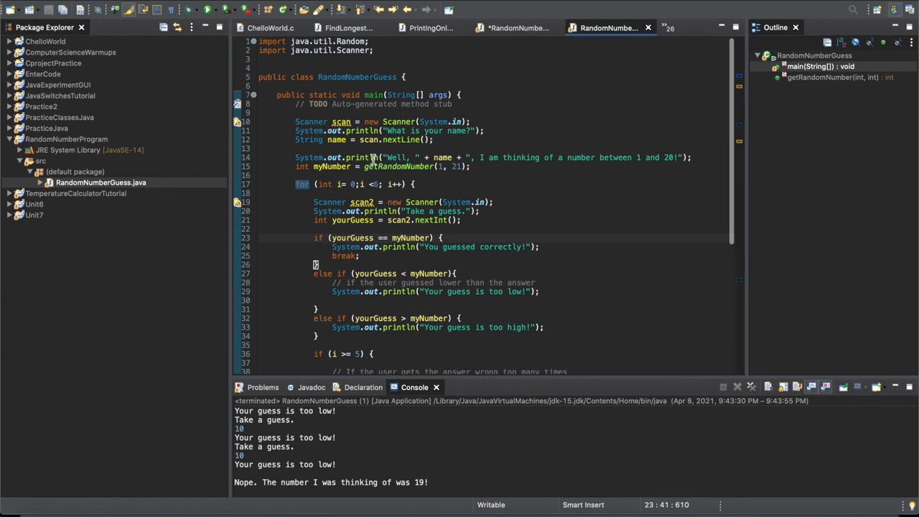
pyautogui.scroll(-3)
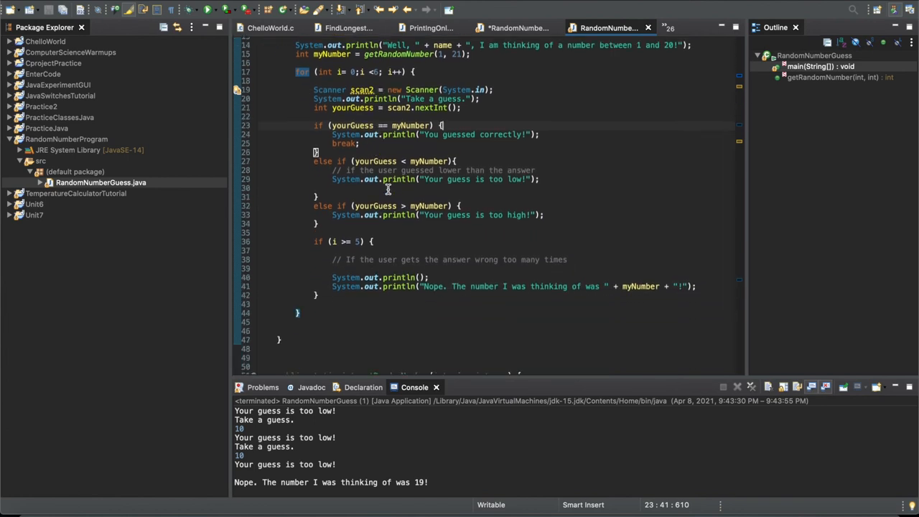
pyautogui.scroll(-3)
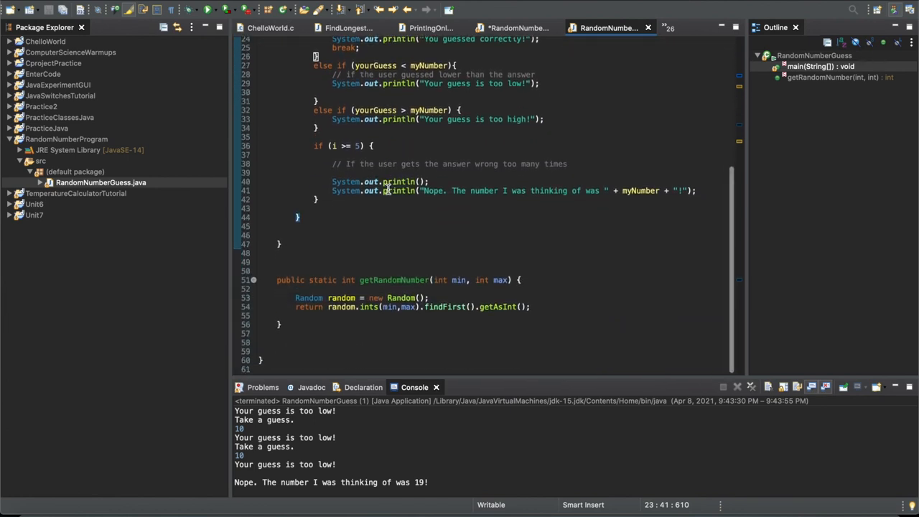
pyautogui.moveTo(399, 240)
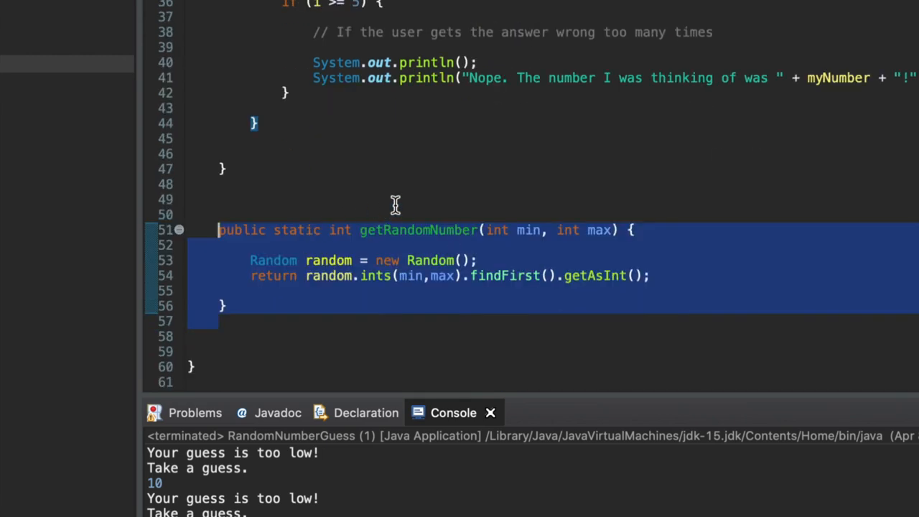
pyautogui.moveTo(414, 207)
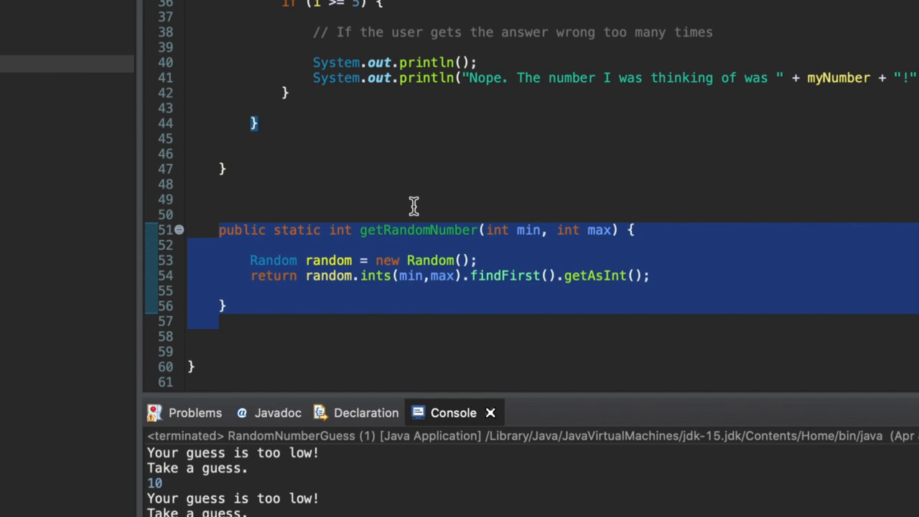
pyautogui.moveTo(459, 229)
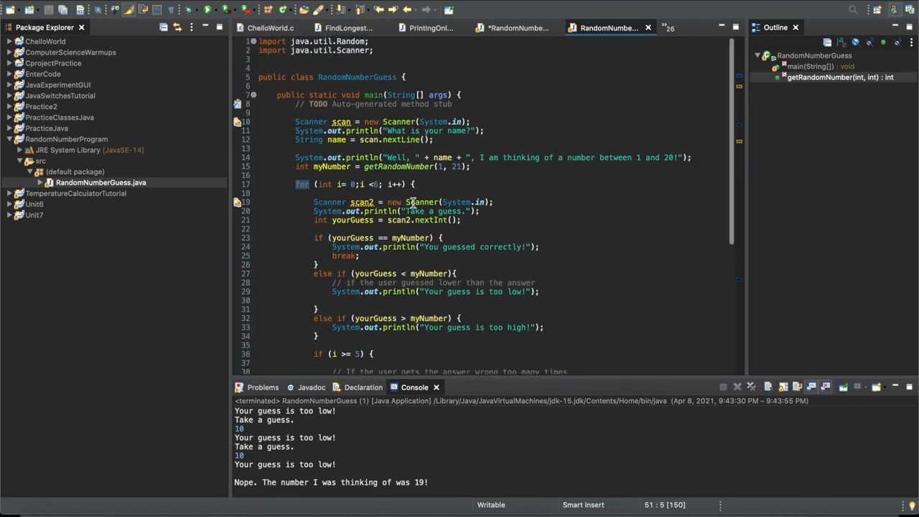
pyautogui.scroll(-3)
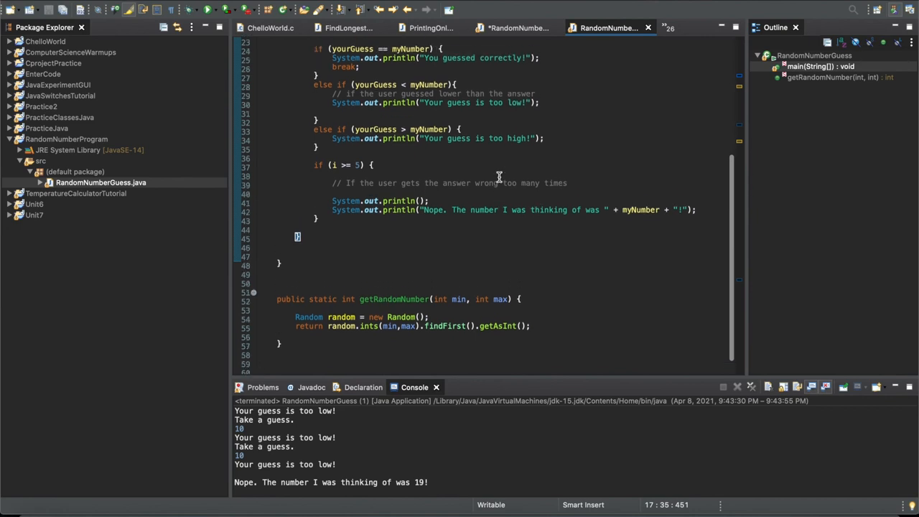
pyautogui.scroll(-3)
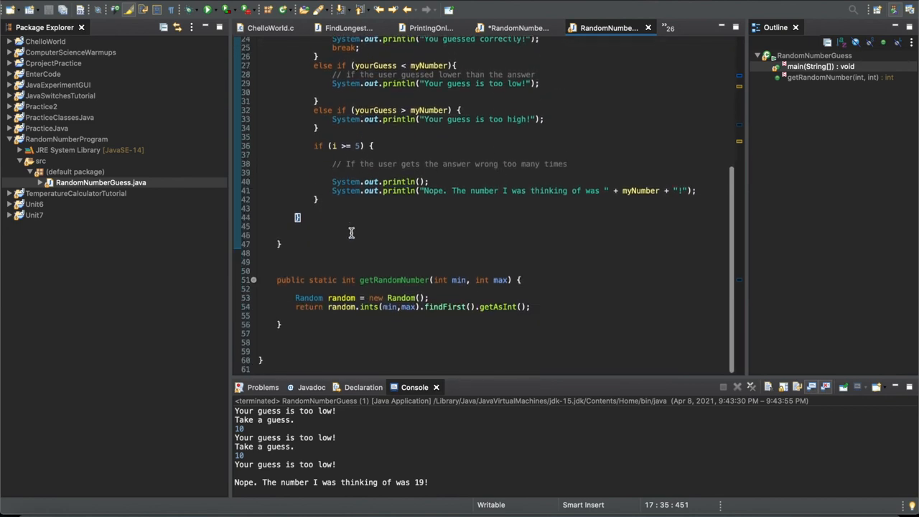
pyautogui.moveTo(277, 279); pyautogui.dragTo(362, 356)
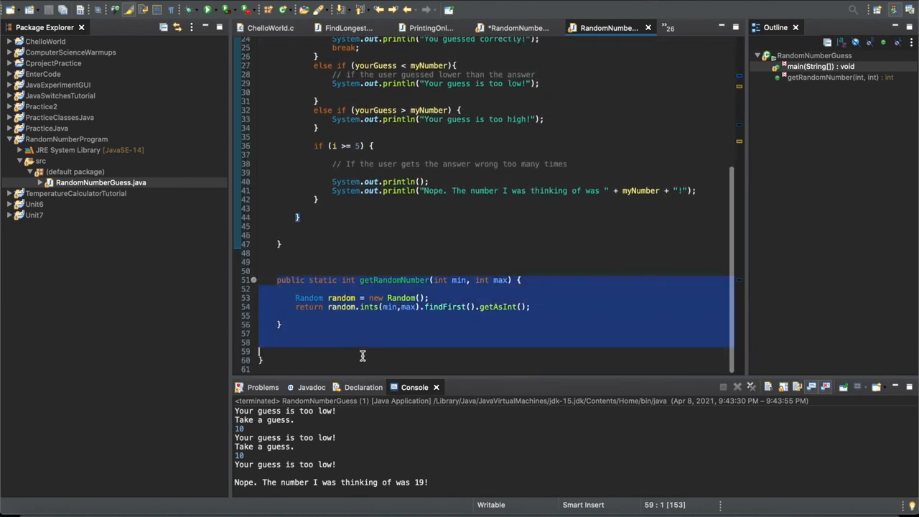
pyautogui.scroll(3)
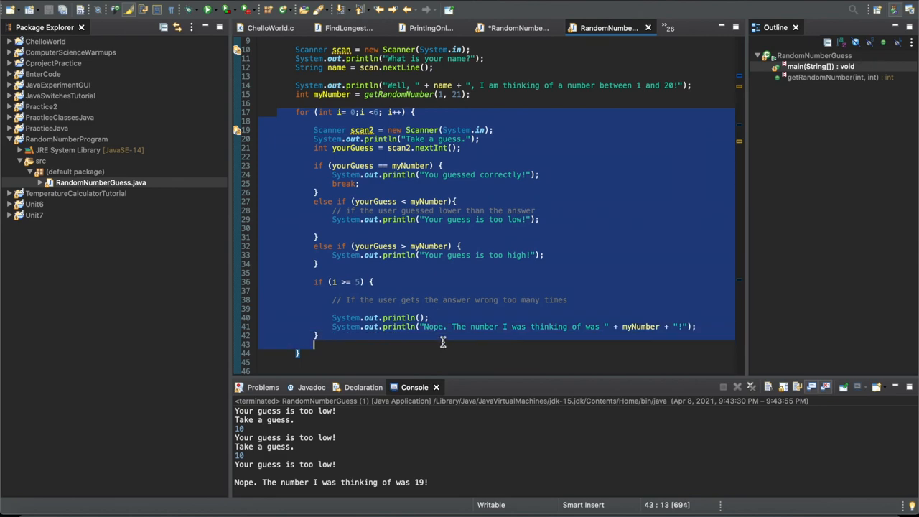
pyautogui.scroll(3)
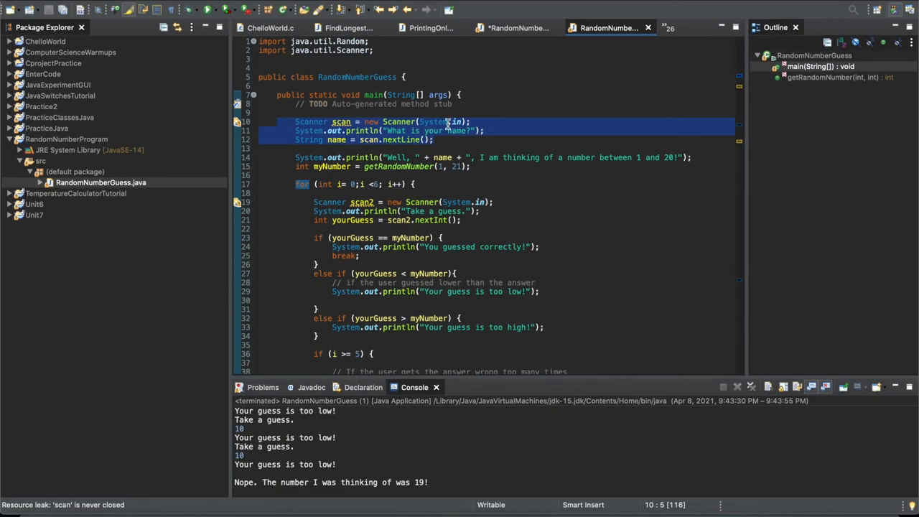
pyautogui.moveTo(486, 135)
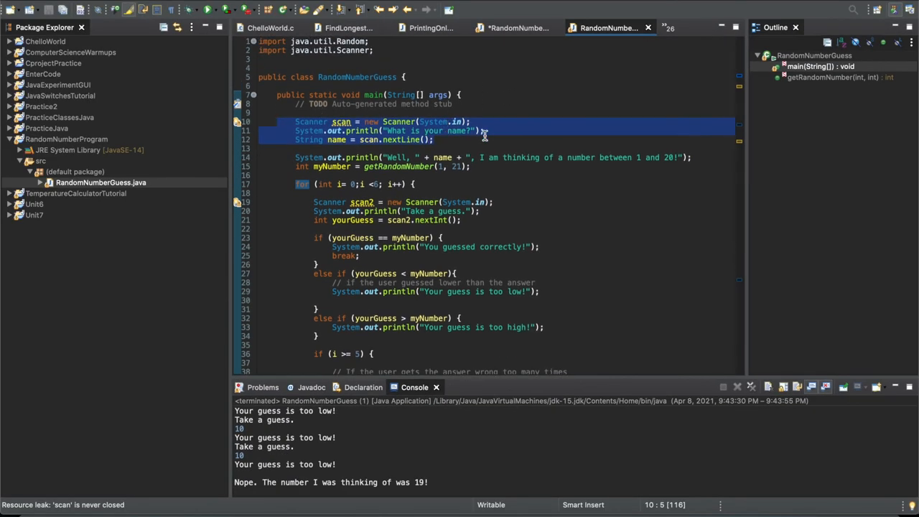
pyautogui.click(485, 130)
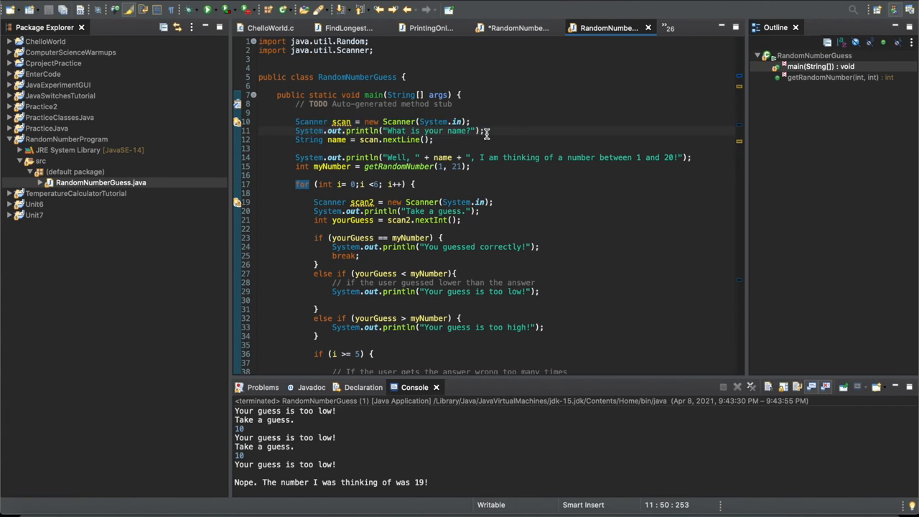